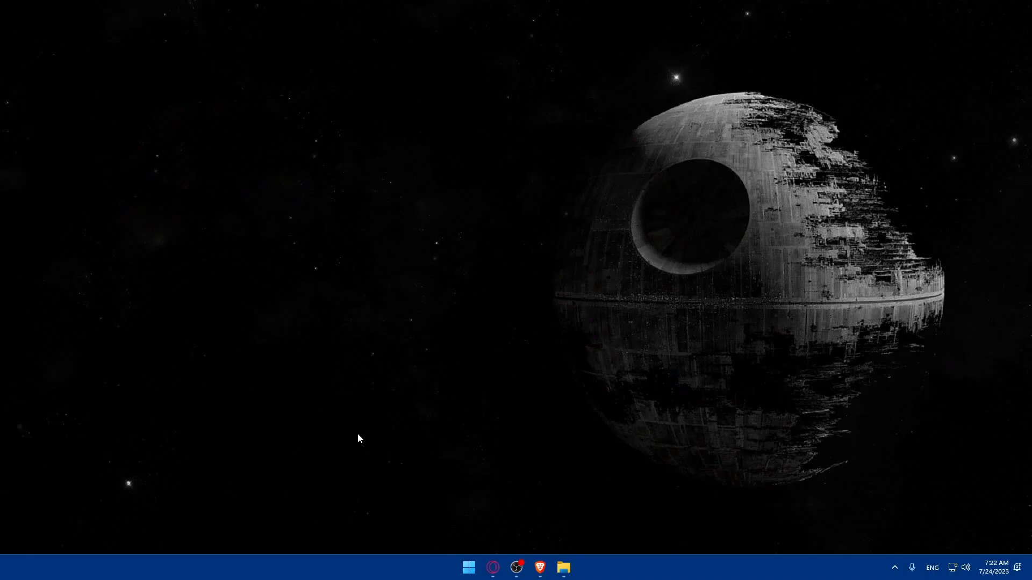
# Step: Launch the Brave browser from the Windows taskbar onto a new tab
pyautogui.click(540, 568)
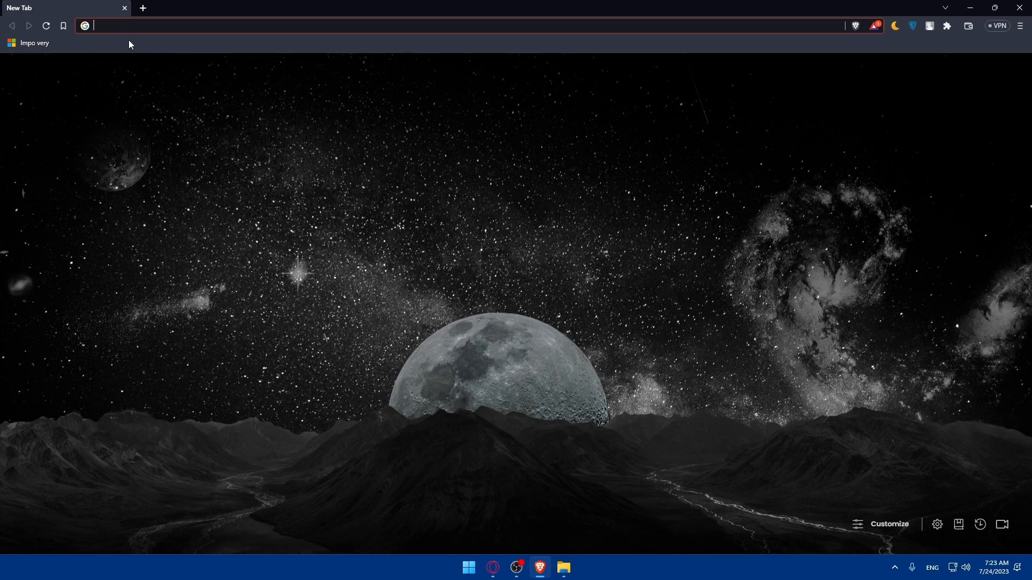
# Step: Navigate to linkedin.com by entering 'linkedin' in the address bar
pyautogui.write('link')
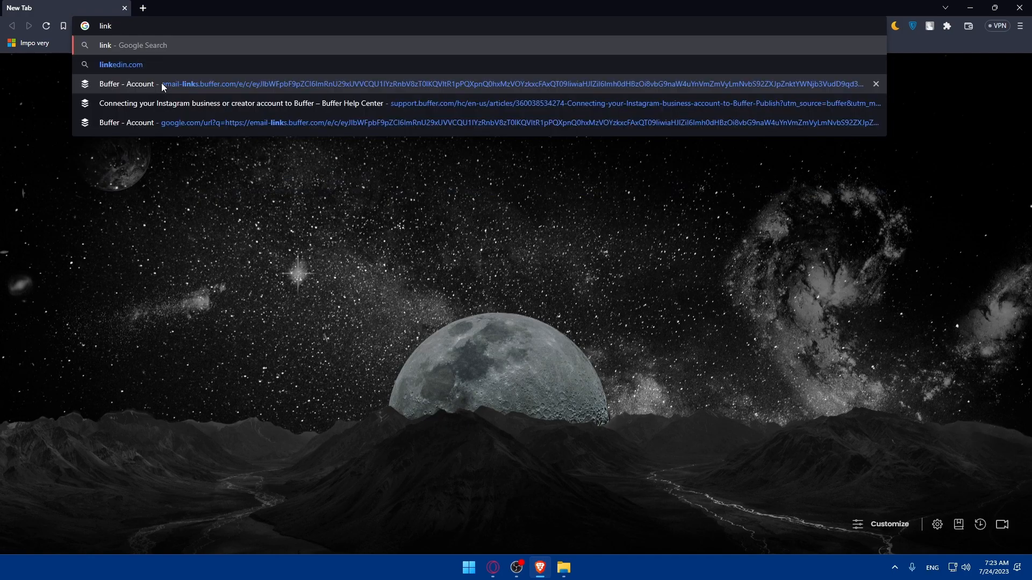
pyautogui.write('edin.com/?original_referer=')
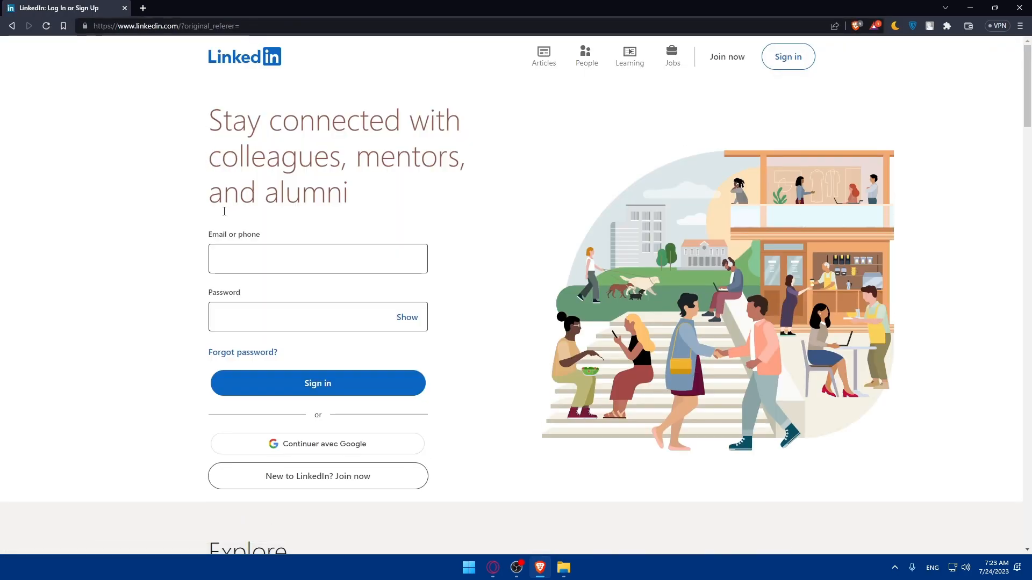
pyautogui.moveTo(788, 57)
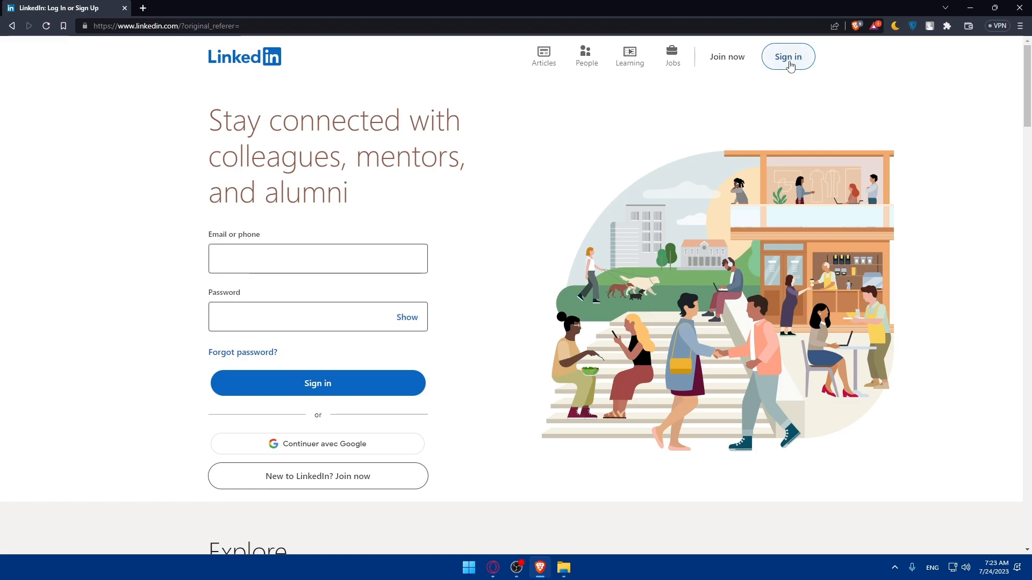
pyautogui.moveTo(783, 71)
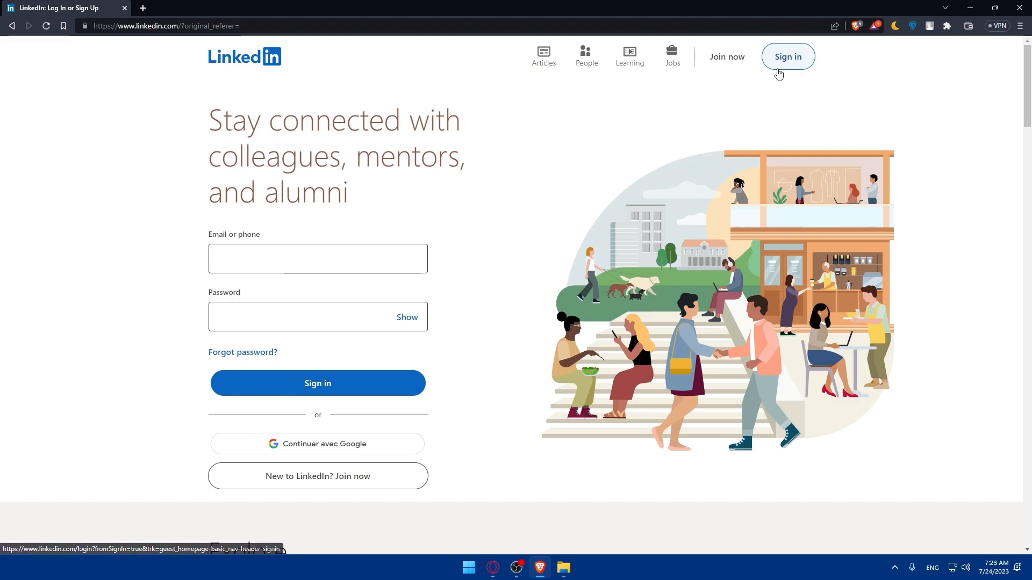
pyautogui.moveTo(288, 463)
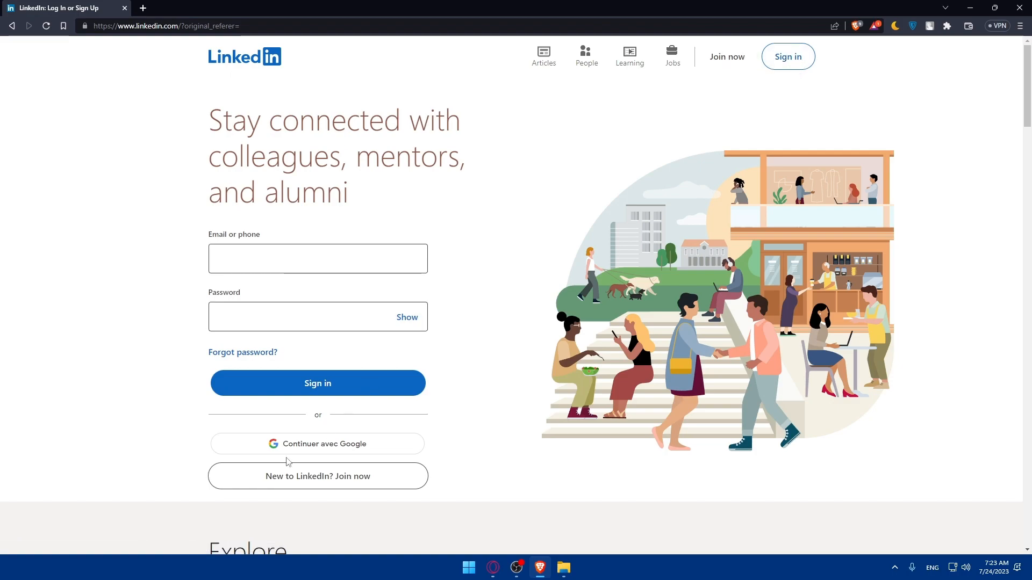
pyautogui.moveTo(316, 448)
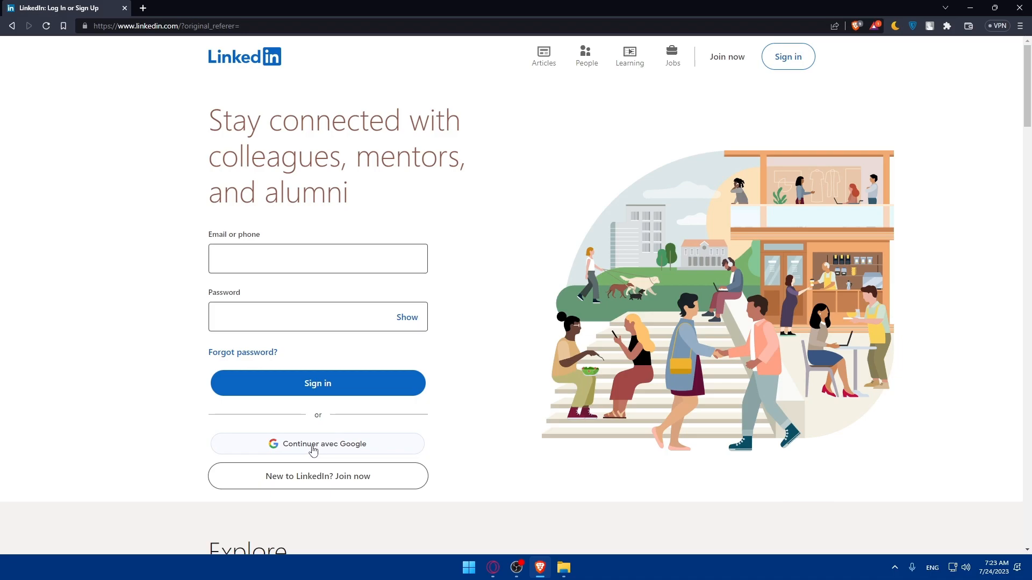
# Step: Sign in with Google and skip the phone number security prompt
pyautogui.click(317, 444)
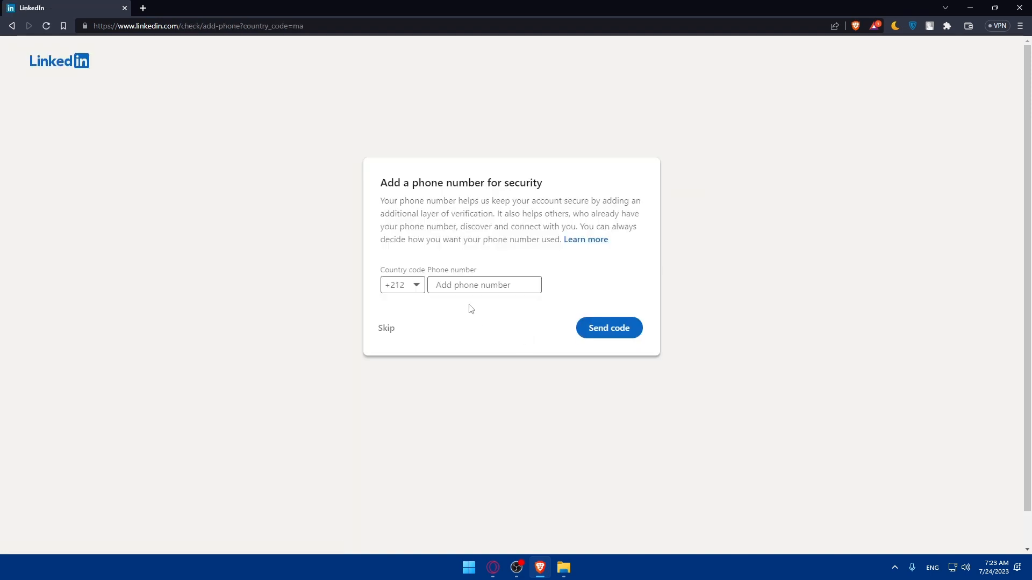
pyautogui.click(386, 327)
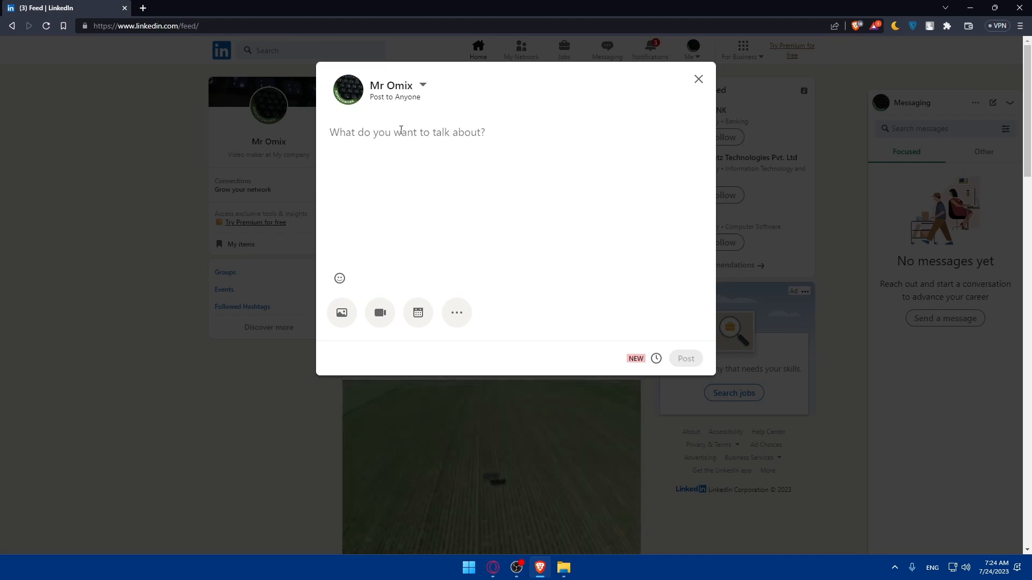
# Step: Draft a post reading 'test' and try the photo attachment, then cancel it
pyautogui.write('test')
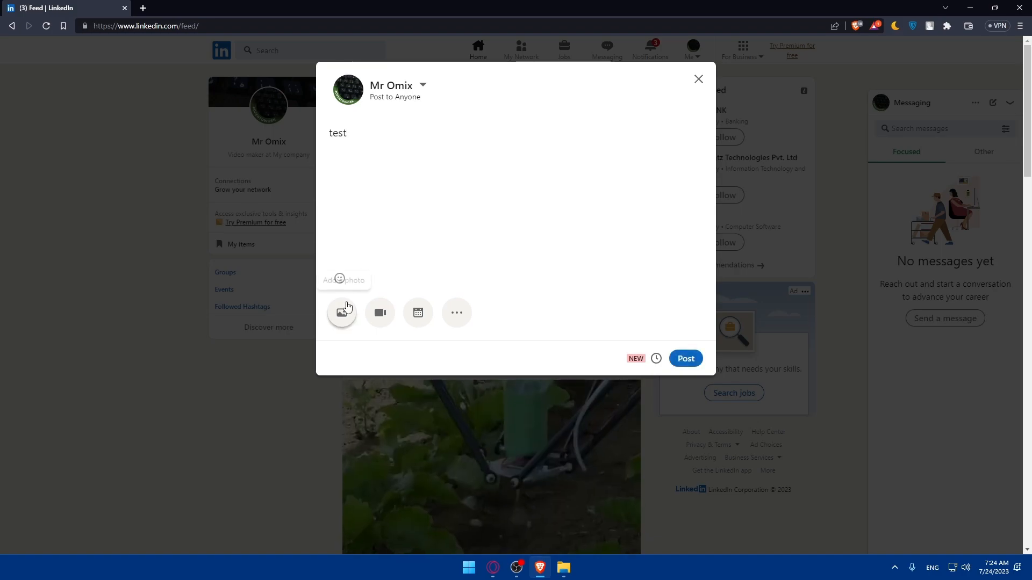
pyautogui.click(341, 312)
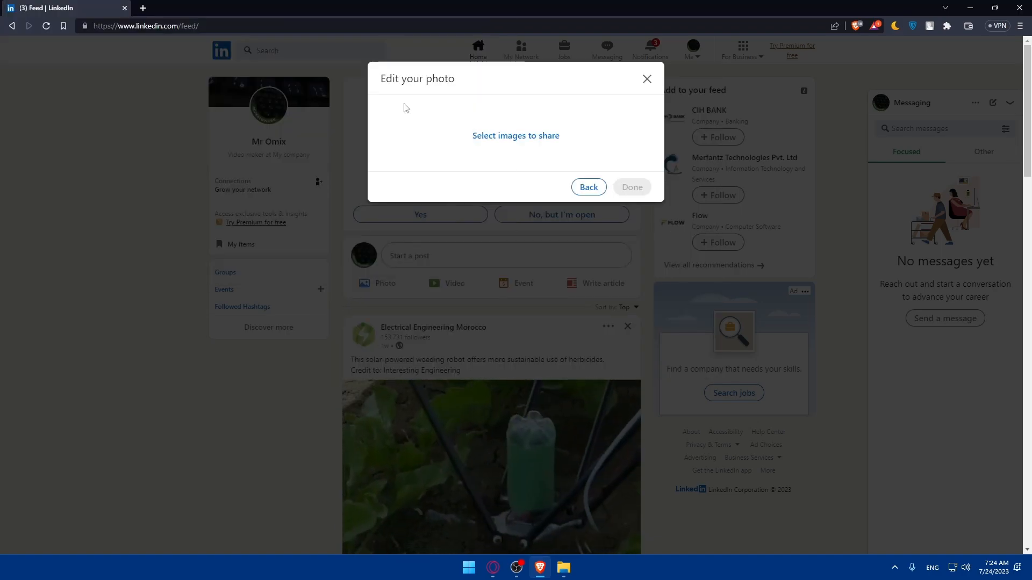
pyautogui.click(515, 135)
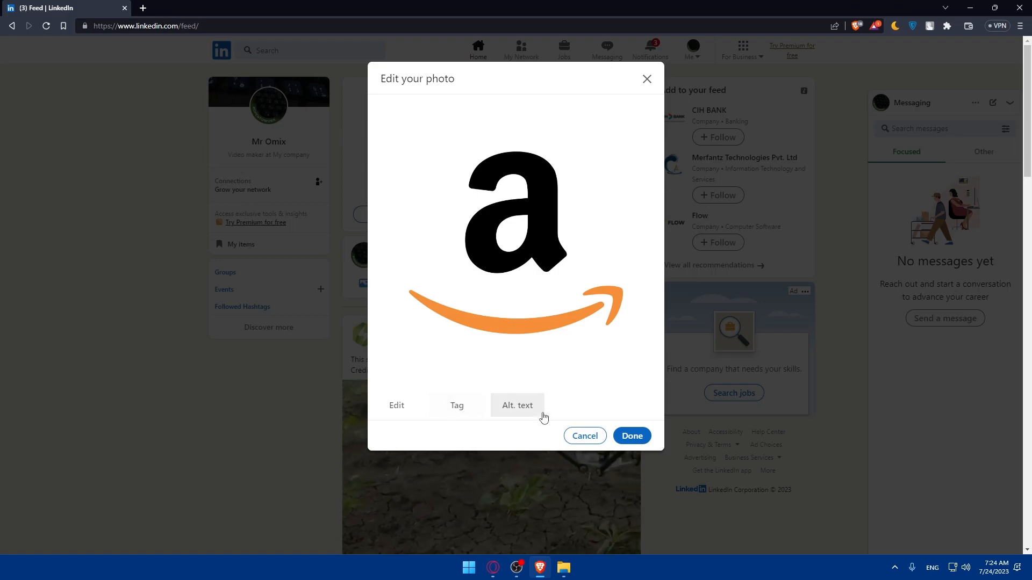
pyautogui.click(630, 435)
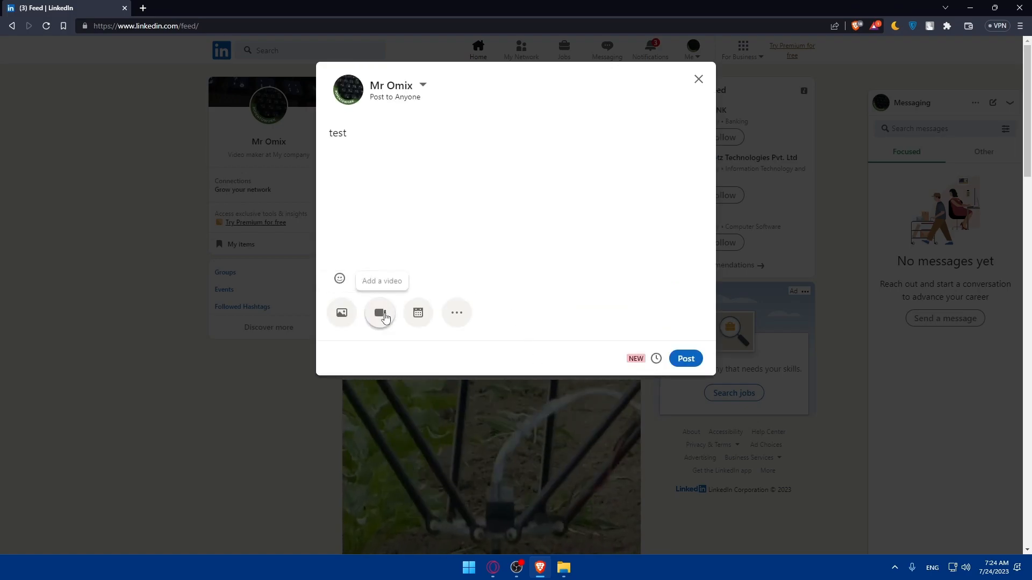
# Step: Try the video attachment without adding one, then begin creating an event
pyautogui.click(380, 313)
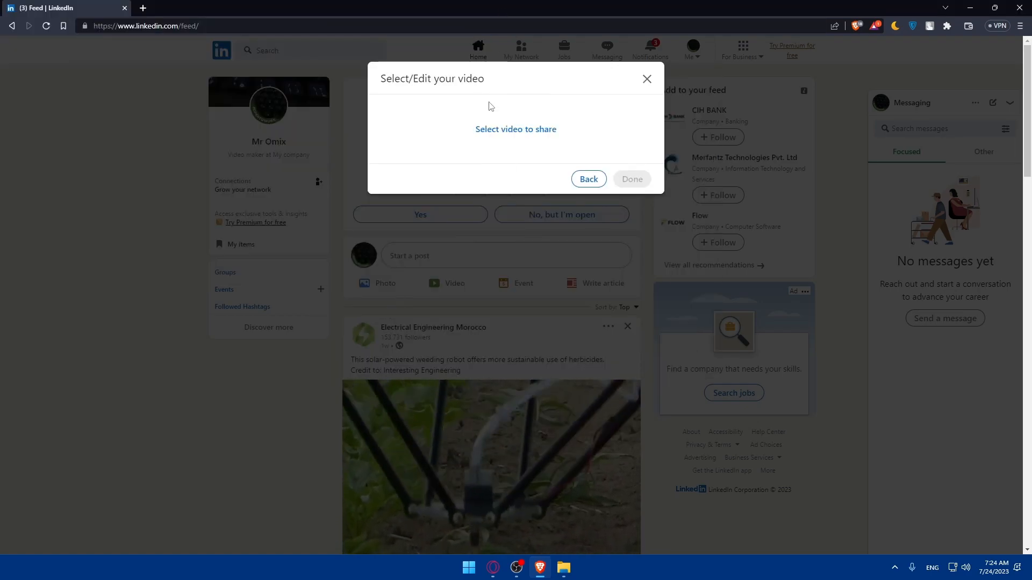
pyautogui.click(588, 179)
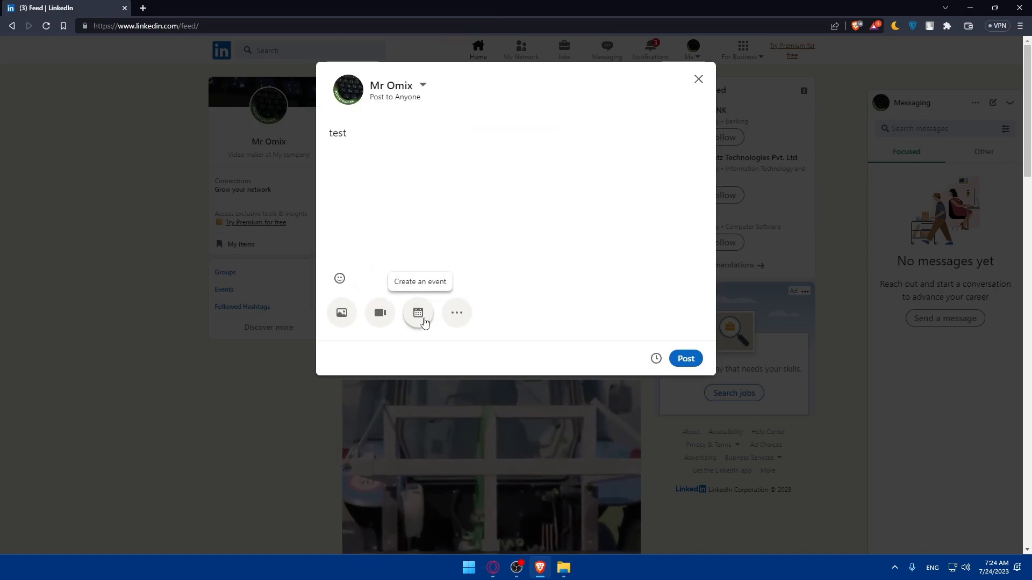
pyautogui.click(418, 312)
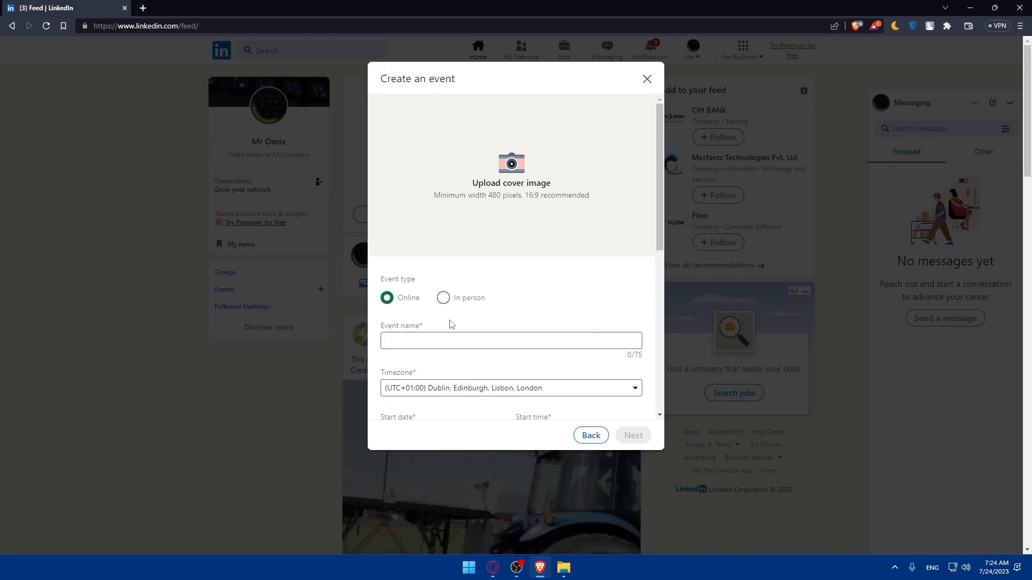
# Step: Scroll down through the Create an event form fields without filling them
pyautogui.scroll(-3)
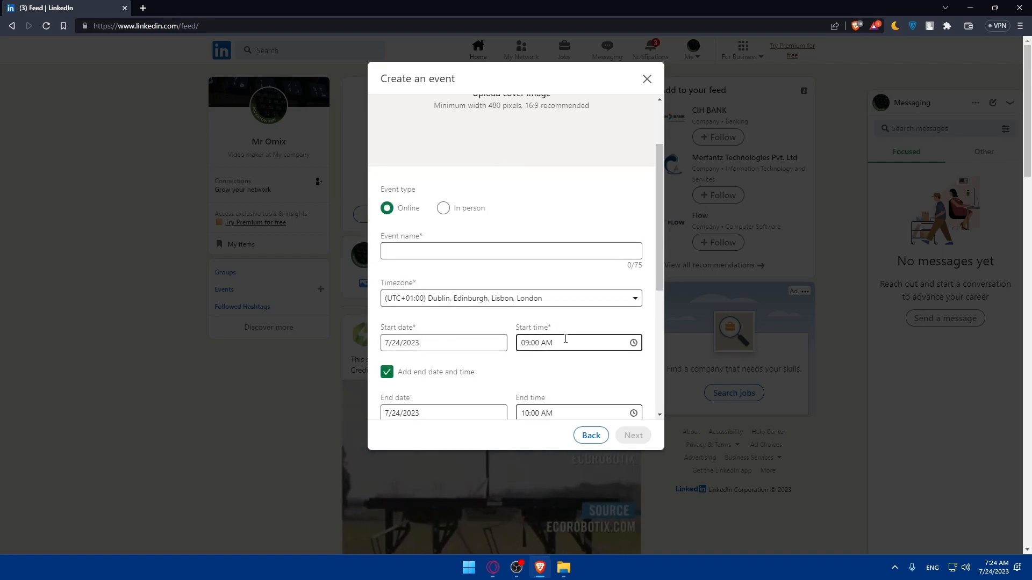
pyautogui.scroll(-3)
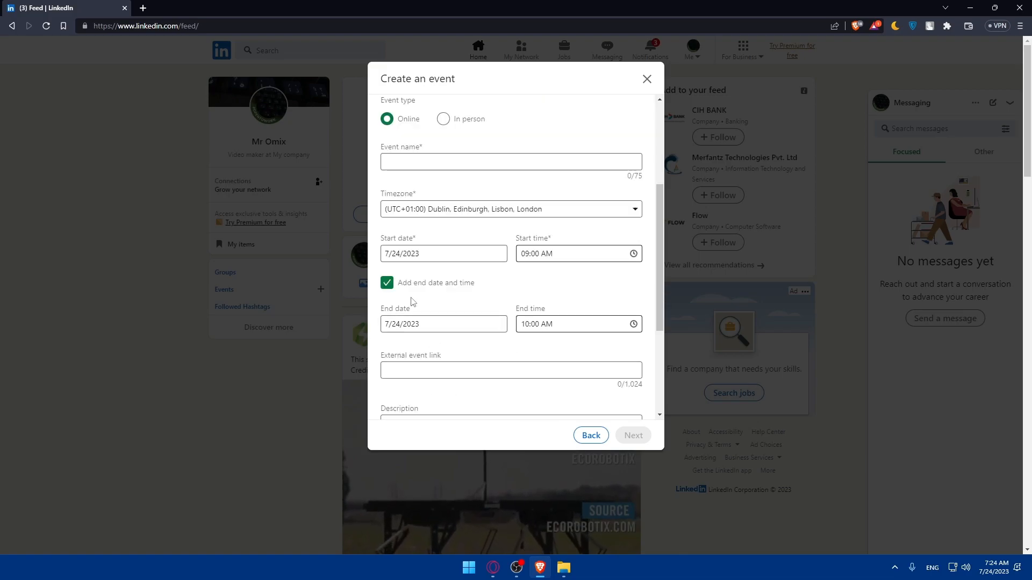
pyautogui.scroll(-3)
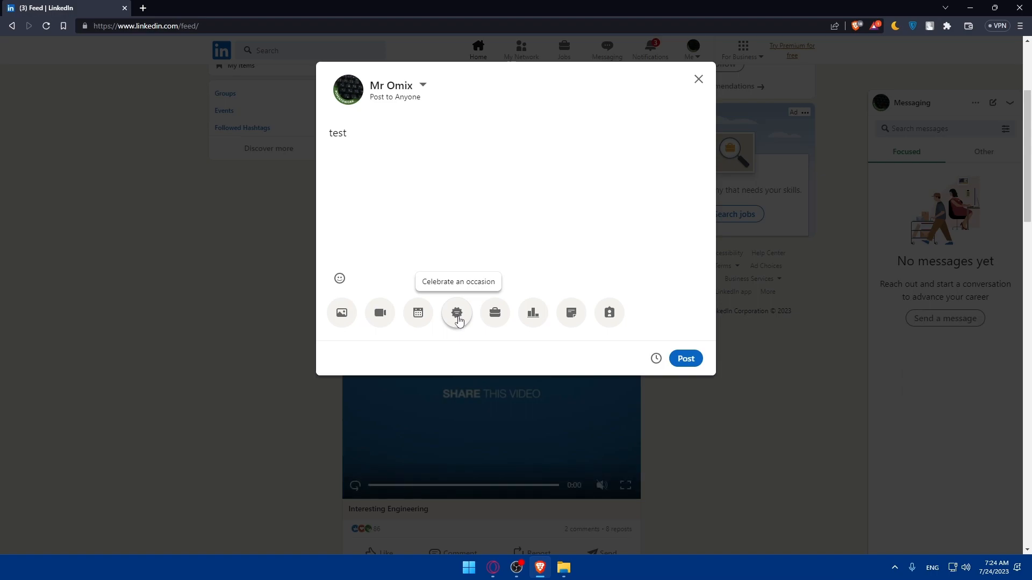
pyautogui.click(455, 313)
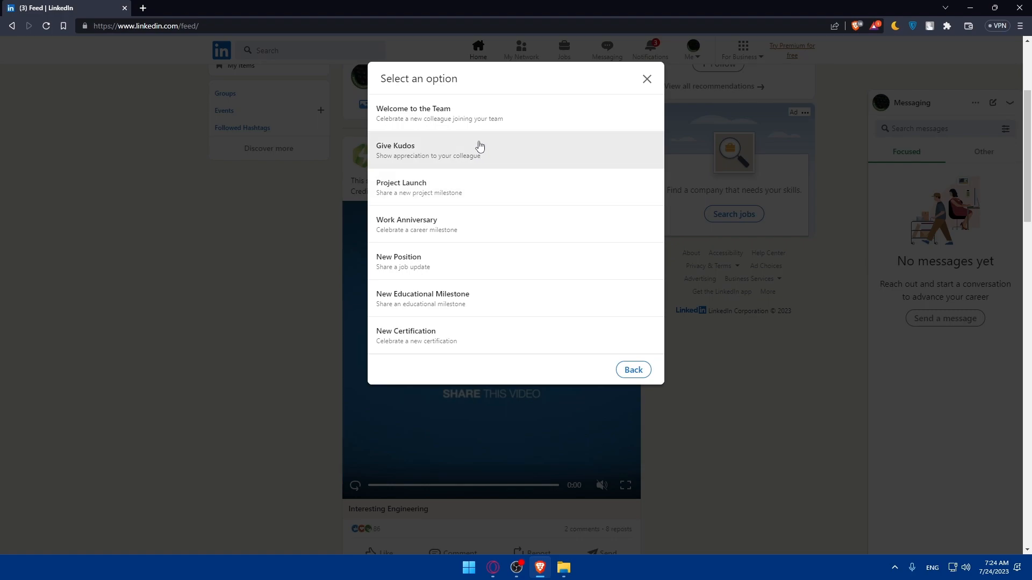
pyautogui.moveTo(432, 164)
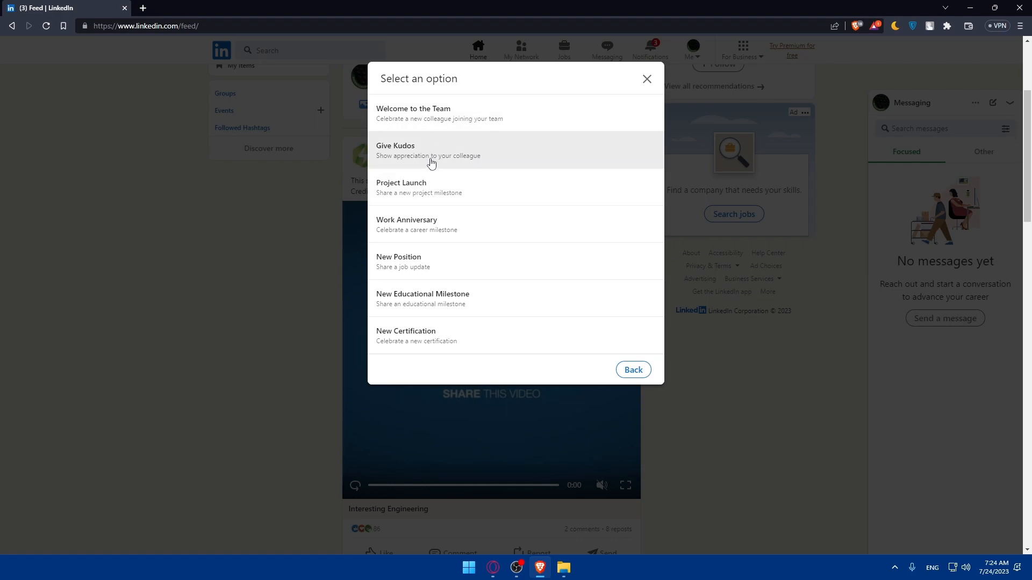
pyautogui.moveTo(448, 223)
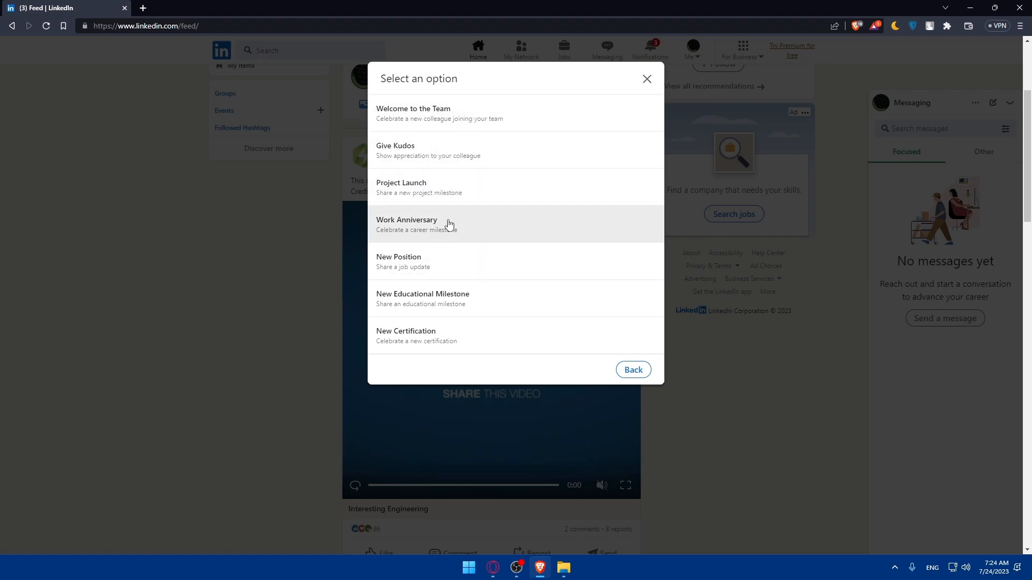
pyautogui.moveTo(362, 308)
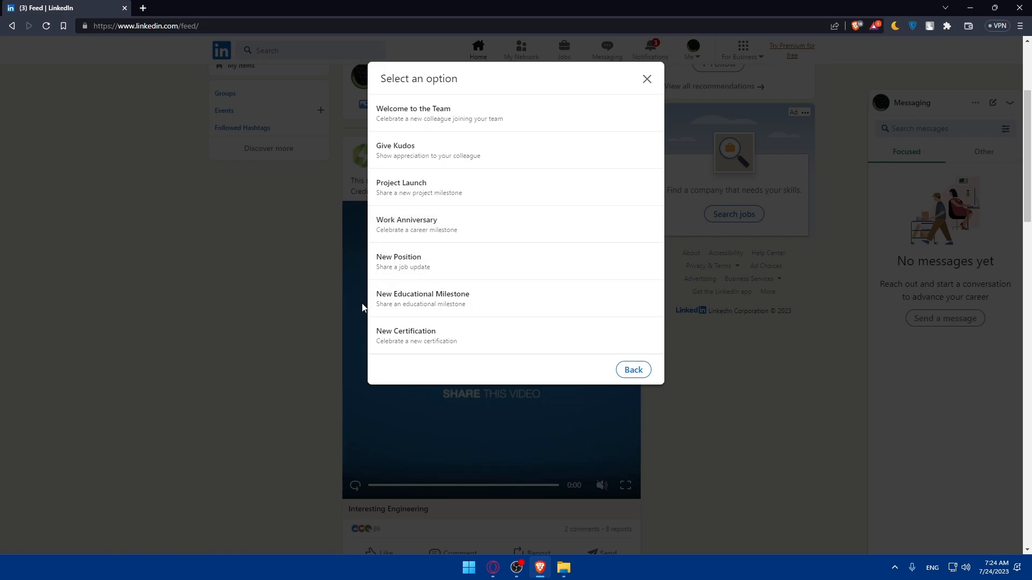
pyautogui.moveTo(463, 284)
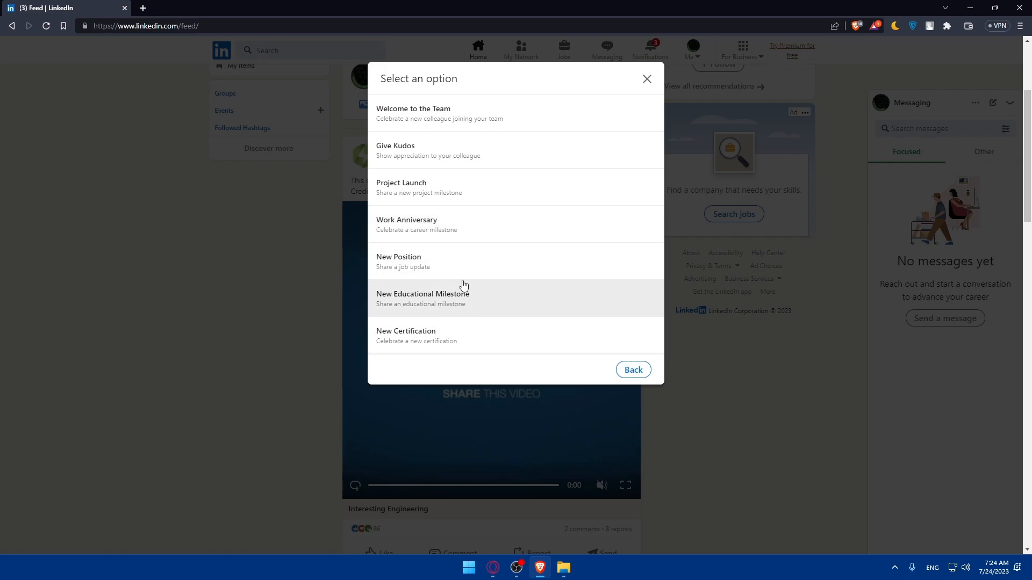
pyautogui.moveTo(457, 345)
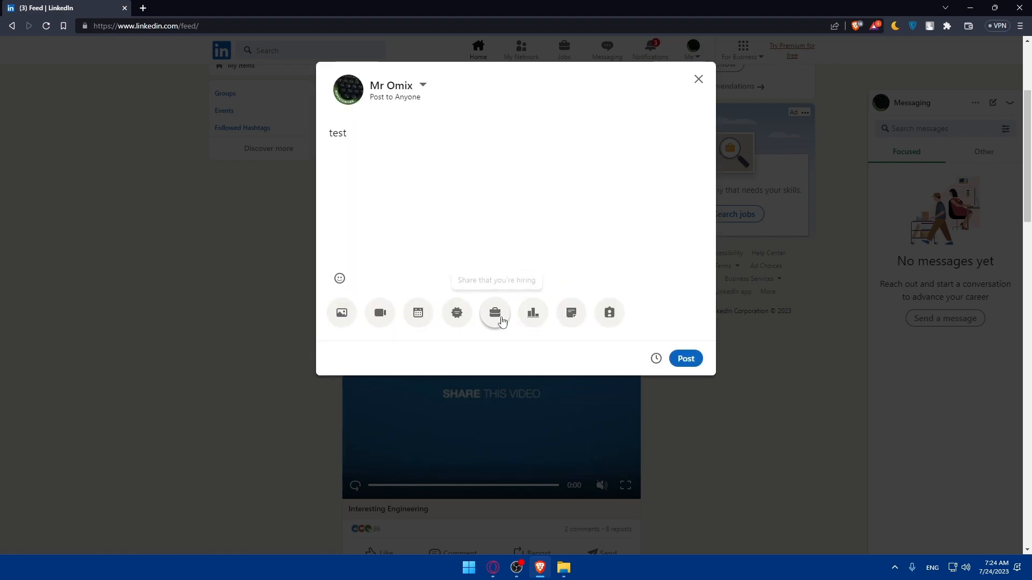
pyautogui.moveTo(495, 313)
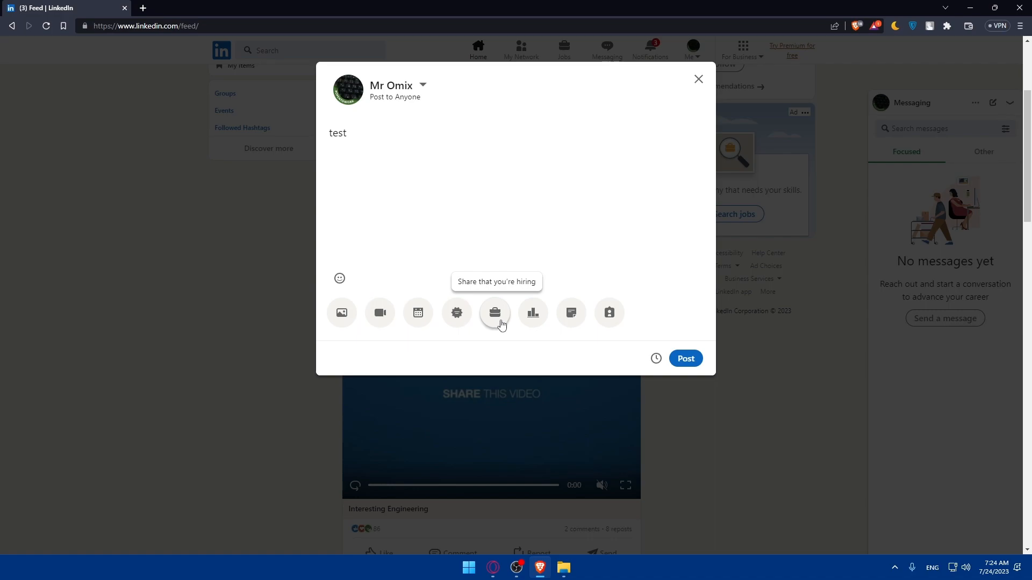
pyautogui.moveTo(533, 313)
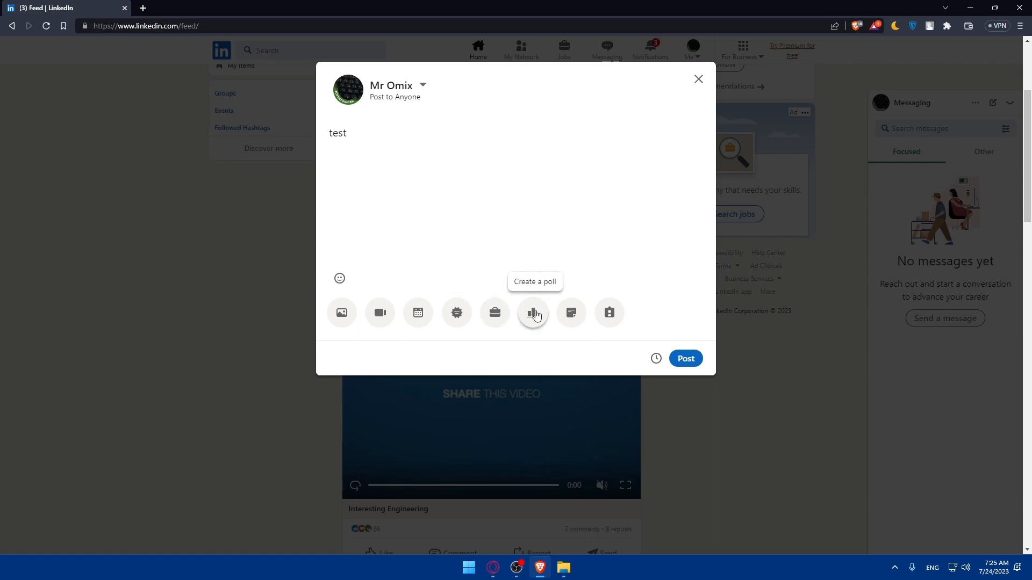
pyautogui.moveTo(609, 312)
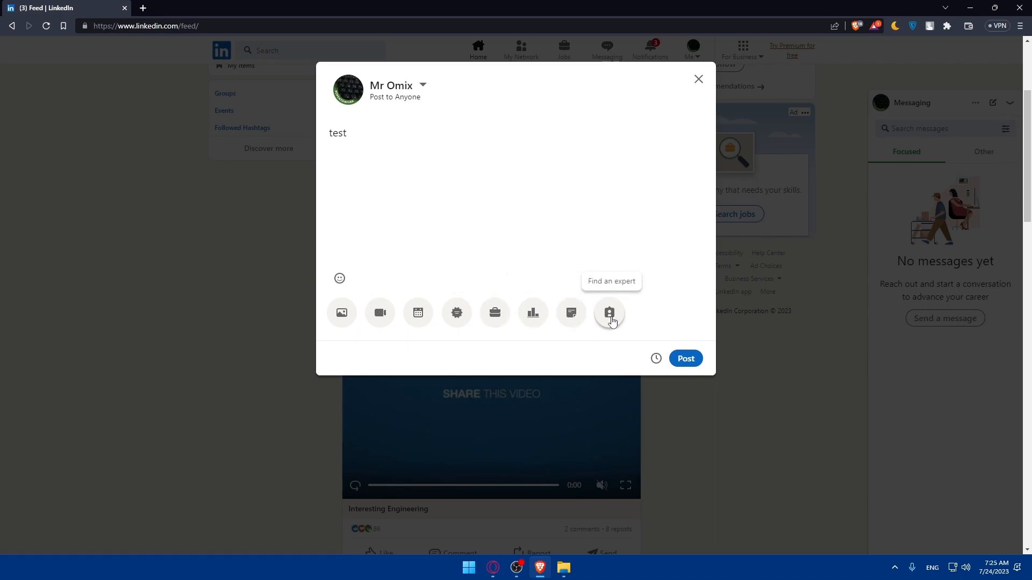
pyautogui.moveTo(387, 161)
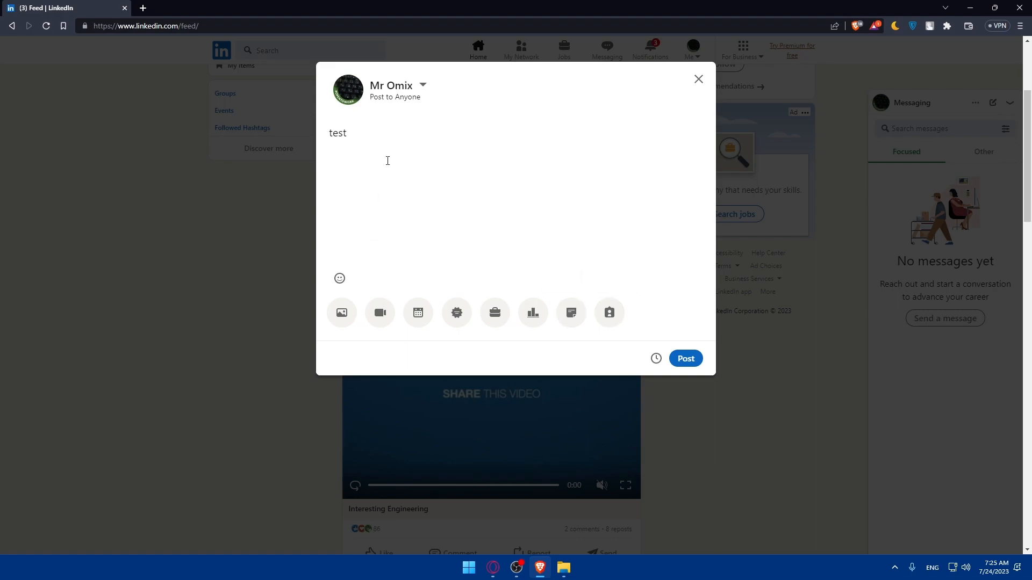
# Step: Select and deselect the word 'test', then choose Schedule for later
pyautogui.doubleClick(338, 133)
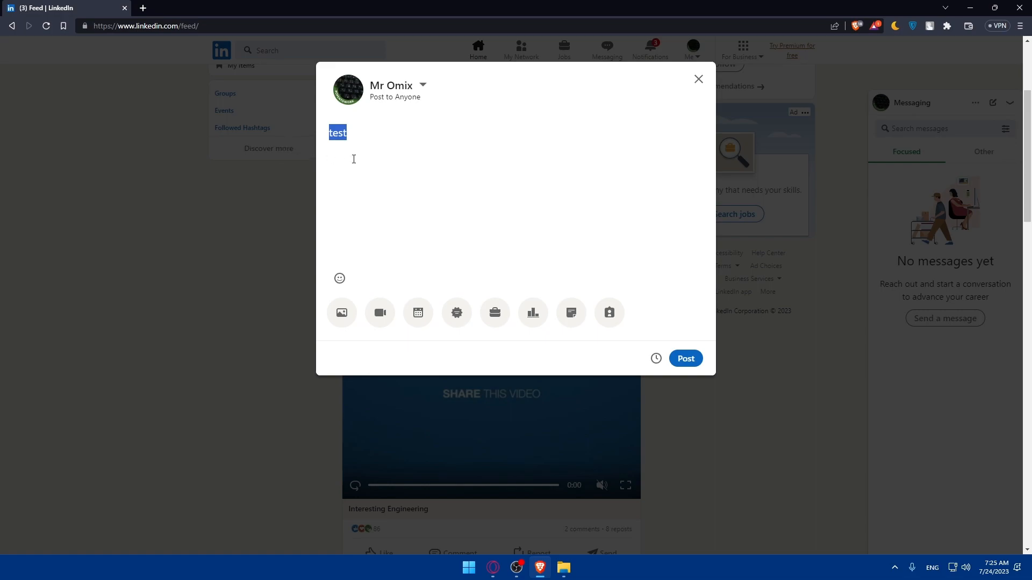
pyautogui.click(339, 278)
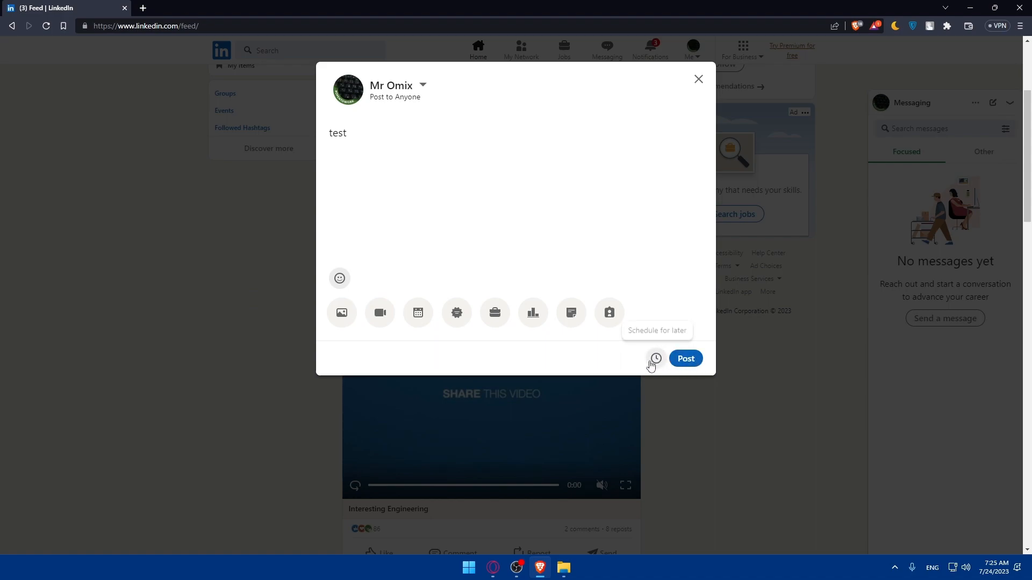
pyautogui.moveTo(656, 359)
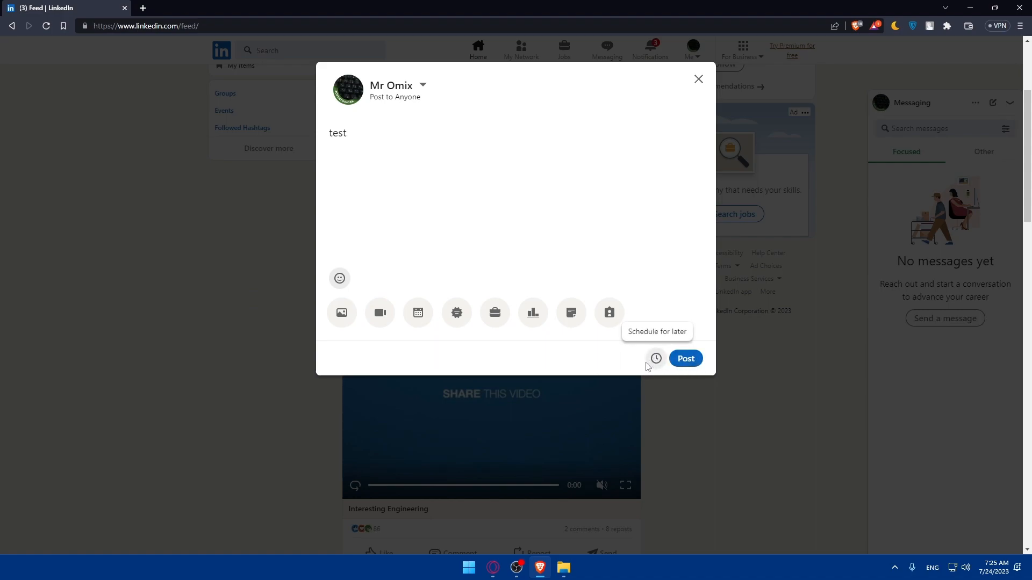
pyautogui.click(656, 359)
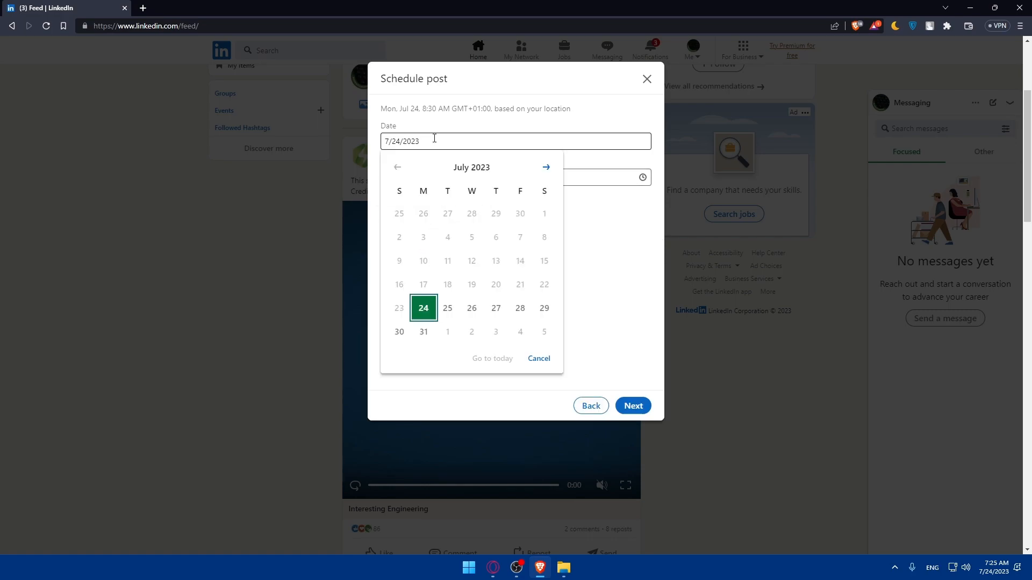
pyautogui.click(545, 167)
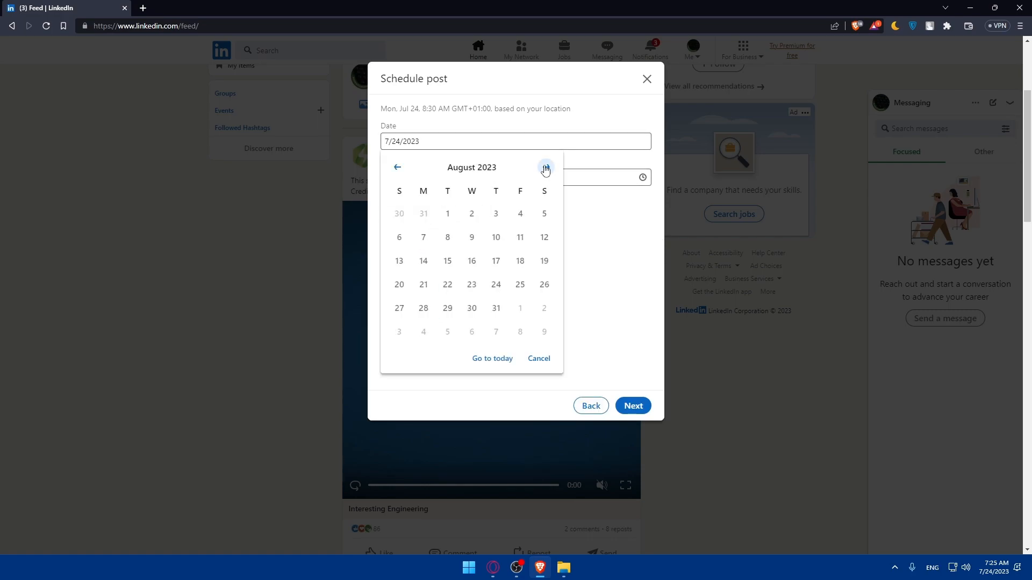
pyautogui.click(544, 168)
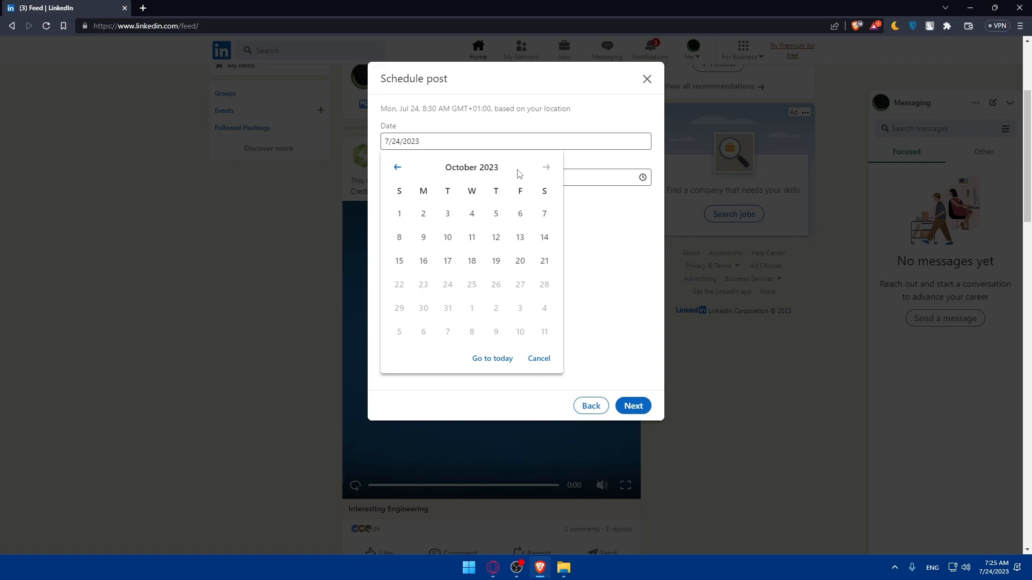
pyautogui.moveTo(646, 206)
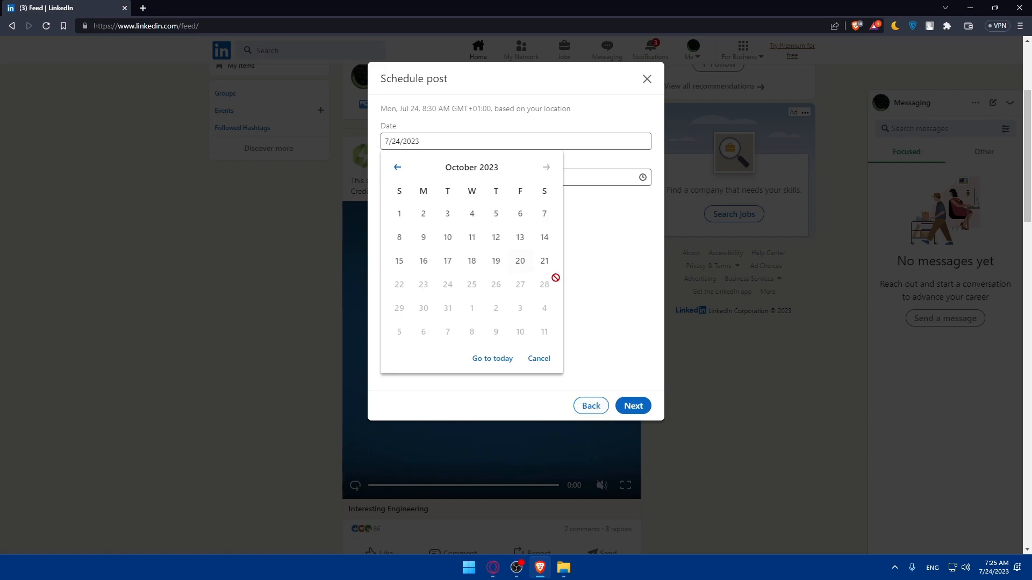
pyautogui.moveTo(447, 283)
pyautogui.write('5')
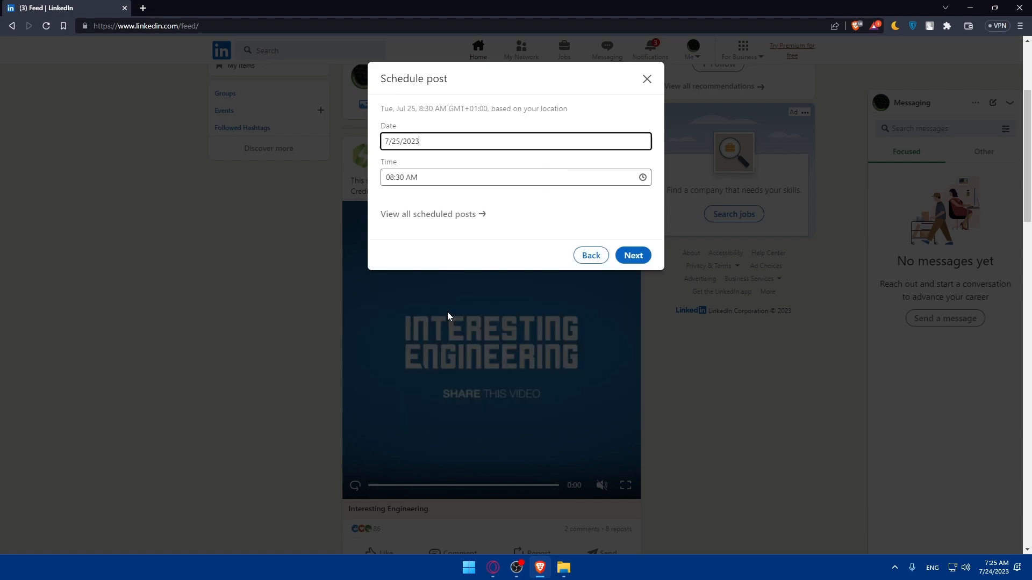
pyautogui.click(515, 177)
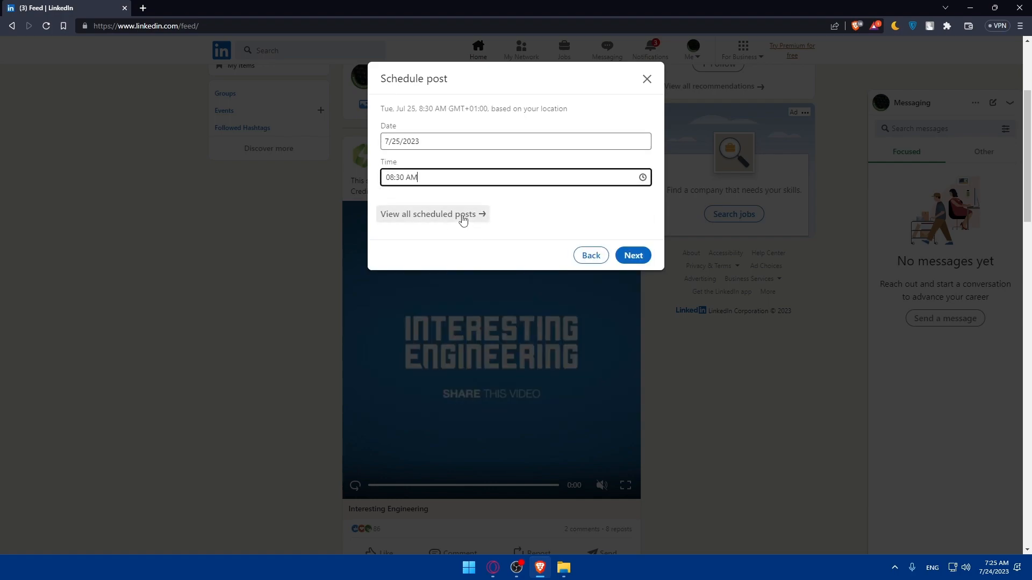
pyautogui.click(432, 214)
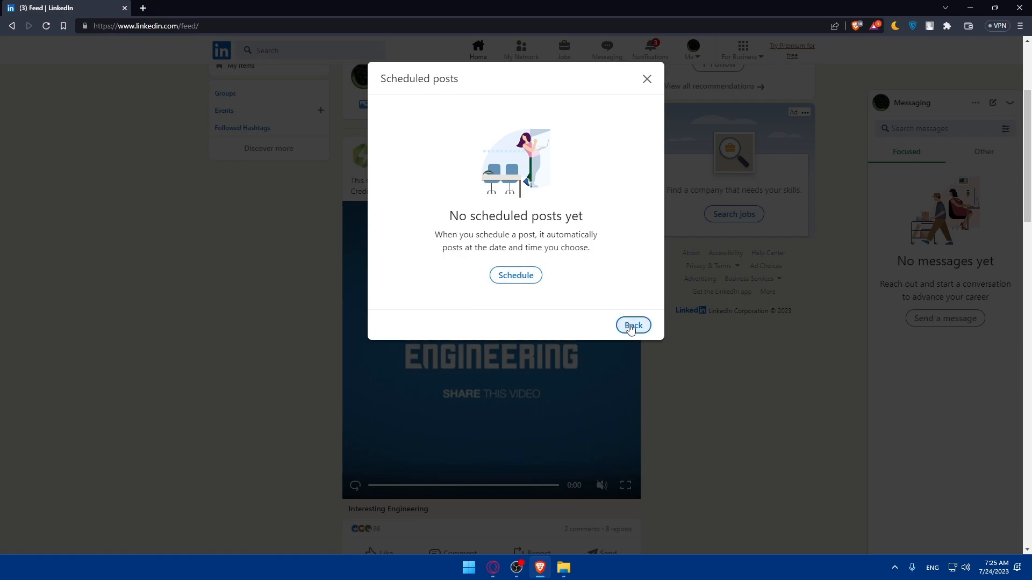
pyautogui.moveTo(637, 334)
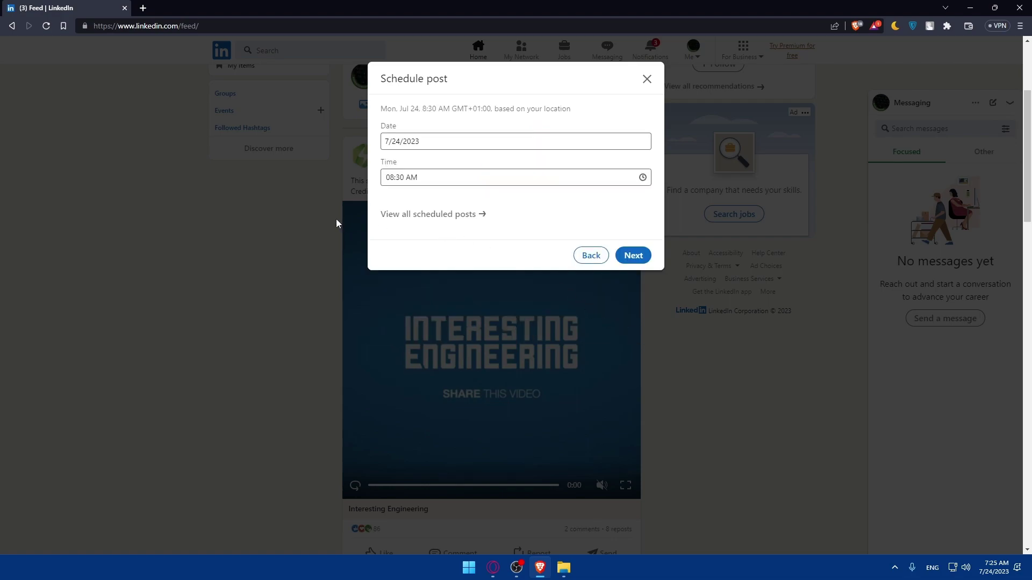
# Step: Back out of scheduling, discard the 'test' draft, and show Notifications
pyautogui.click(632, 257)
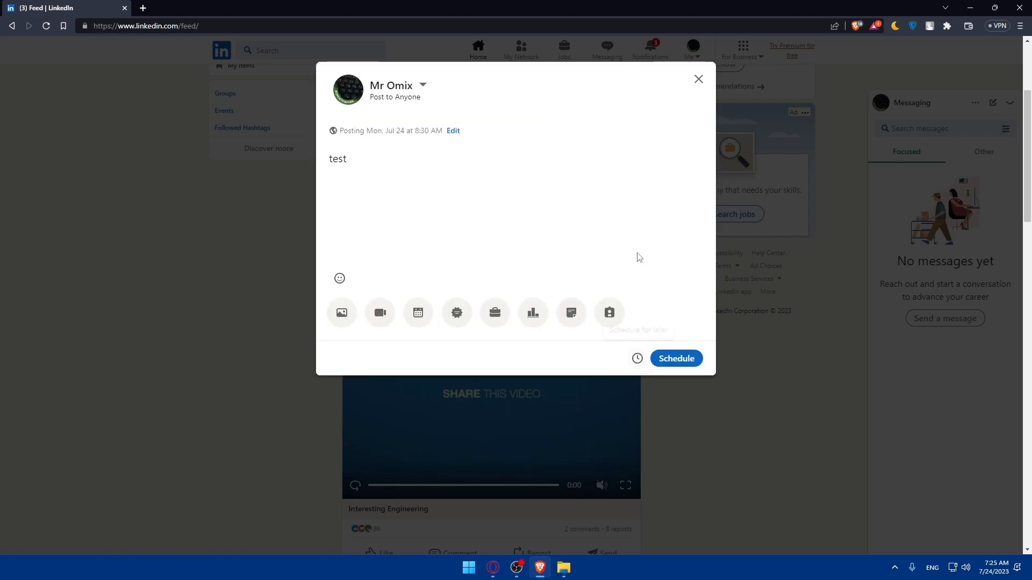
pyautogui.moveTo(676, 359)
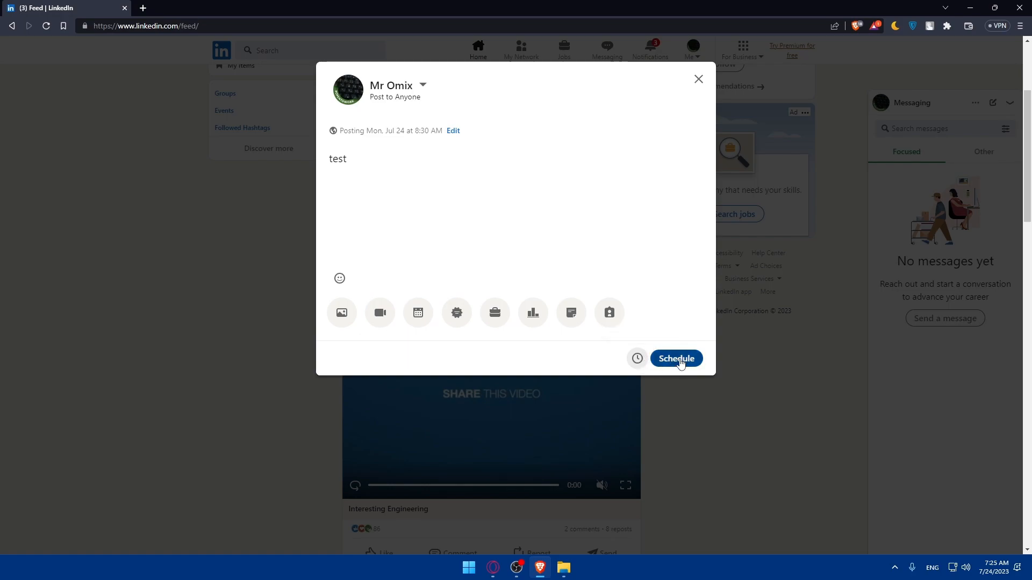
pyautogui.moveTo(585, 395)
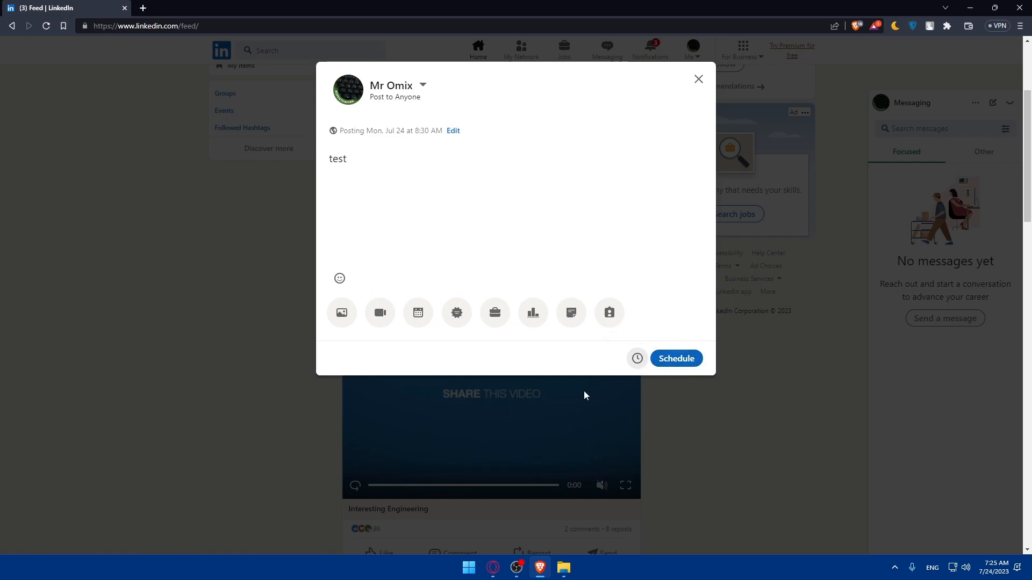
pyautogui.moveTo(710, 110)
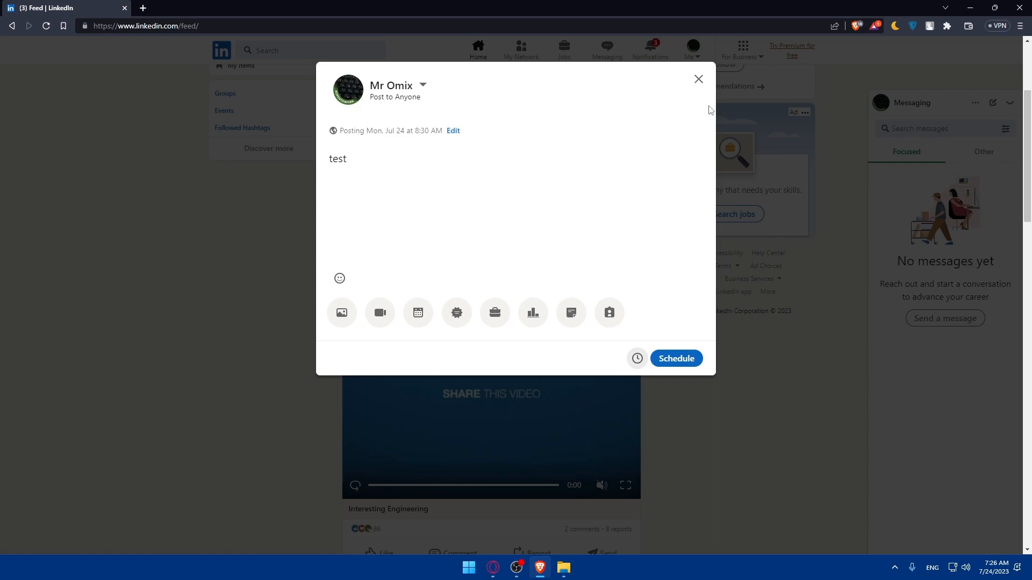
pyautogui.moveTo(696, 100)
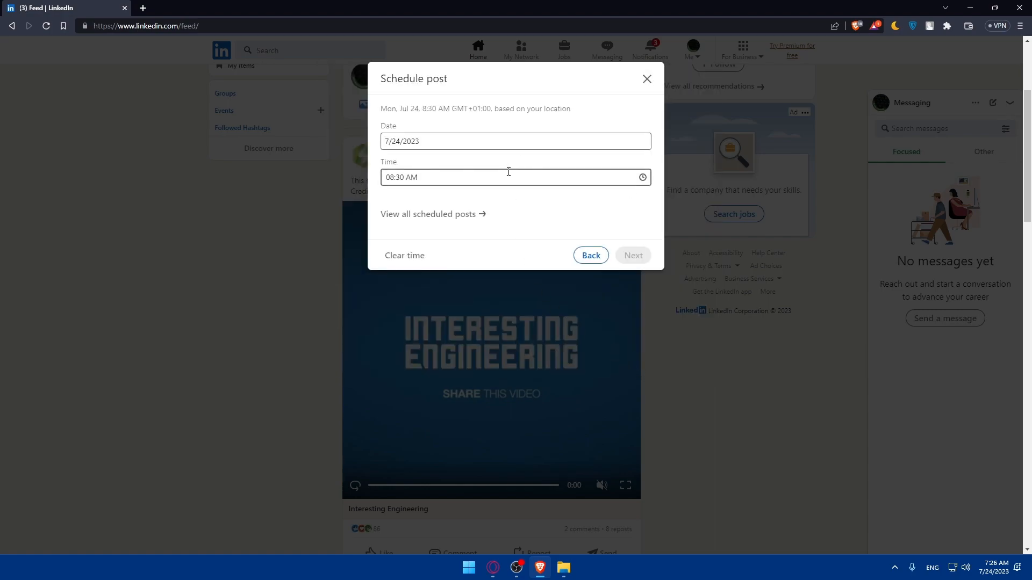
pyautogui.click(515, 141)
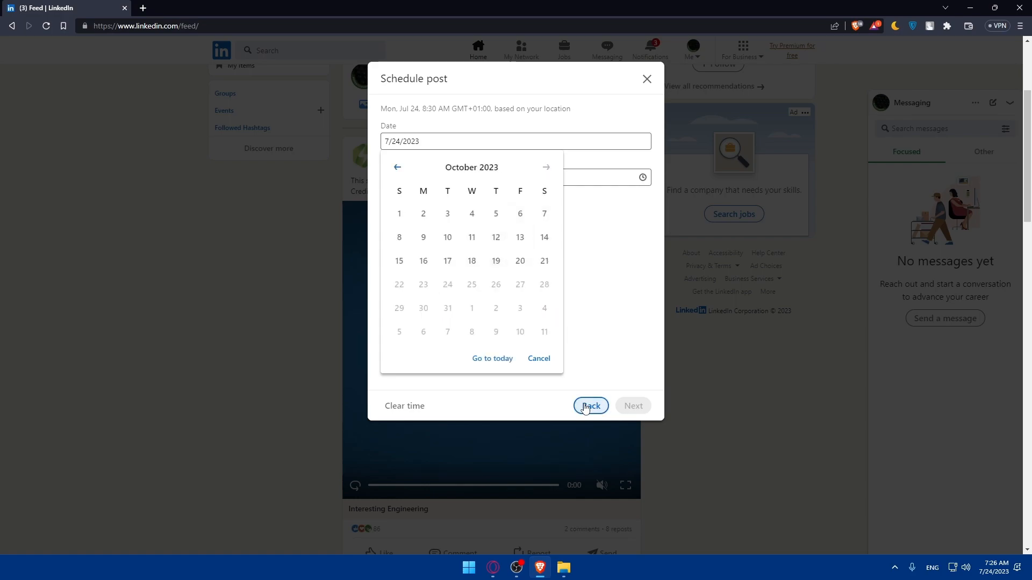
pyautogui.click(589, 406)
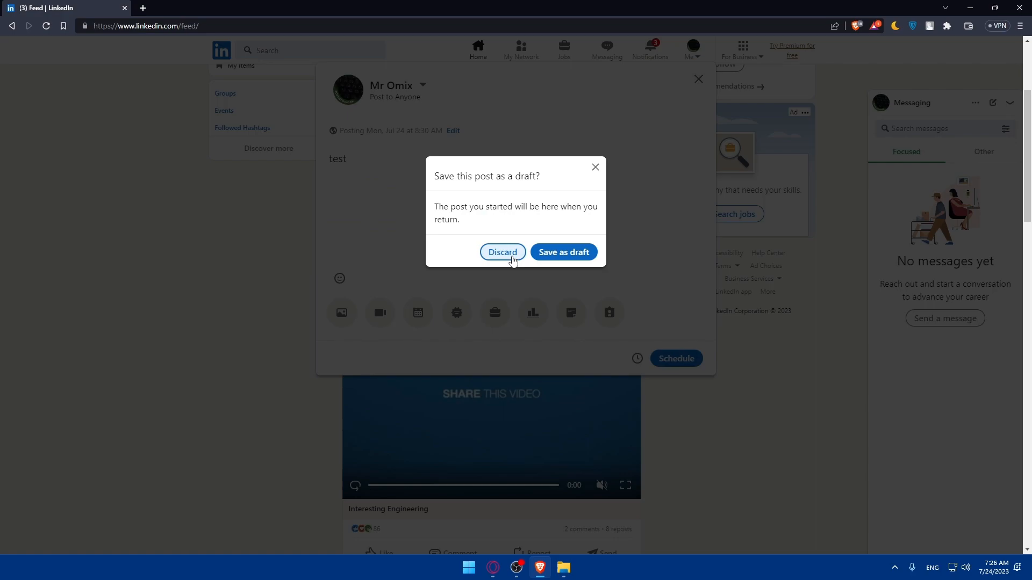
pyautogui.click(502, 251)
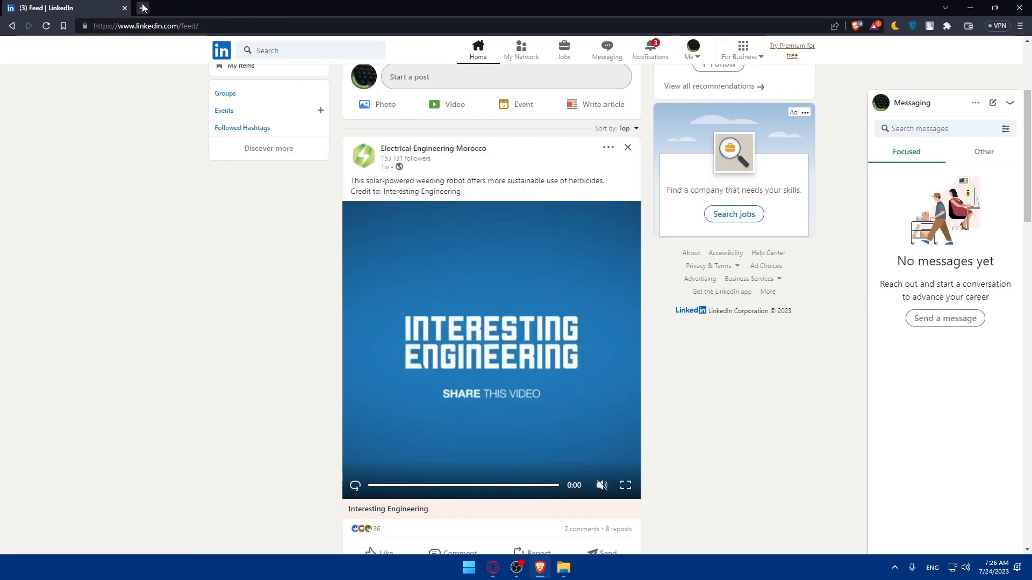
pyautogui.click(649, 49)
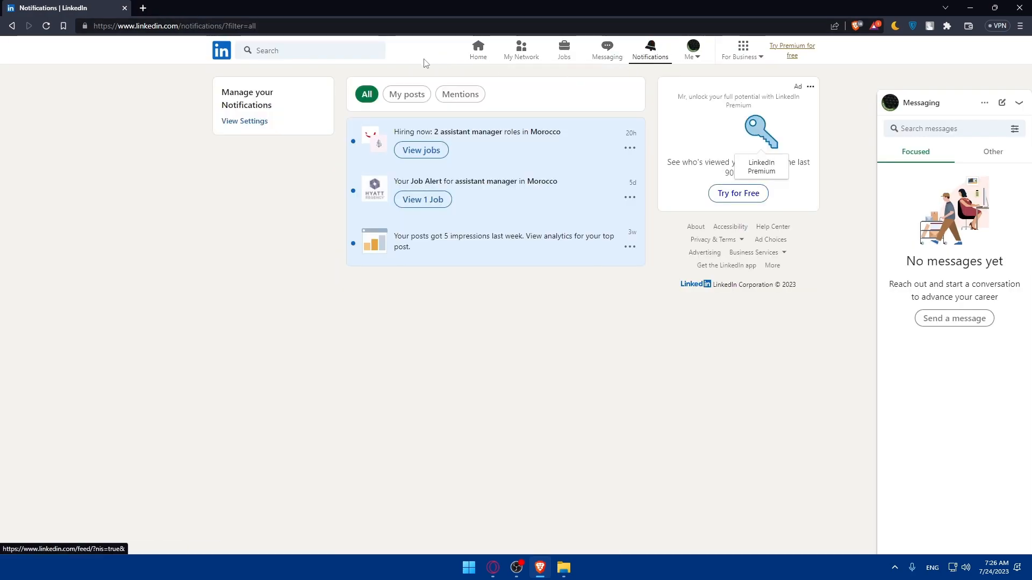
# Step: Search Google for 'buffer' and 'later hootsuite' in new tabs
pyautogui.click(478, 50)
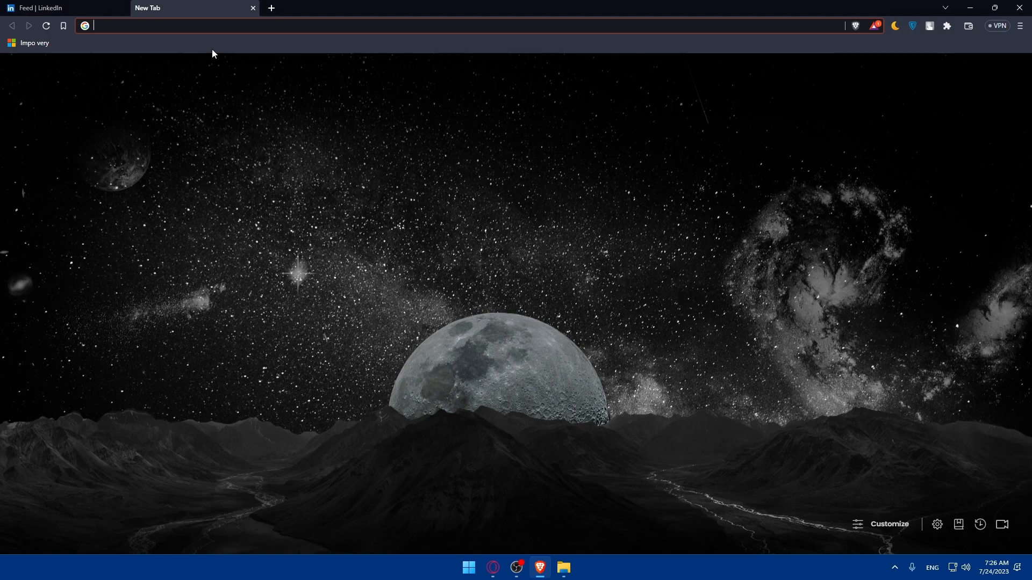
pyautogui.write('buffer')
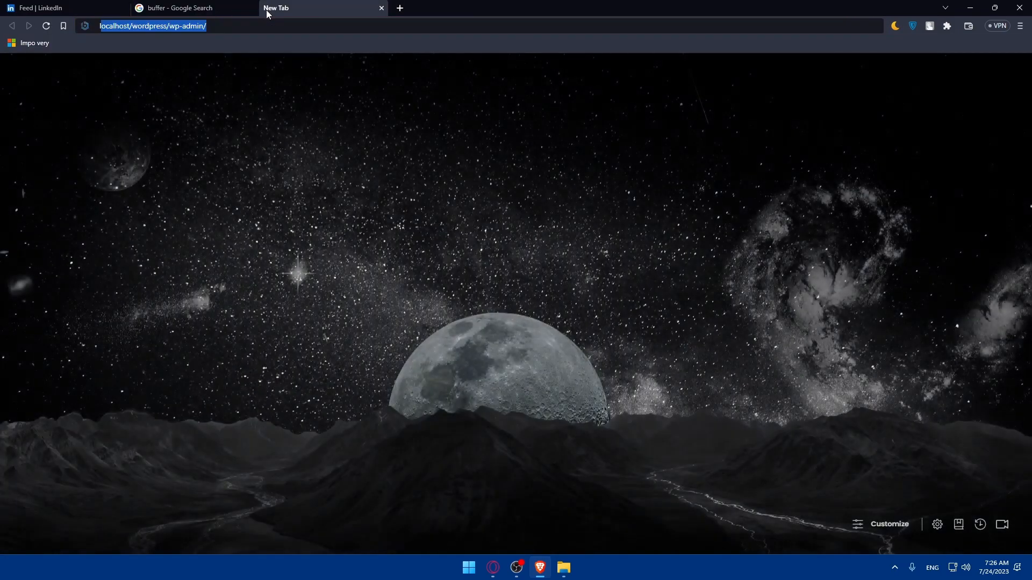
pyautogui.write('later hootsuite')
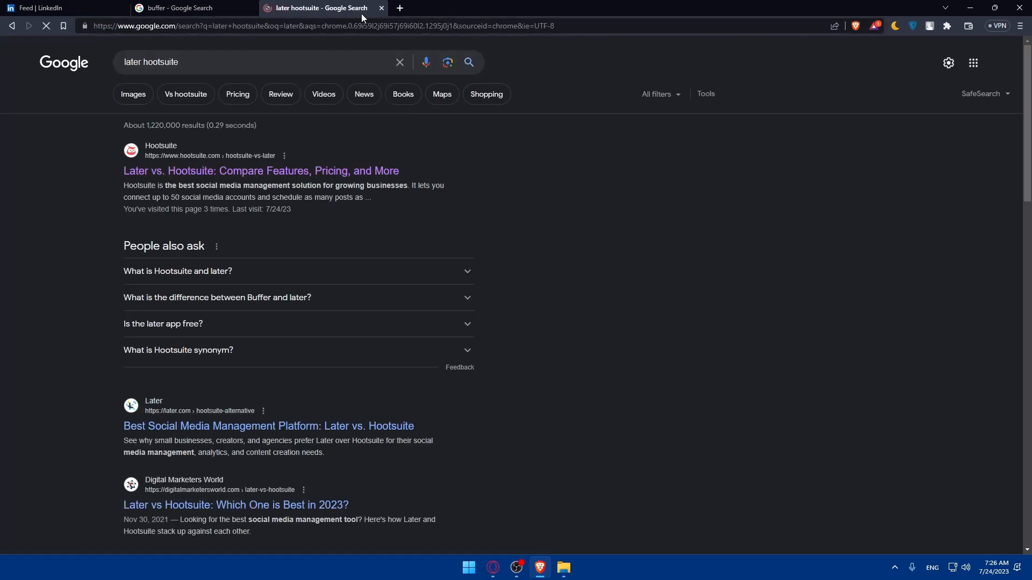
pyautogui.click(527, 7)
pyautogui.write('sprout')
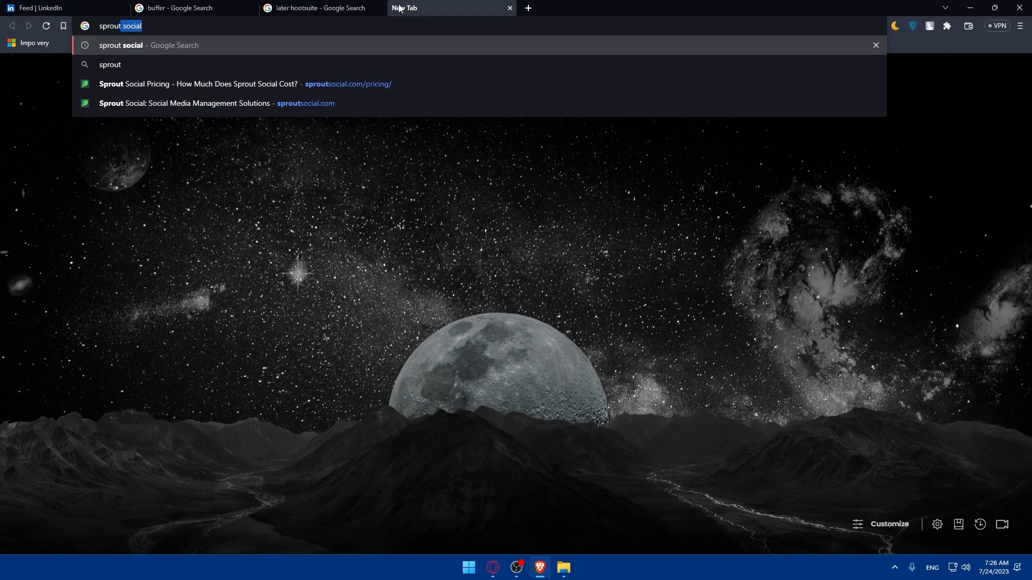
# Step: Open the Buffer and Sprout Social websites from their search results
pyautogui.click(191, 8)
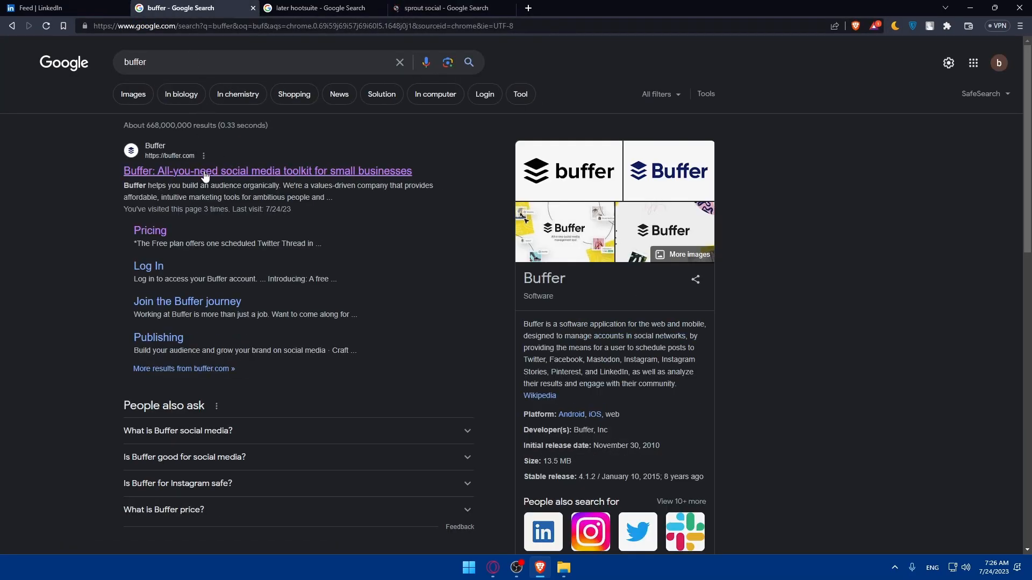
pyautogui.click(450, 8)
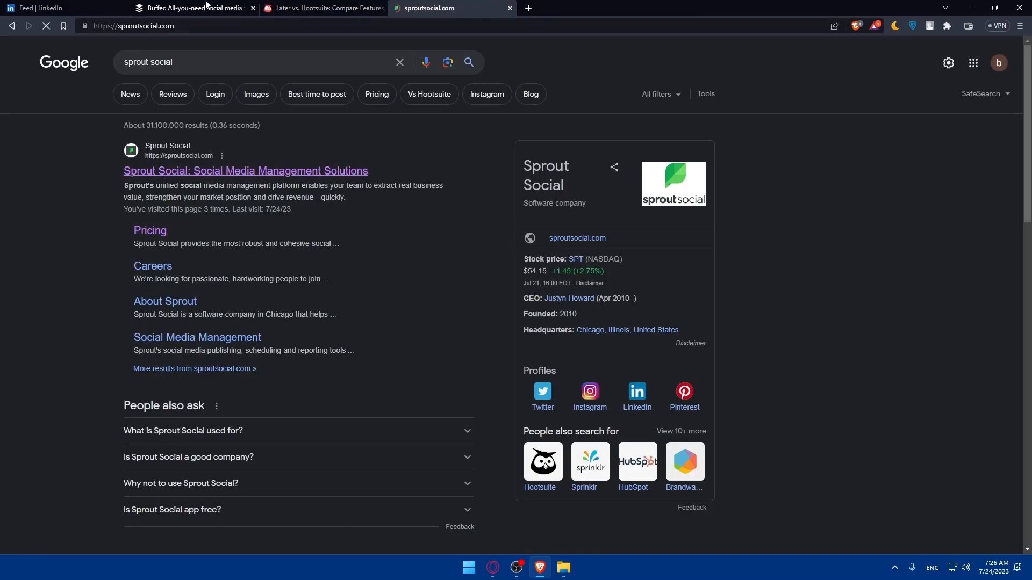
# Step: Show Sprout Social's Pricing page and scroll through its plans and FAQ
pyautogui.click(322, 7)
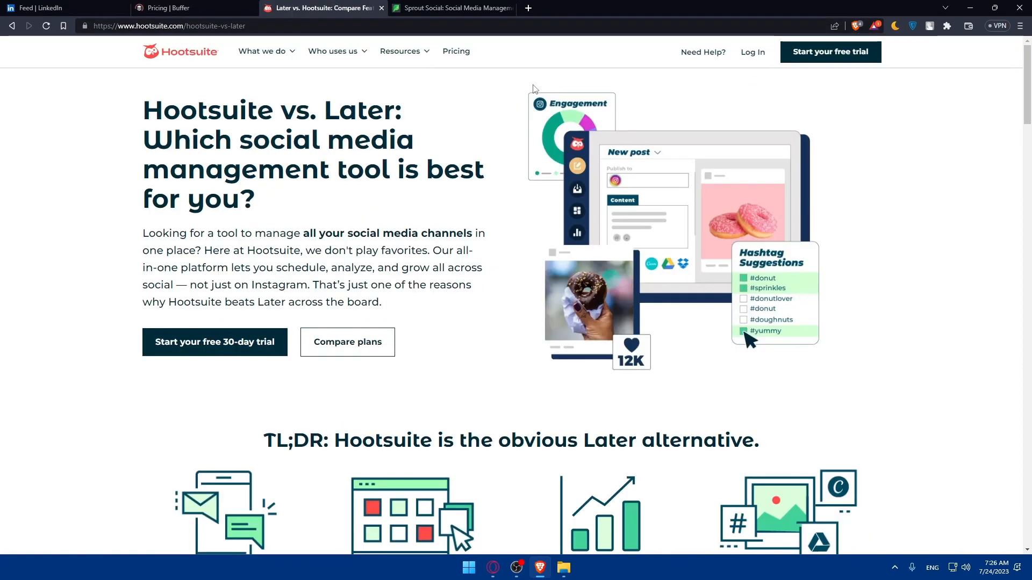
pyautogui.click(452, 8)
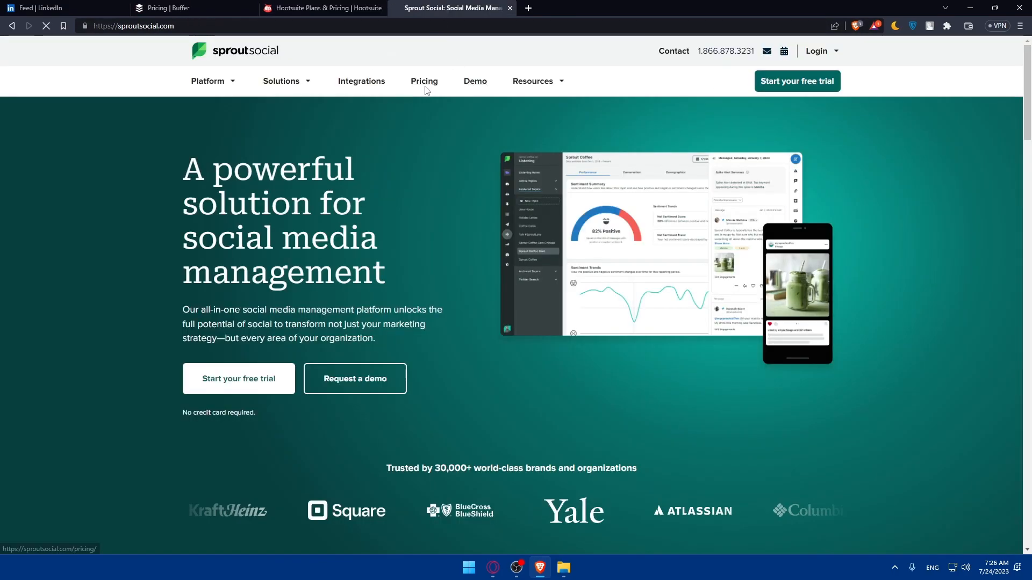
pyautogui.click(424, 81)
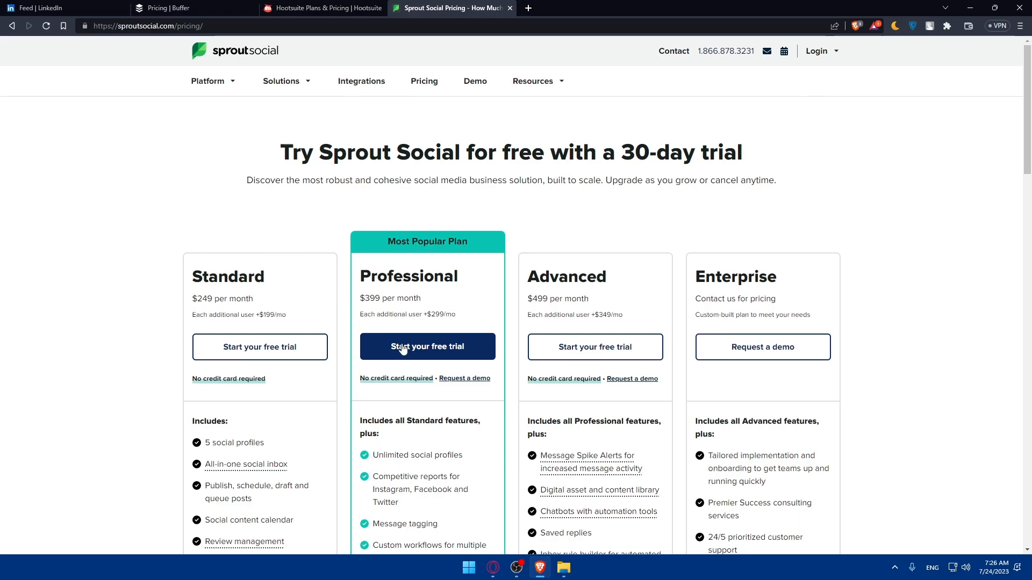
pyautogui.doubleClick(204, 299)
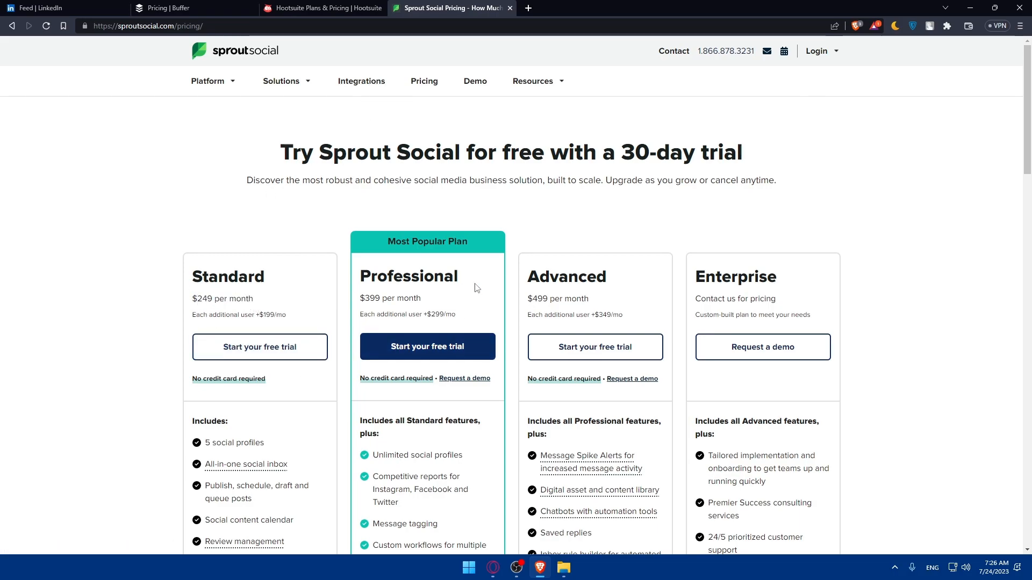
pyautogui.scroll(-3)
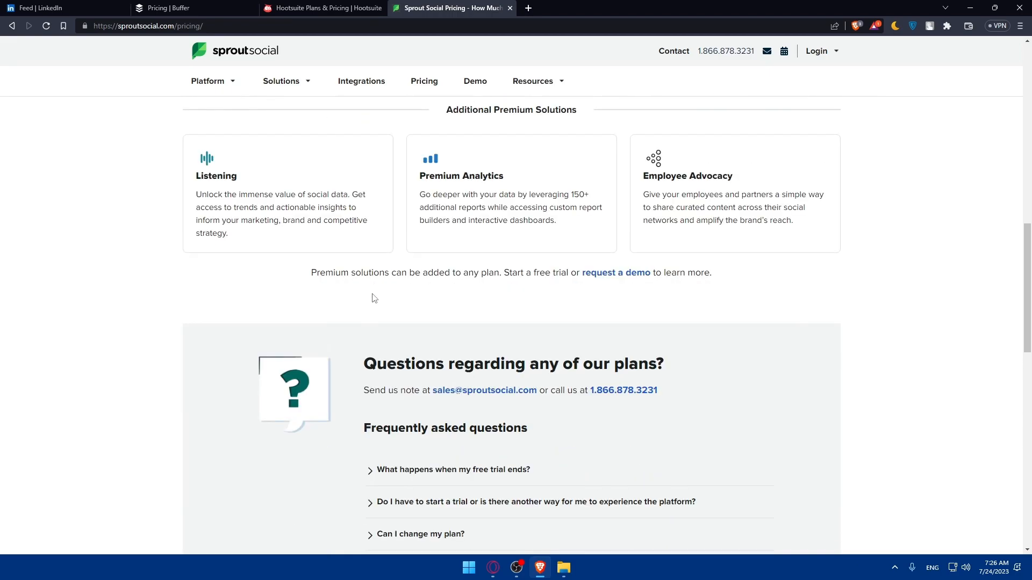
pyautogui.scroll(-3)
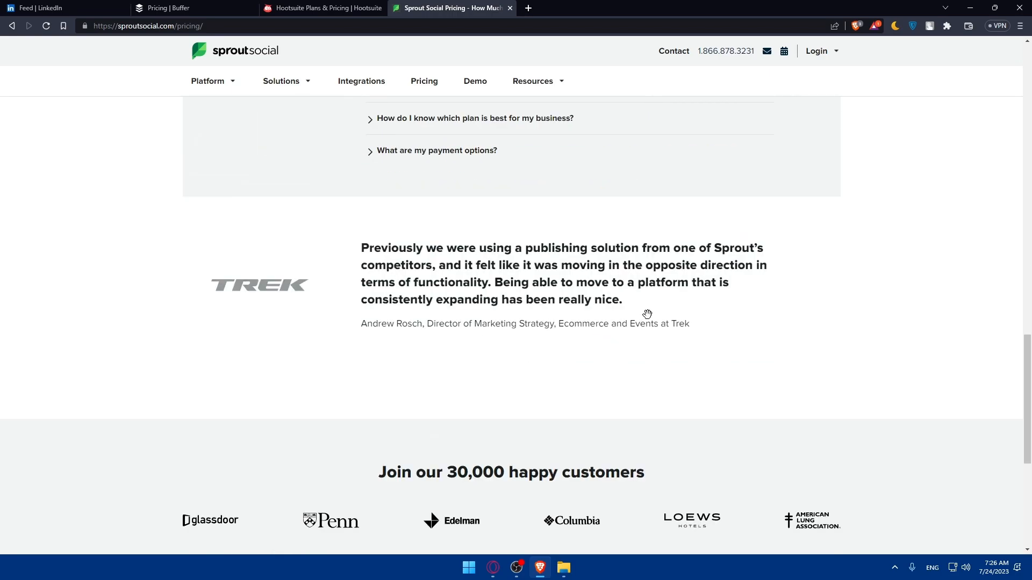
pyautogui.moveTo(818, 75)
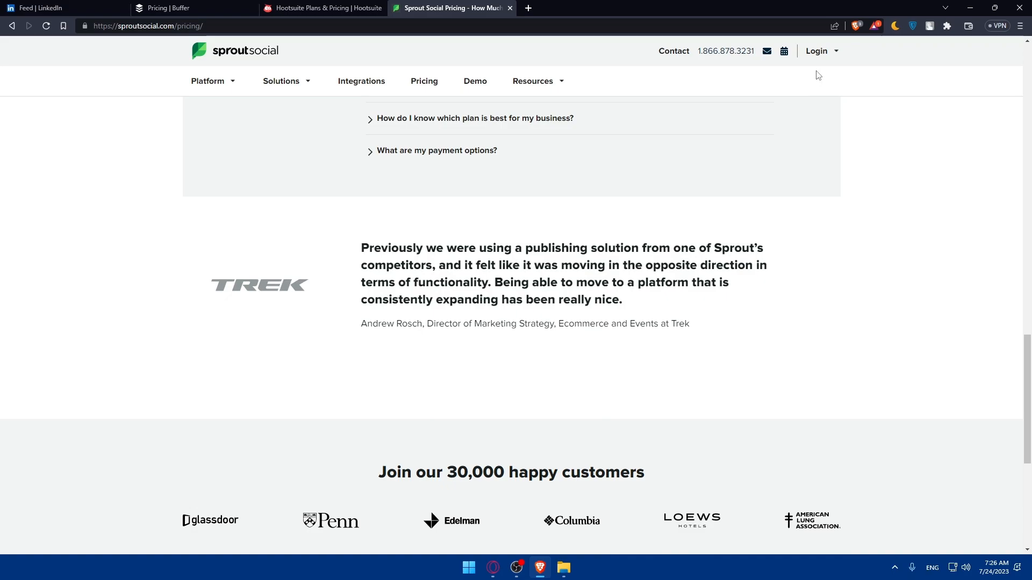
pyautogui.moveTo(856, 69)
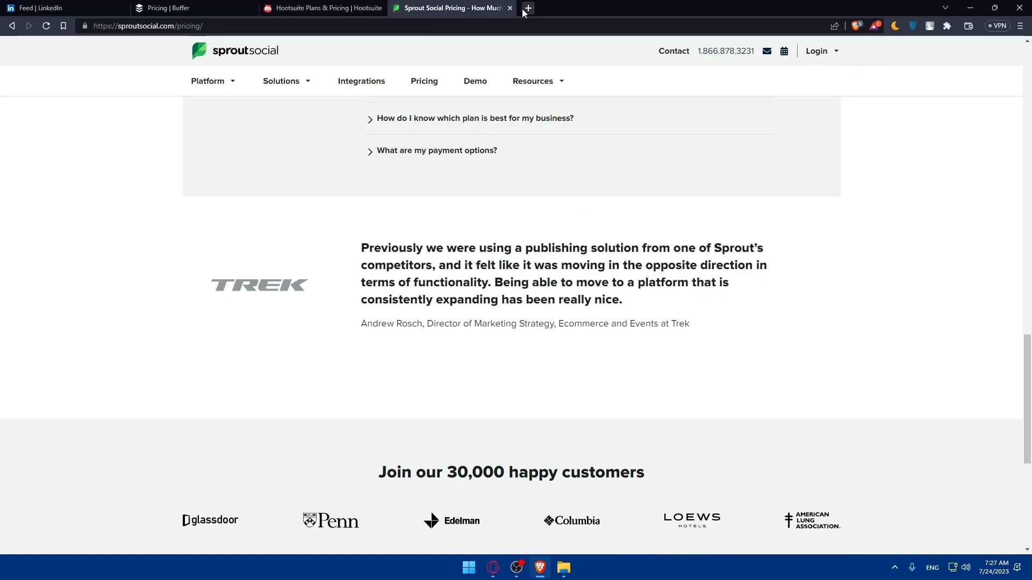
# Step: Close the Sprout Social tab and scroll through Hootsuite's plan feature comparison table
pyautogui.click(510, 7)
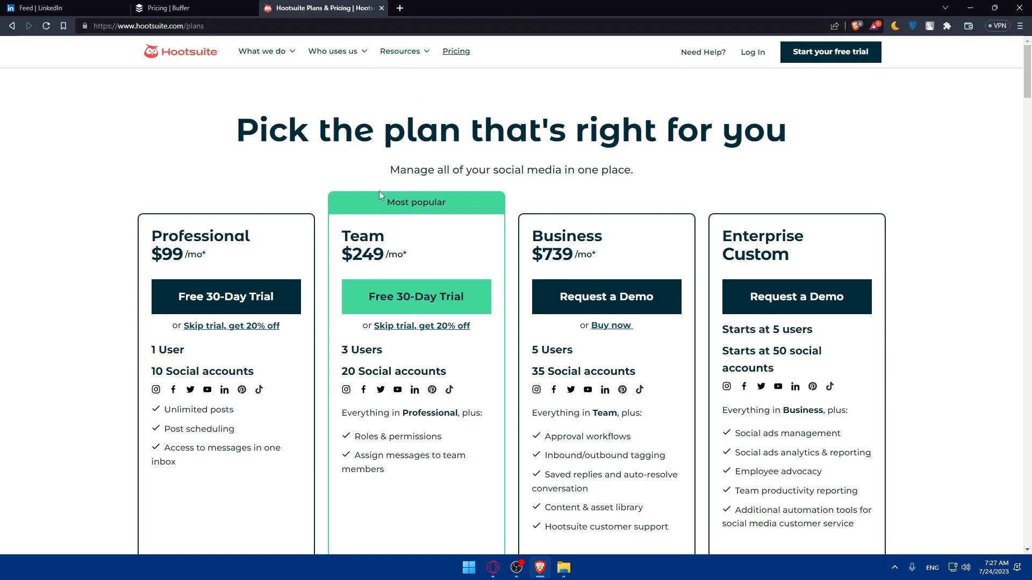
pyautogui.moveTo(381, 201)
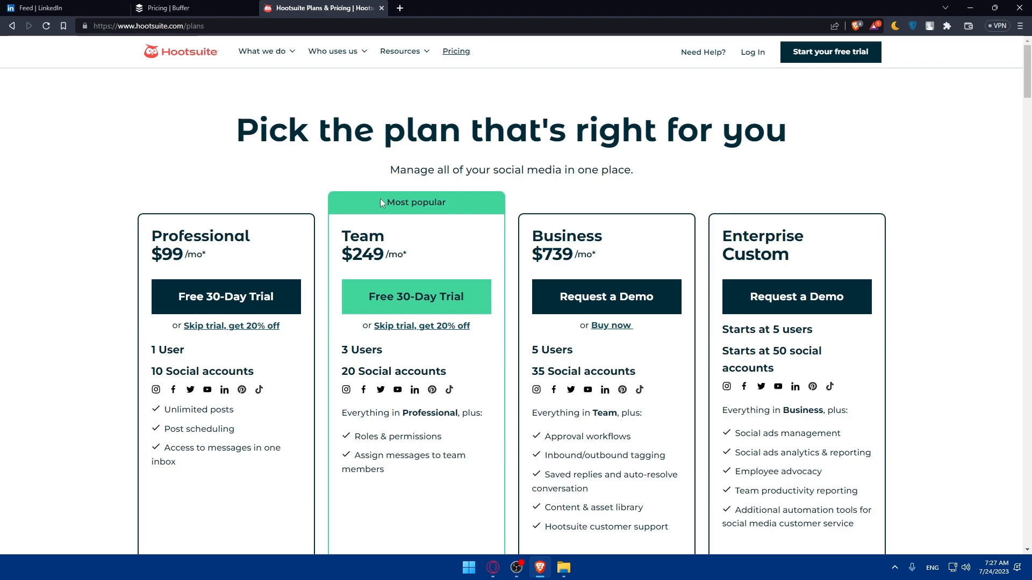
pyautogui.scroll(-3)
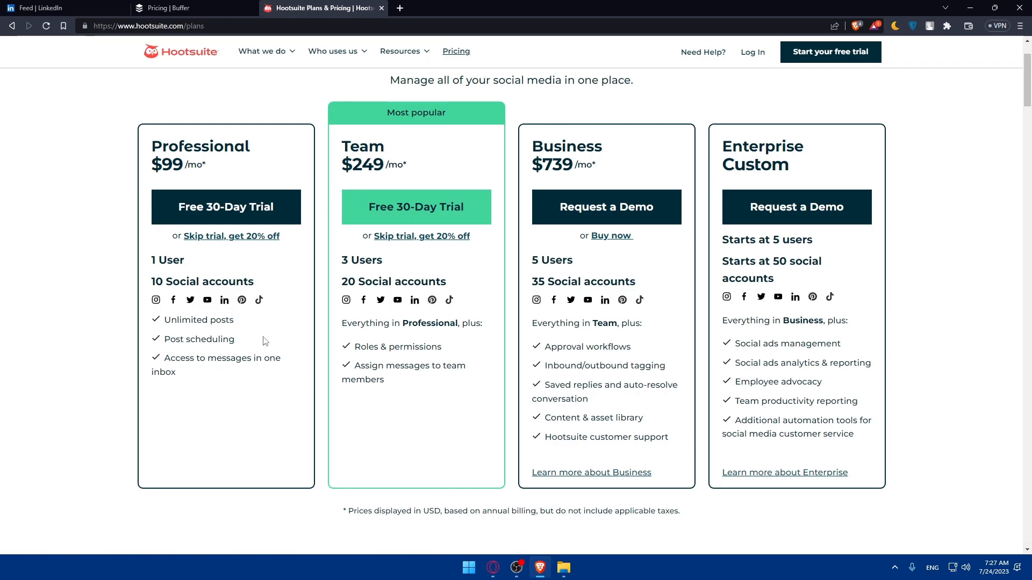
pyautogui.scroll(-3)
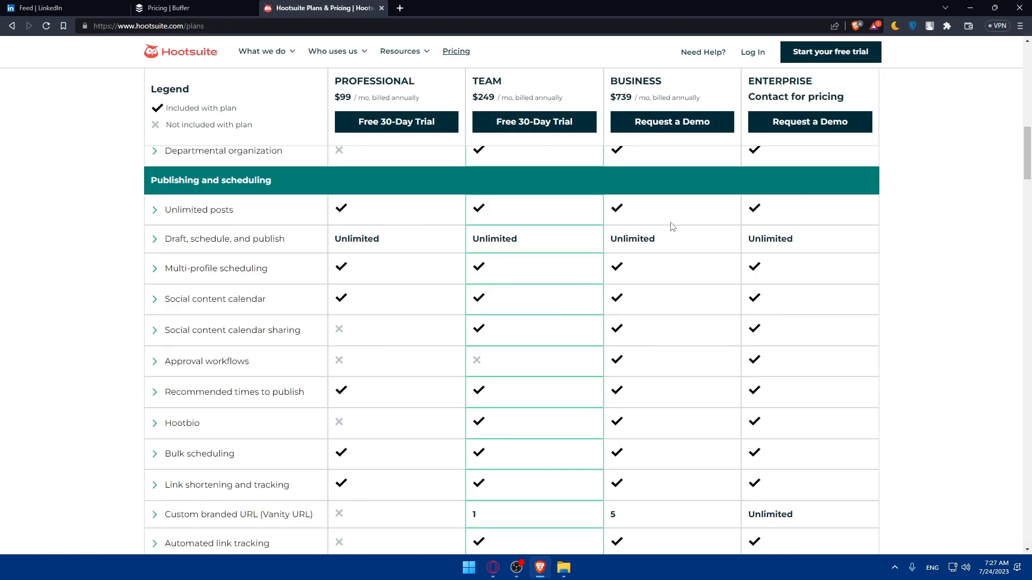
pyautogui.scroll(-3)
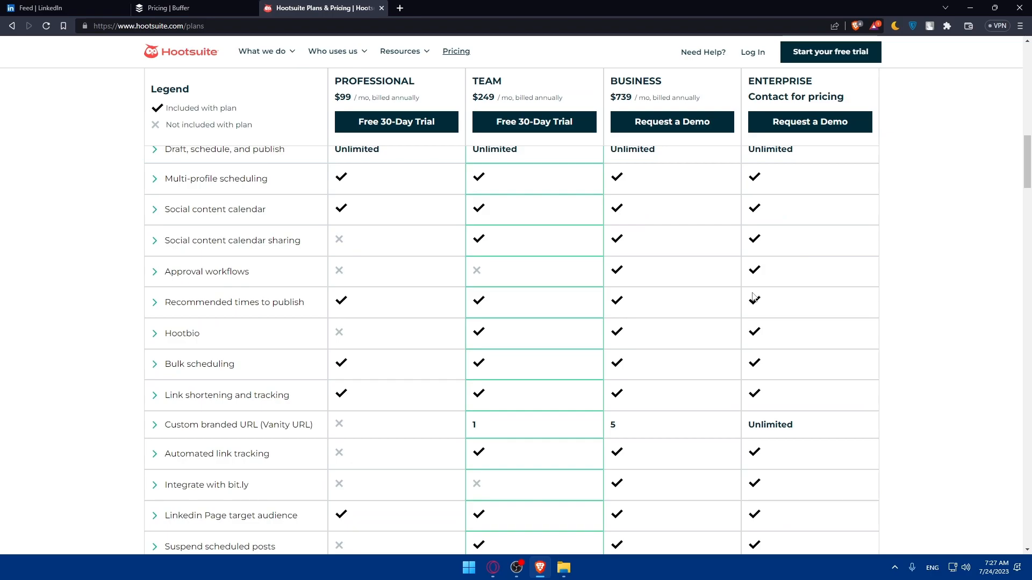
pyautogui.scroll(-3)
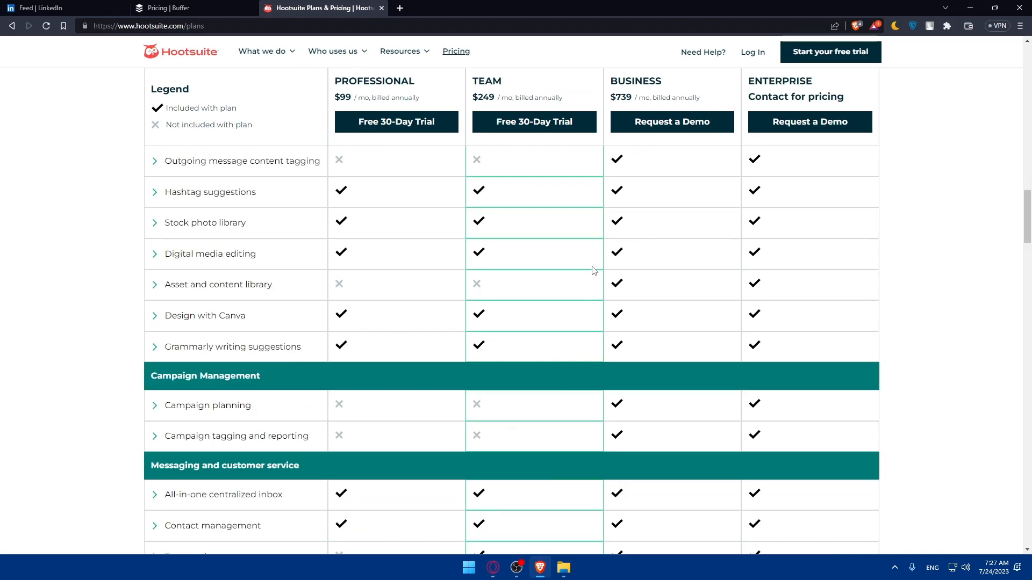
pyautogui.scroll(-3)
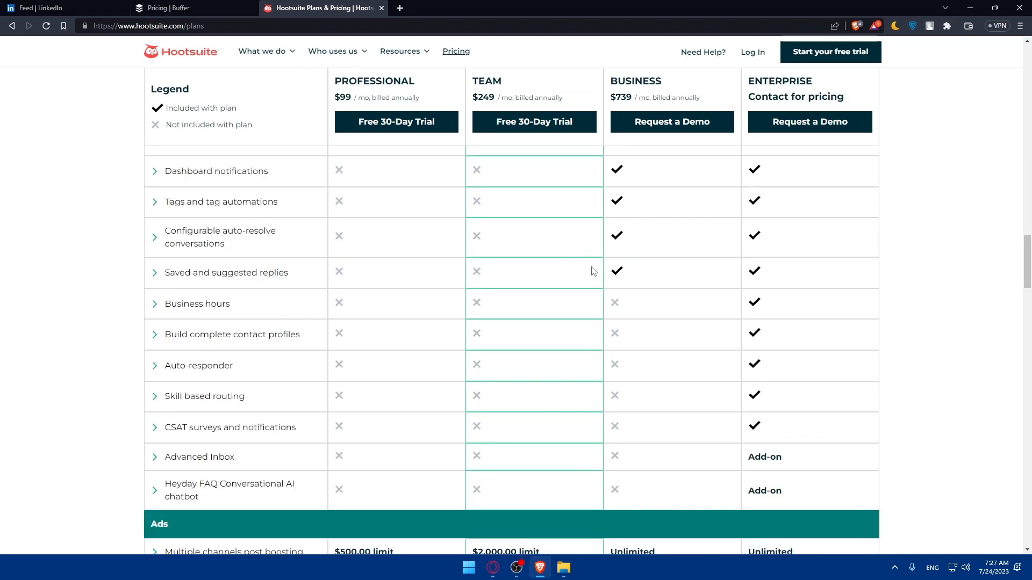
pyautogui.scroll(-3)
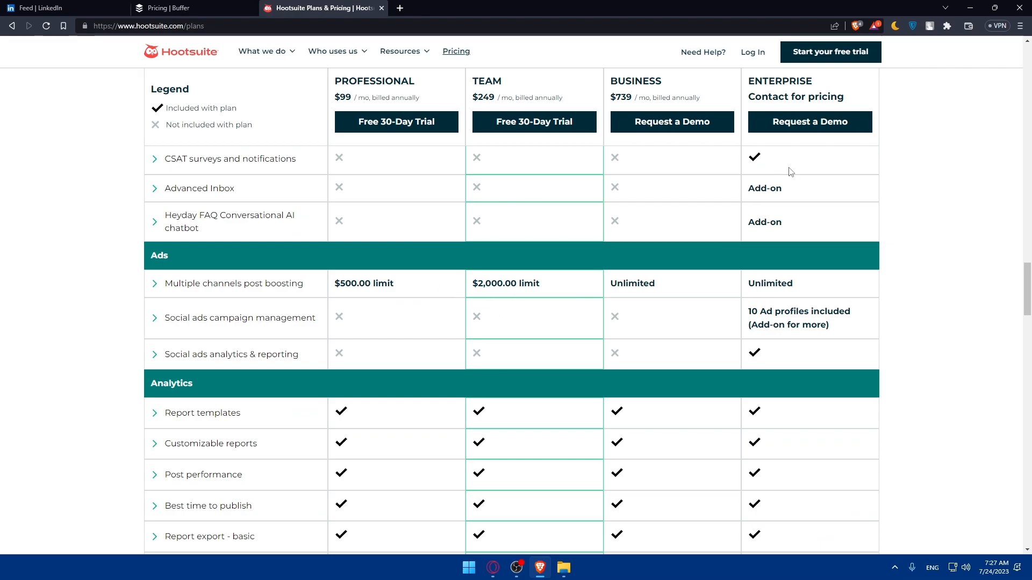
pyautogui.moveTo(839, 75)
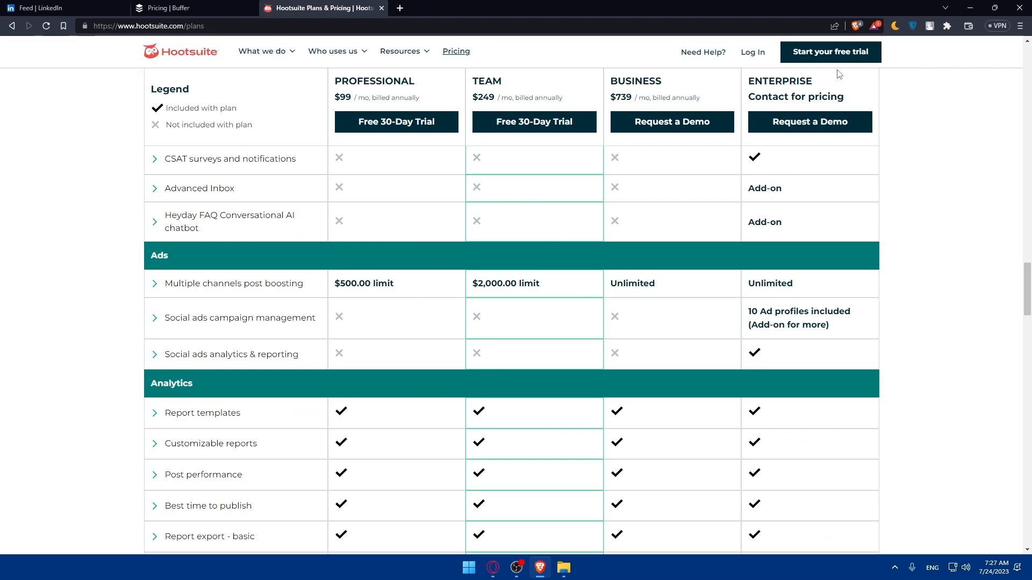
pyautogui.moveTo(440, 143)
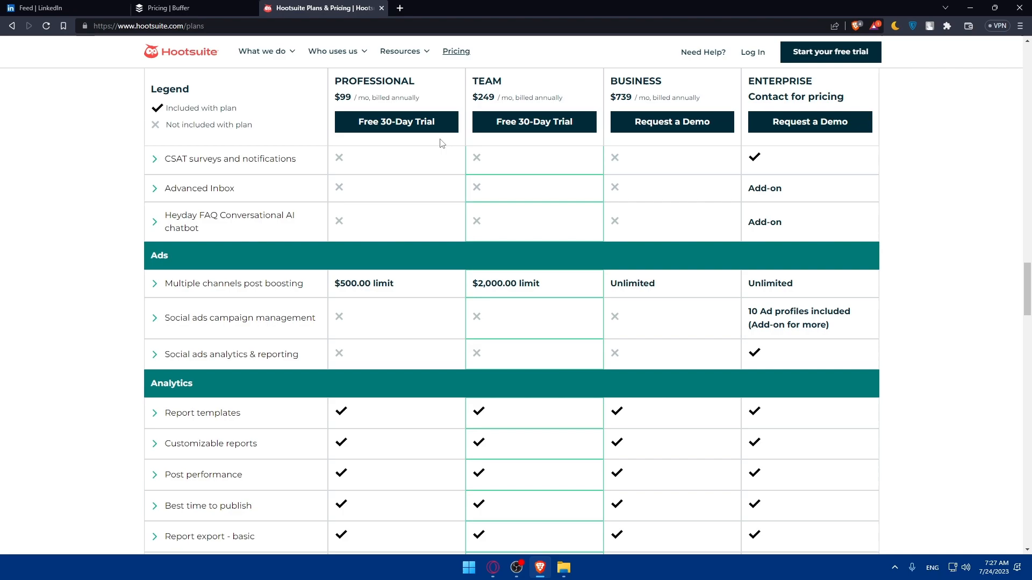
pyautogui.moveTo(380, 12)
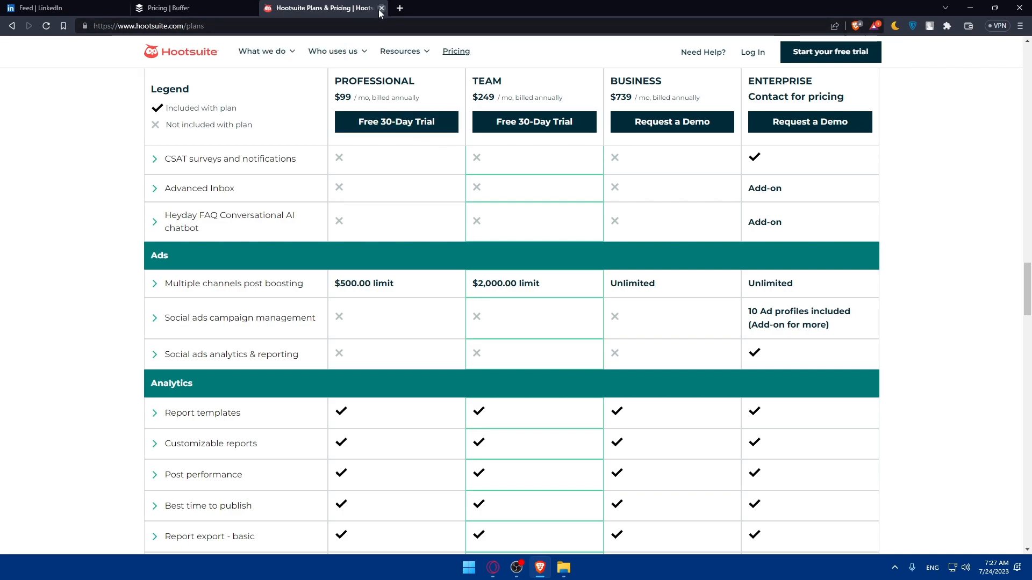
# Step: Close the Hootsuite tab and log in to Buffer from its pricing page
pyautogui.click(380, 8)
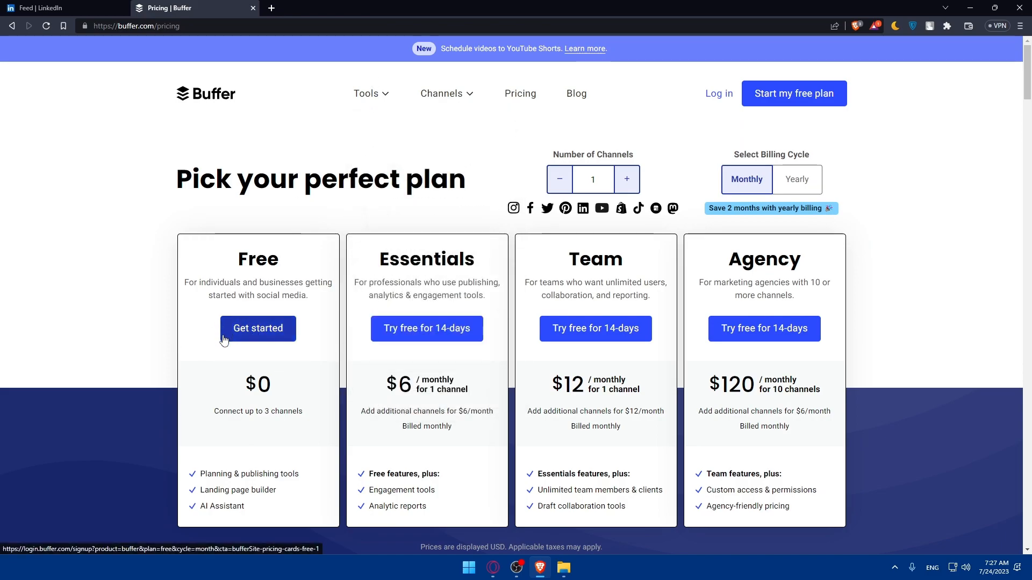
pyautogui.moveTo(719, 107)
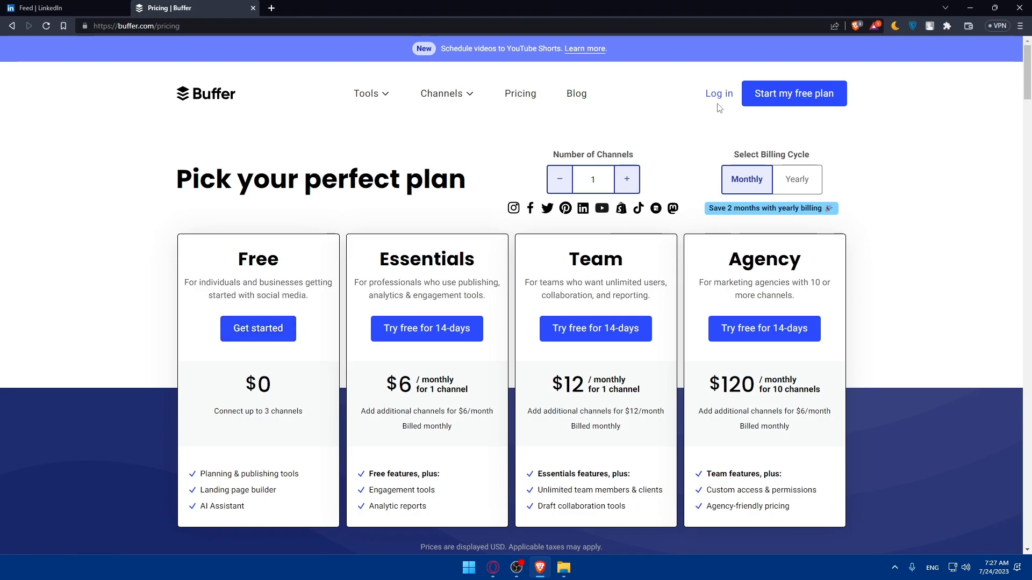
pyautogui.click(718, 92)
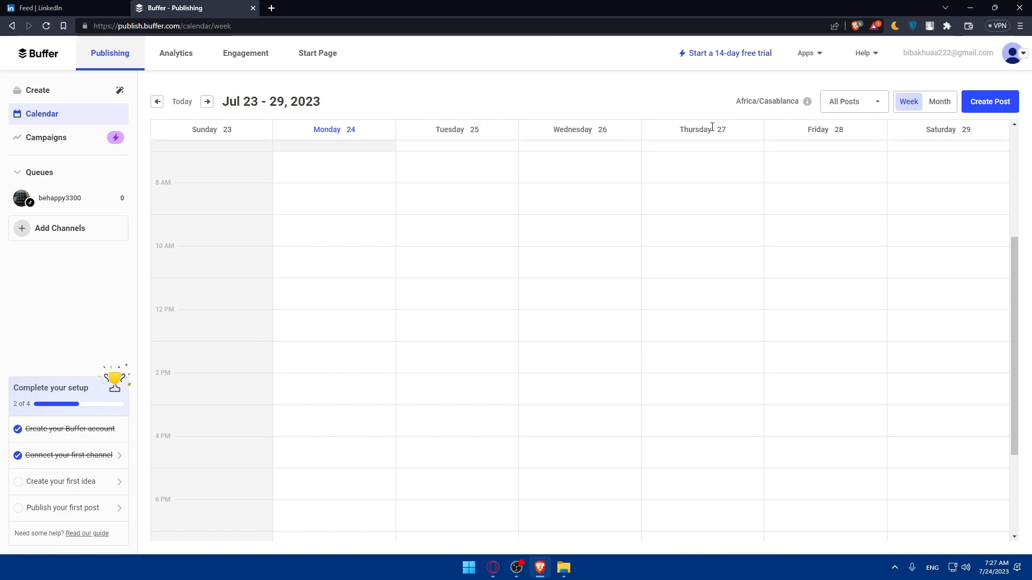
pyautogui.moveTo(682, 129)
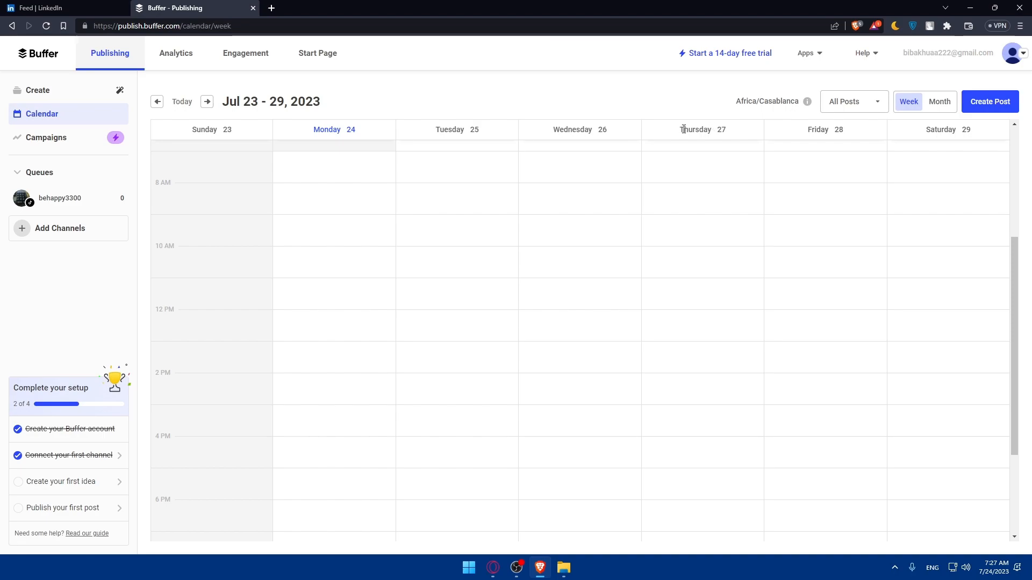
pyautogui.moveTo(94, 115)
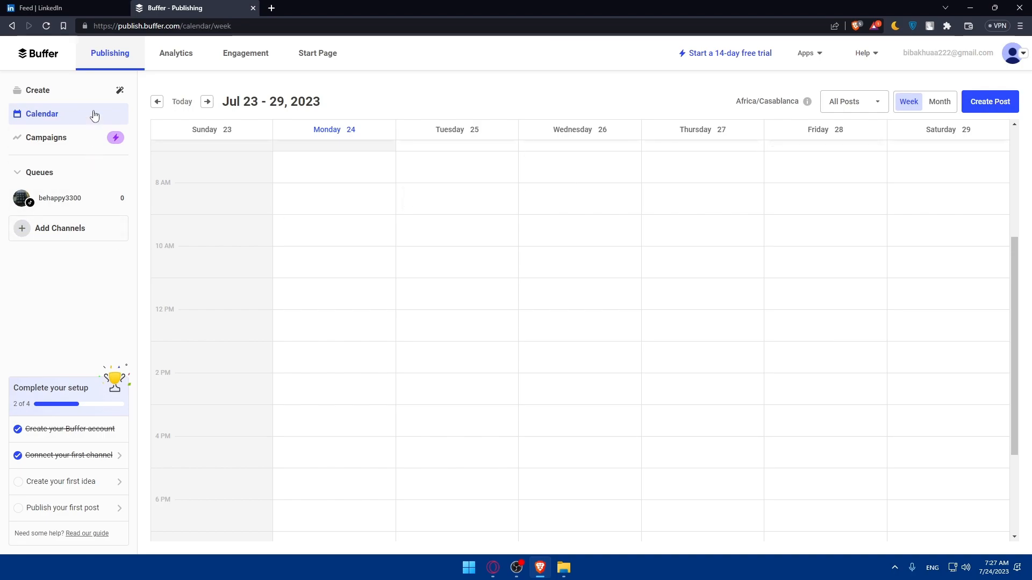
pyautogui.moveTo(334, 270)
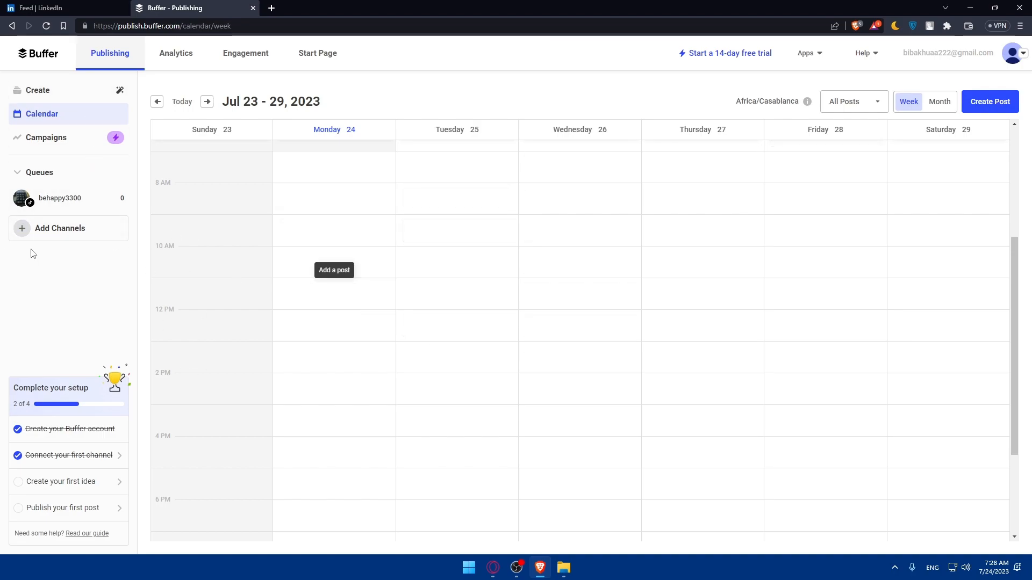
pyautogui.moveTo(52, 228)
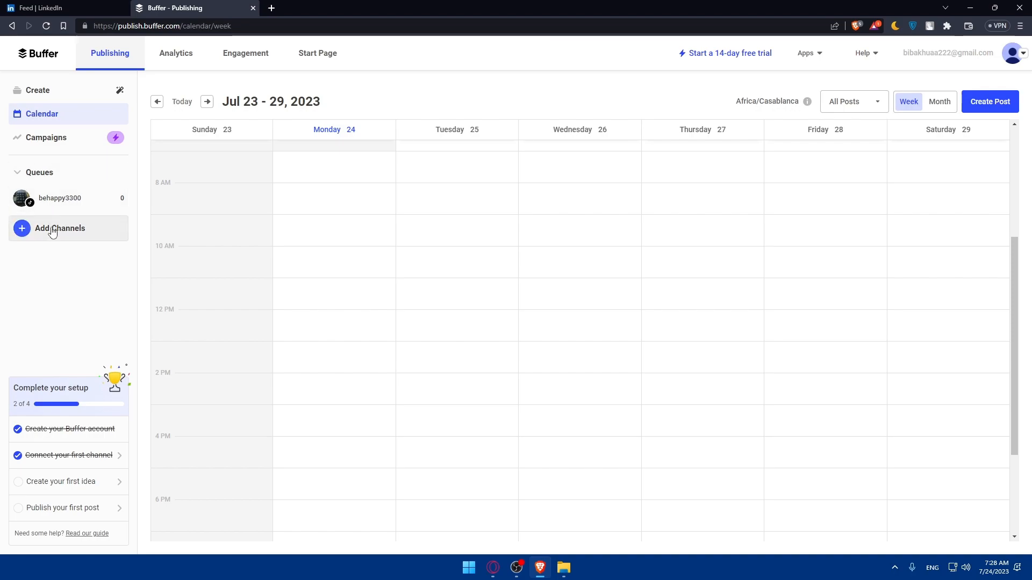
# Step: Start adding a new channel, choosing LinkedIn and the personal LinkedIn Profile account type
pyautogui.click(59, 228)
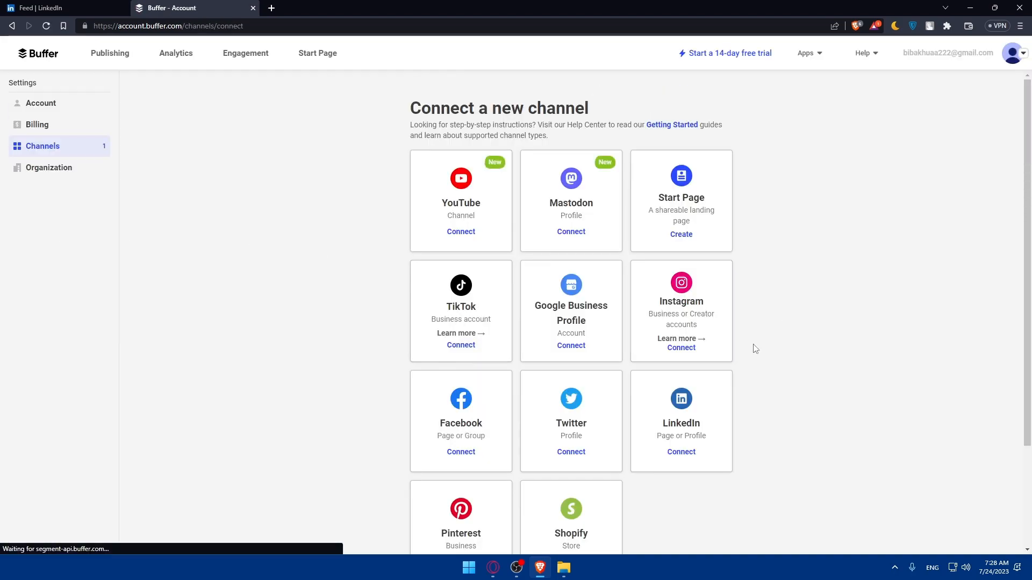
pyautogui.scroll(-3)
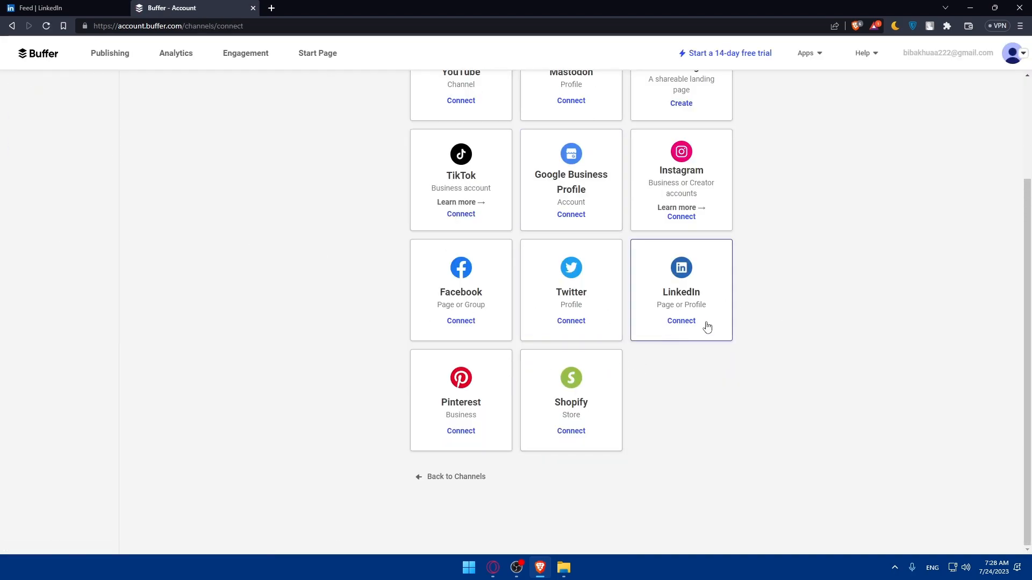
pyautogui.click(680, 320)
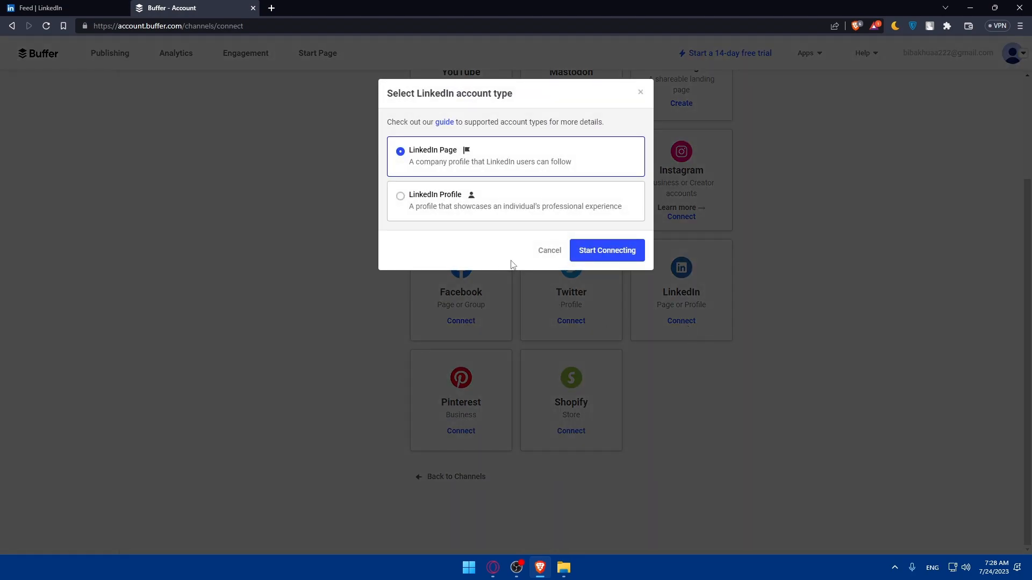
pyautogui.moveTo(430, 177)
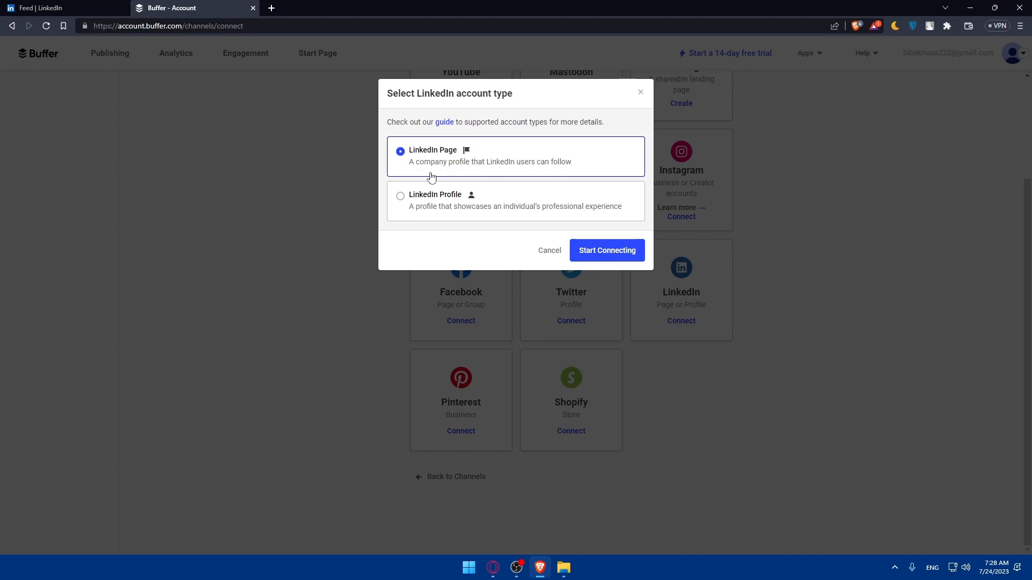
pyautogui.moveTo(420, 205)
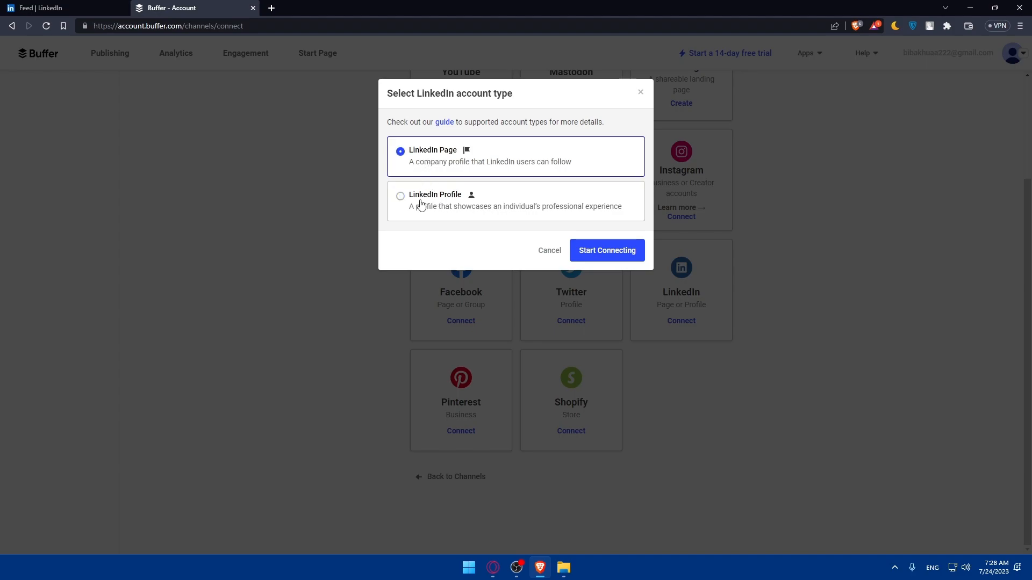
pyautogui.click(605, 251)
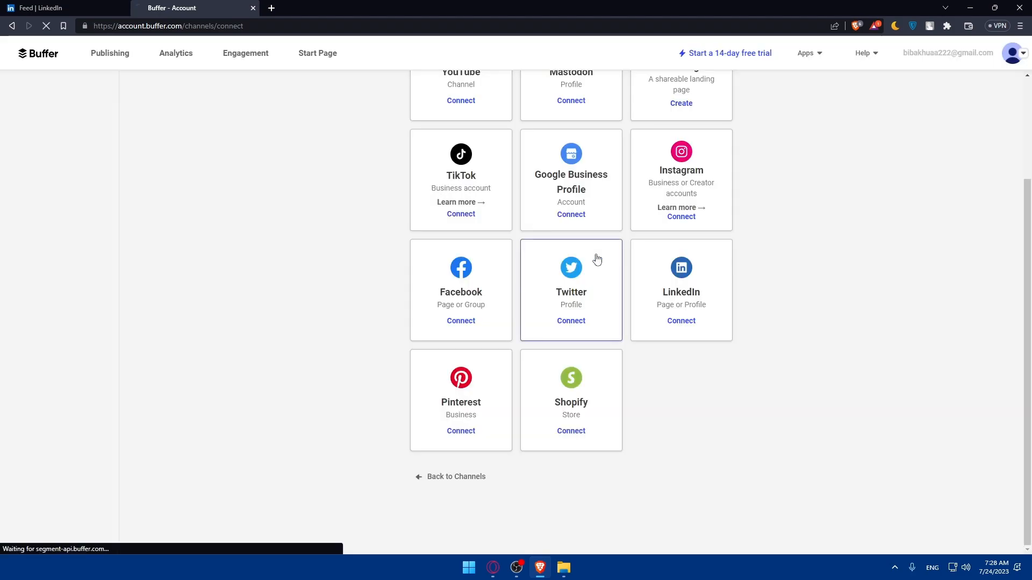
# Step: Reach LinkedIn's authorization request for Buffer, glancing at the LinkedIn feed on the way
pyautogui.click(681, 321)
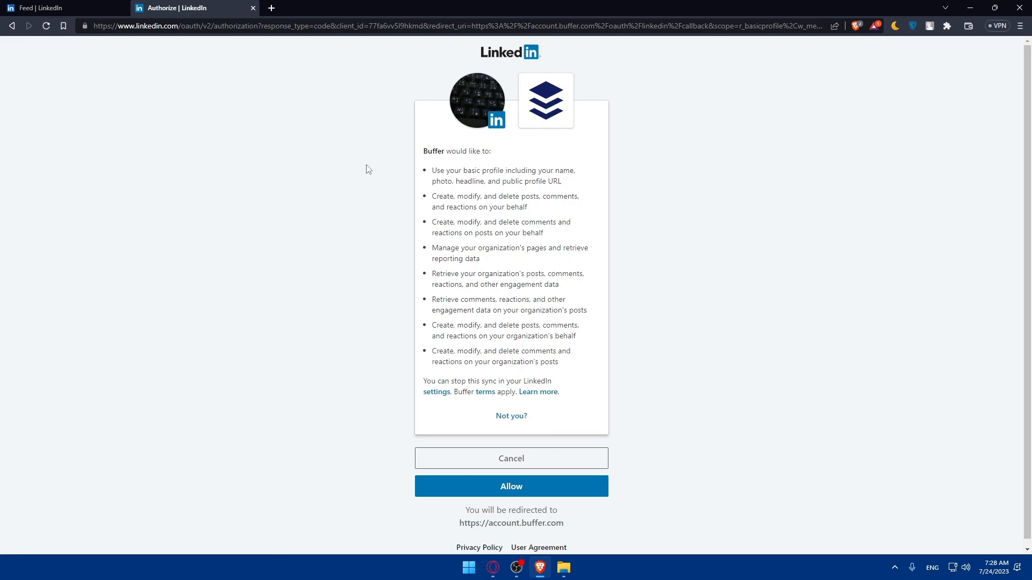
pyautogui.click(511, 486)
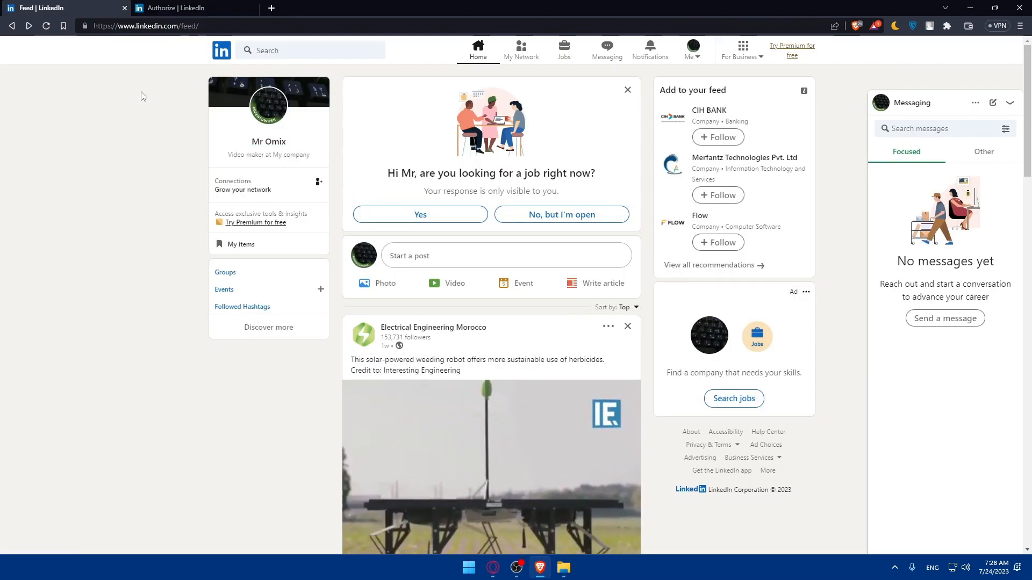
pyautogui.click(192, 7)
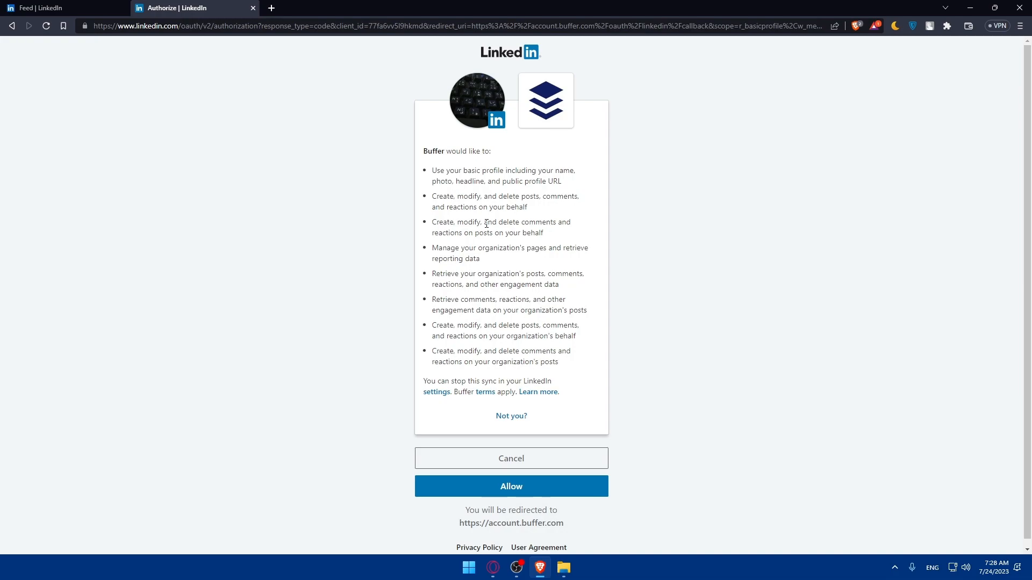
pyautogui.moveTo(406, 356)
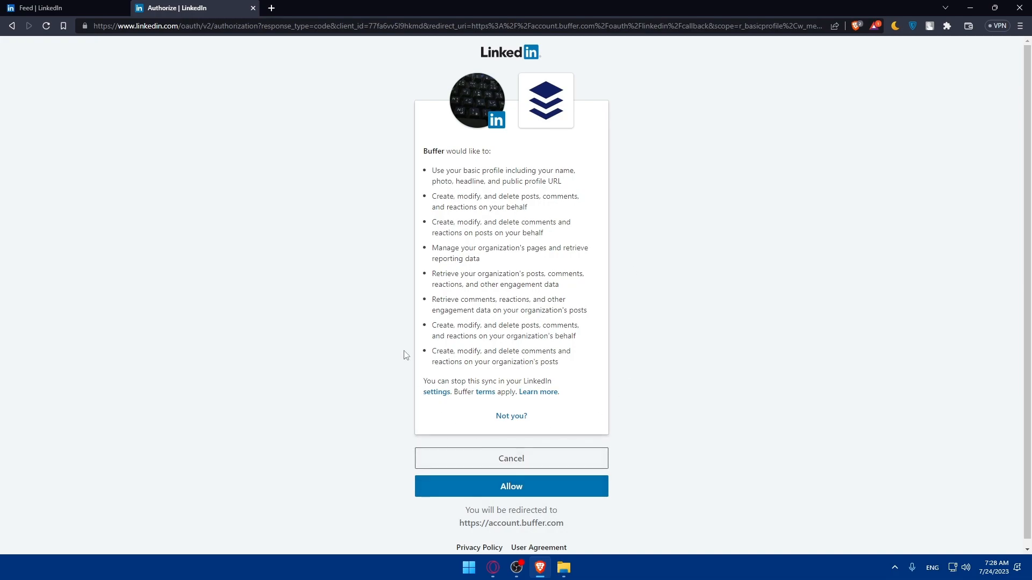
pyautogui.moveTo(441, 179)
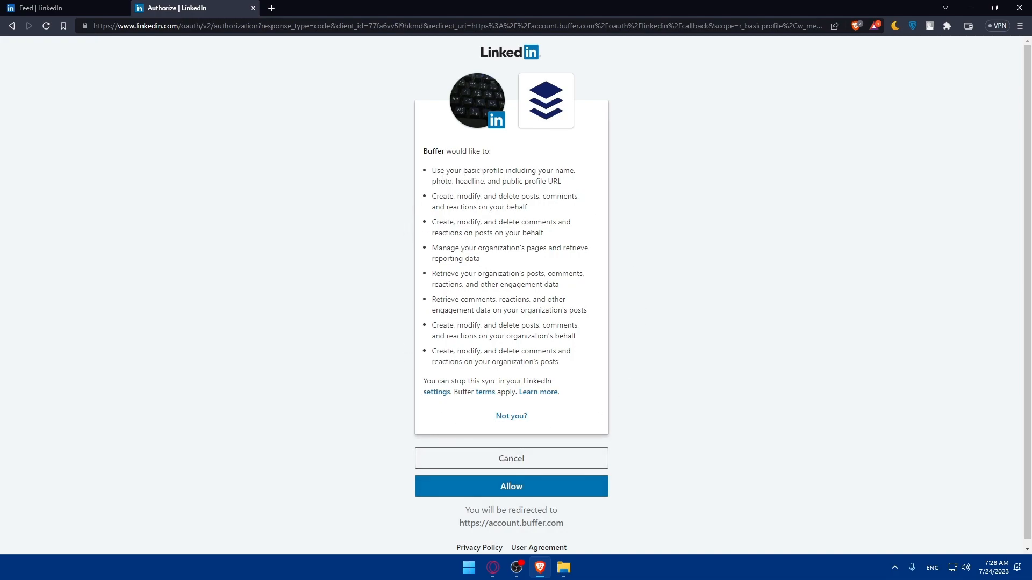
pyautogui.moveTo(550, 191)
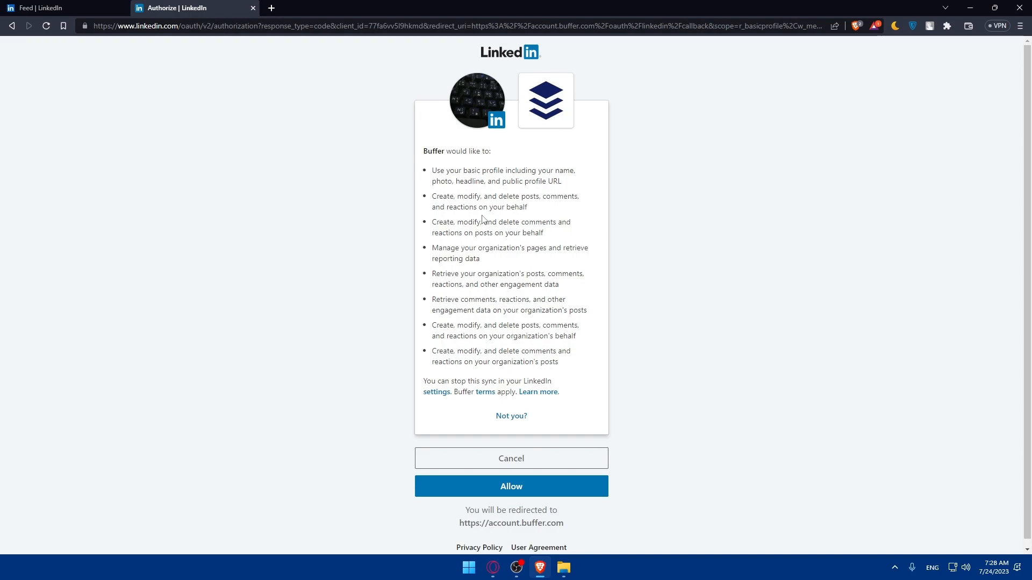
pyautogui.moveTo(549, 211)
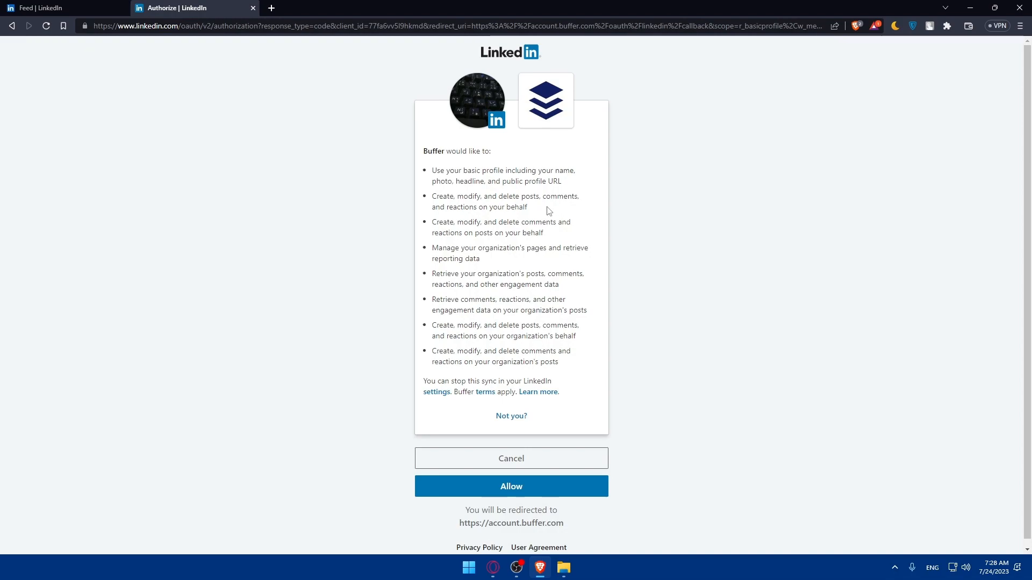
pyautogui.moveTo(437, 177)
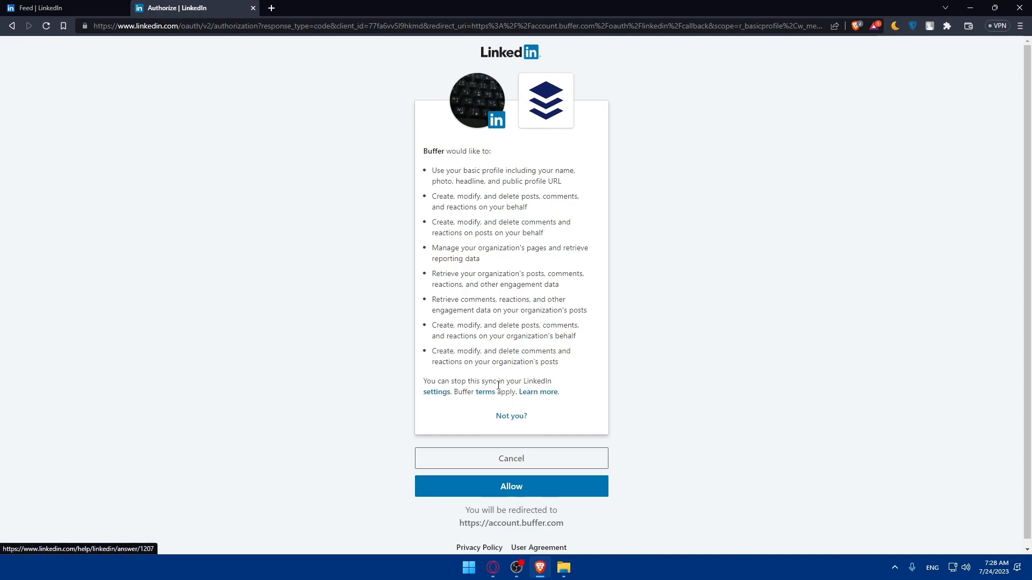
pyautogui.moveTo(485, 392)
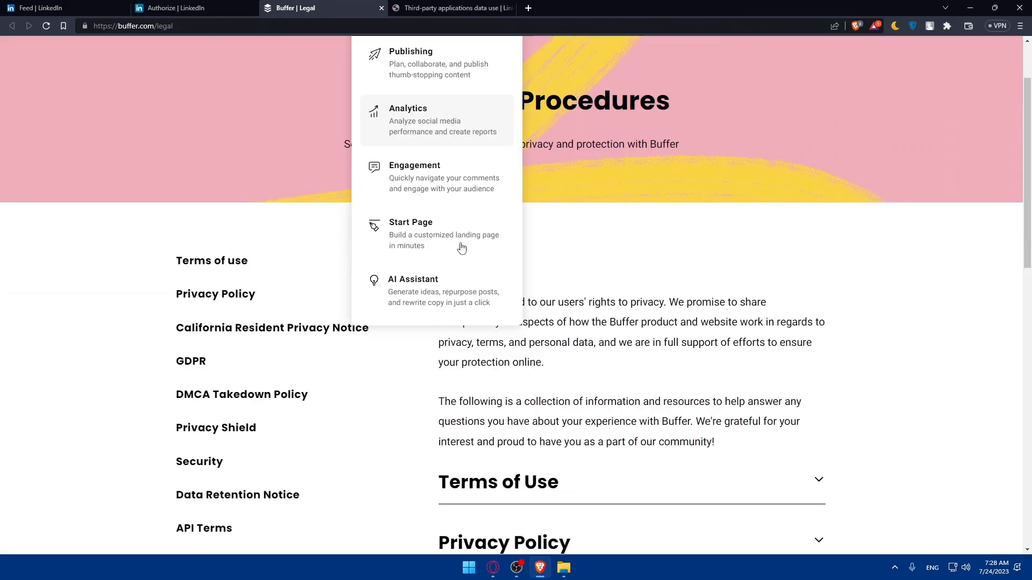
# Step: Review the requested permissions and legal terms, then allow Buffer access to the LinkedIn account
pyautogui.scroll(-3)
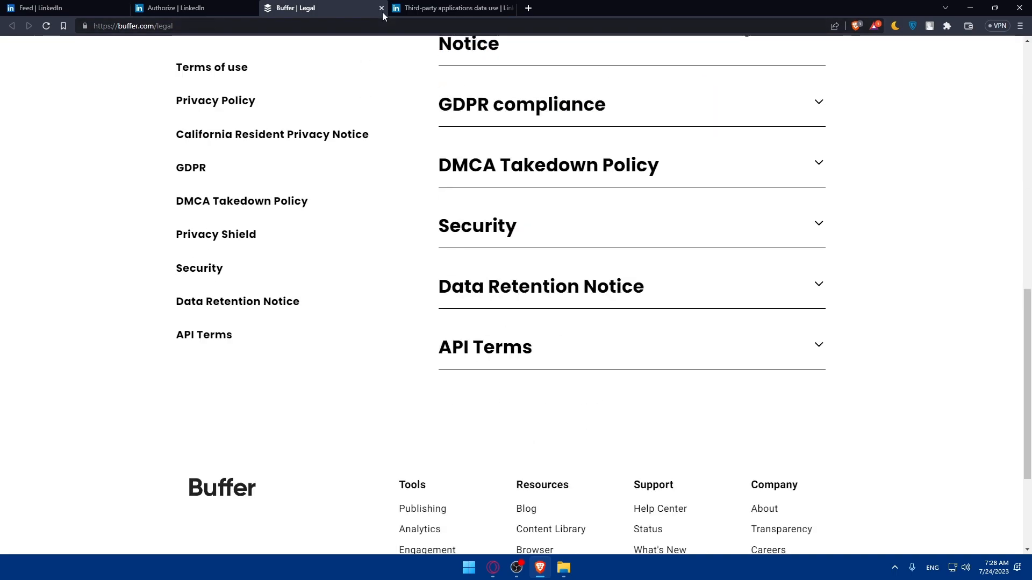
pyautogui.click(381, 7)
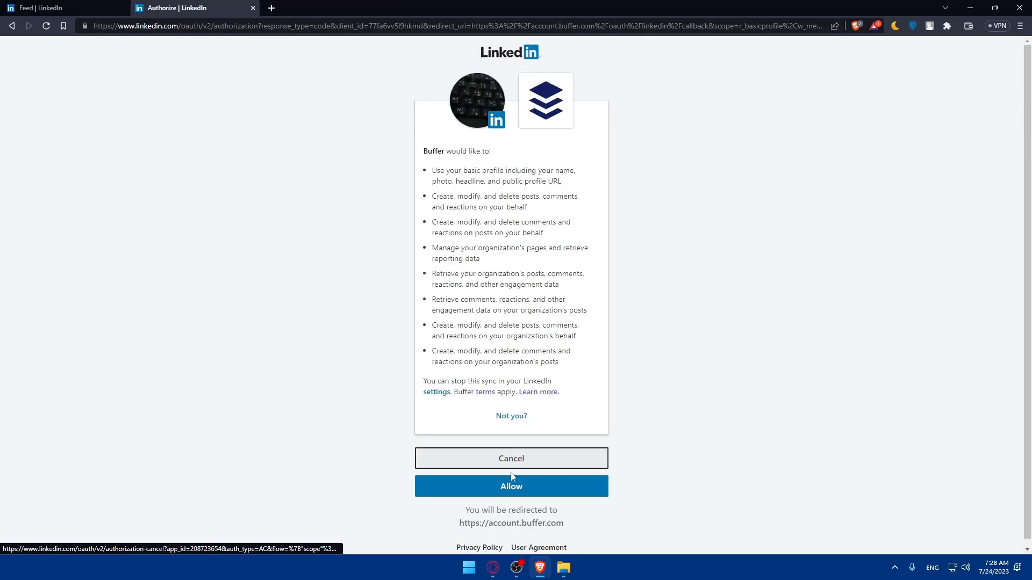
pyautogui.click(510, 486)
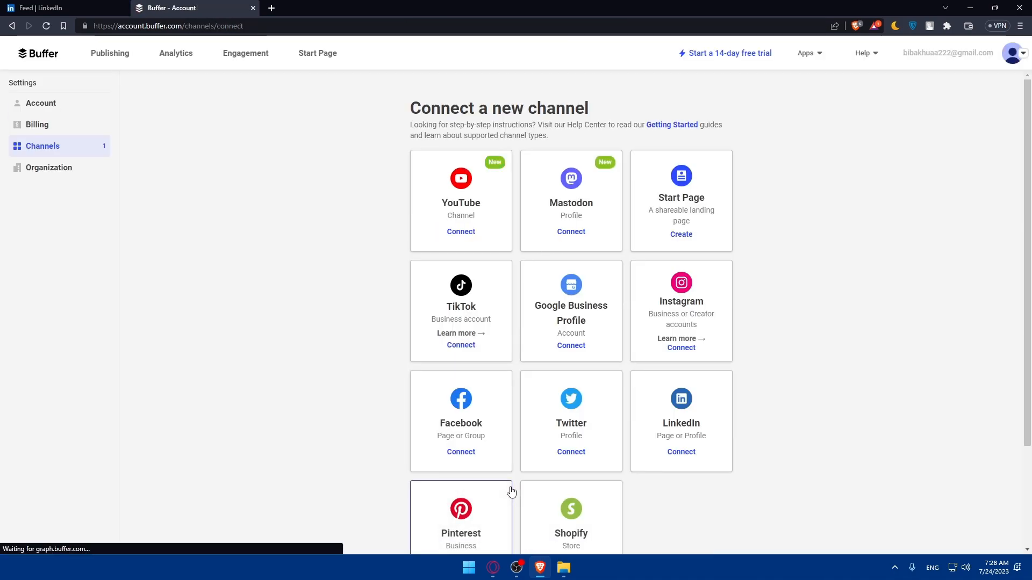
# Step: Add the Mr Omix LinkedIn profile to Buffer and return to the publishing calendar
pyautogui.click(681, 453)
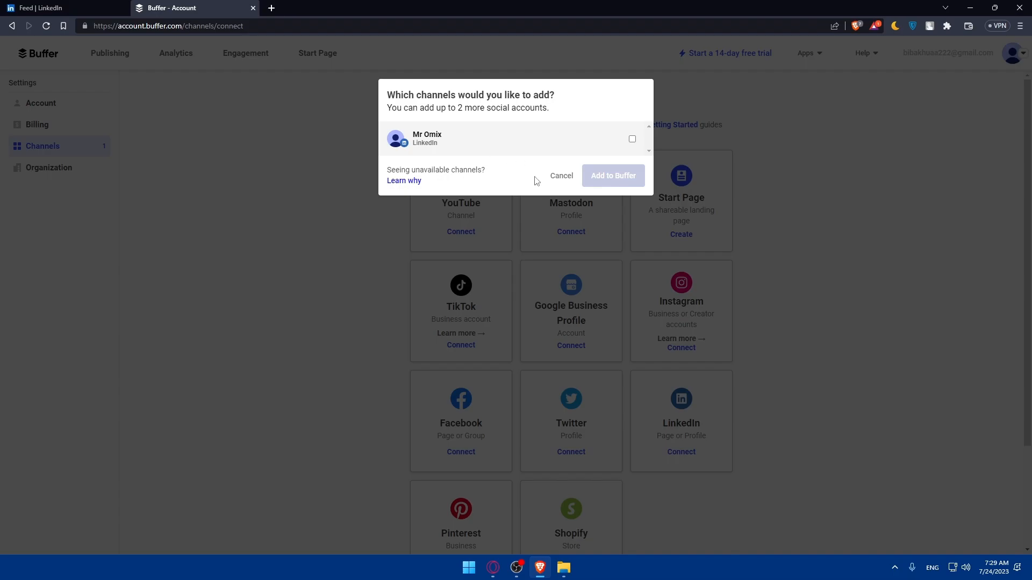
pyautogui.click(631, 139)
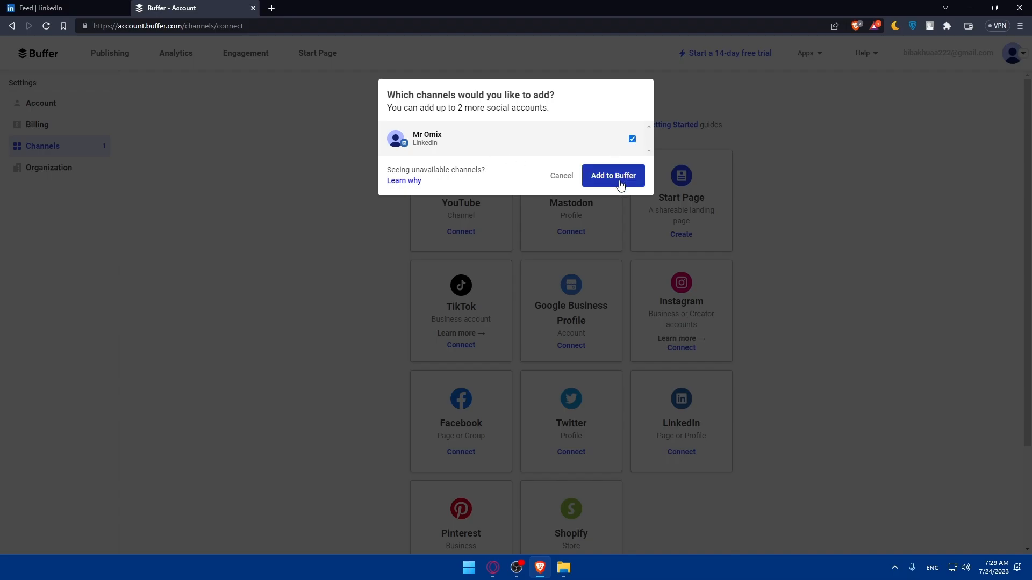
pyautogui.click(612, 175)
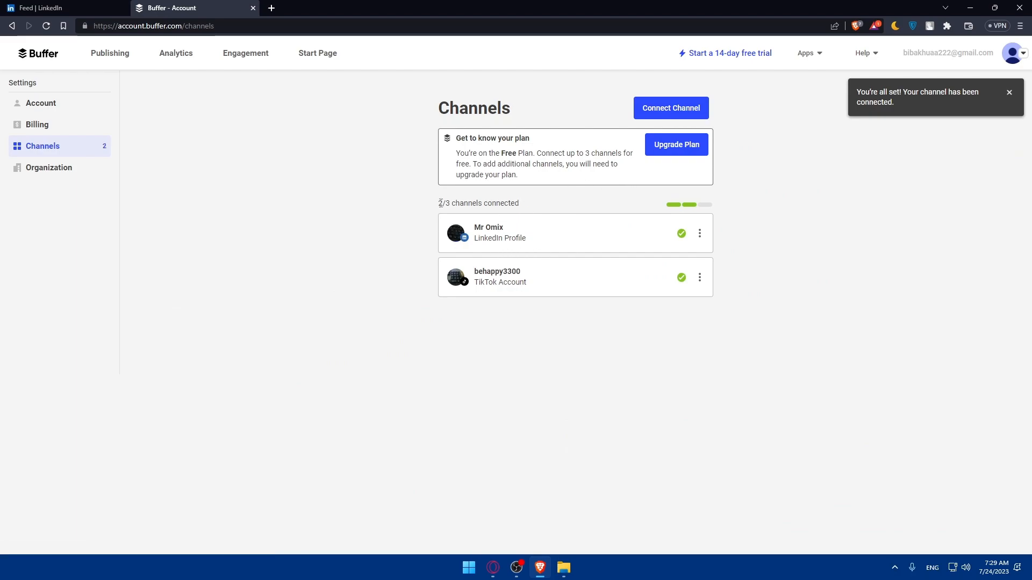
pyautogui.moveTo(353, 209)
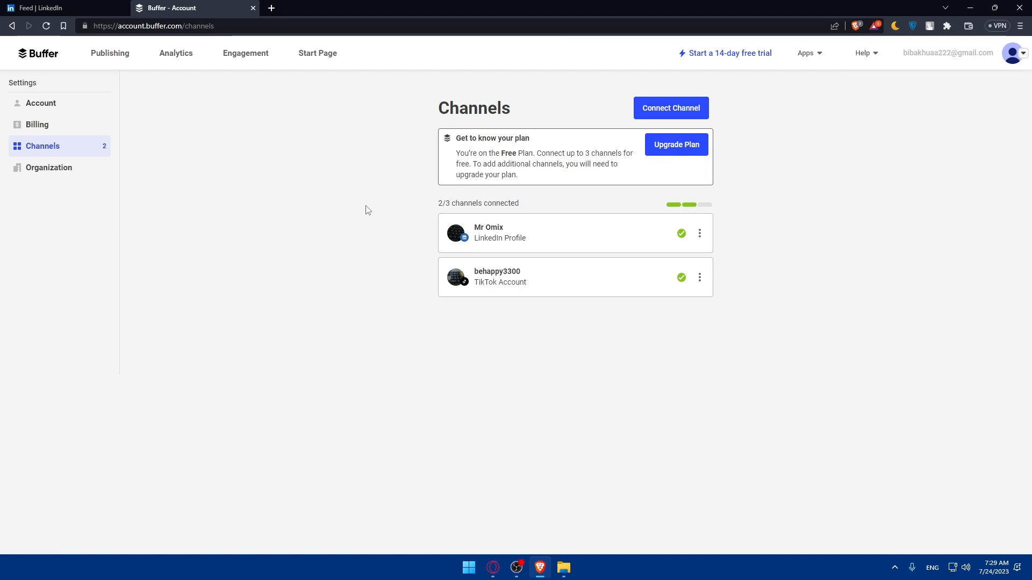
pyautogui.moveTo(203, 128)
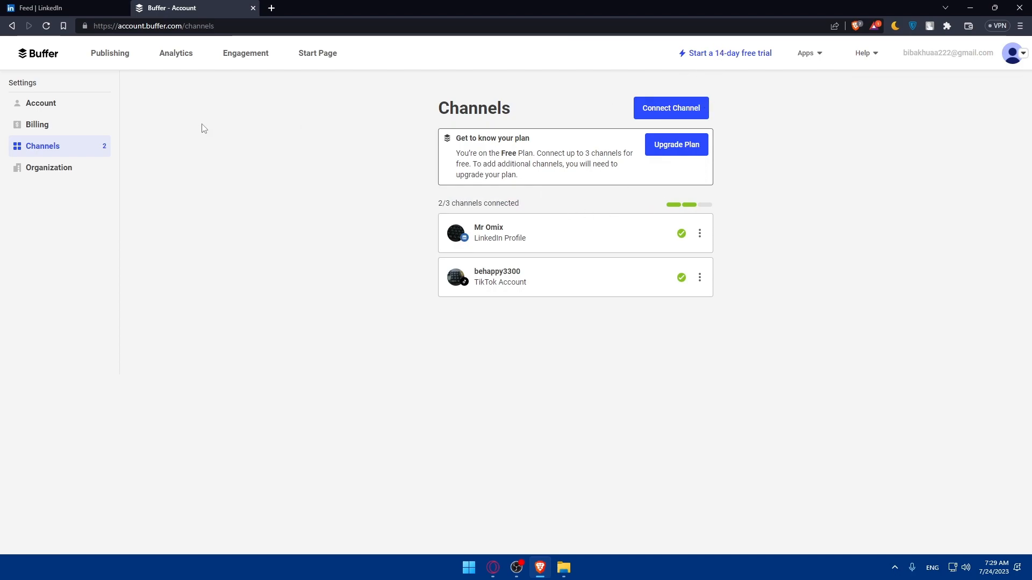
pyautogui.click(110, 54)
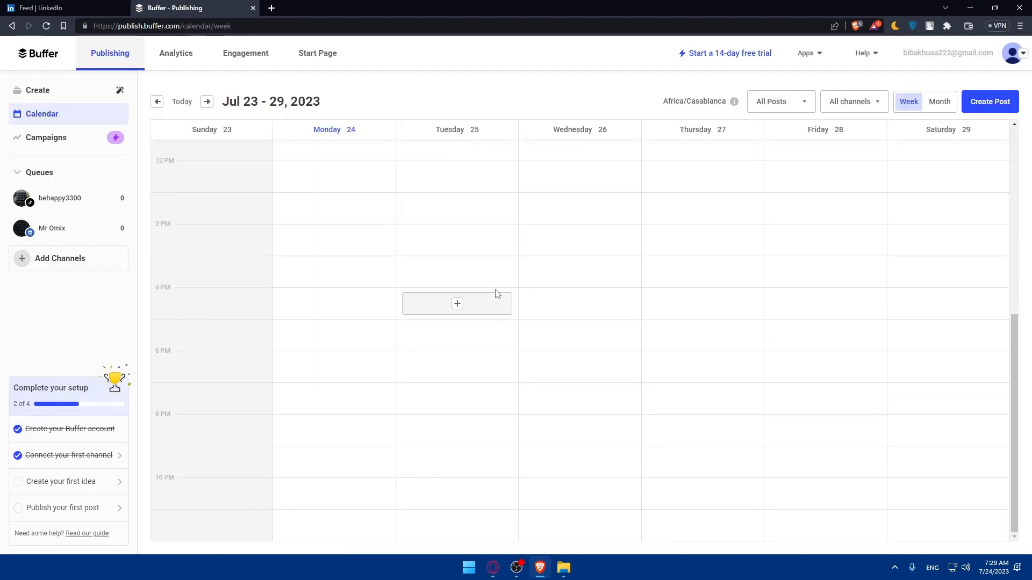
# Step: Browse three weeks ahead, return to the current week, and start a post for Tuesday Jul 25 at 12:00 PM
pyautogui.scroll(3)
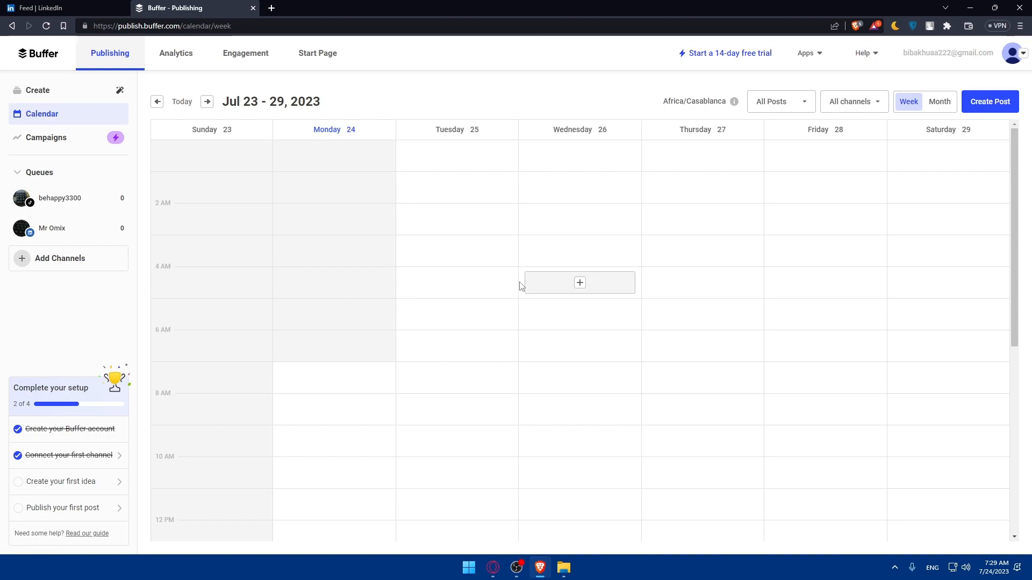
pyautogui.moveTo(206, 101)
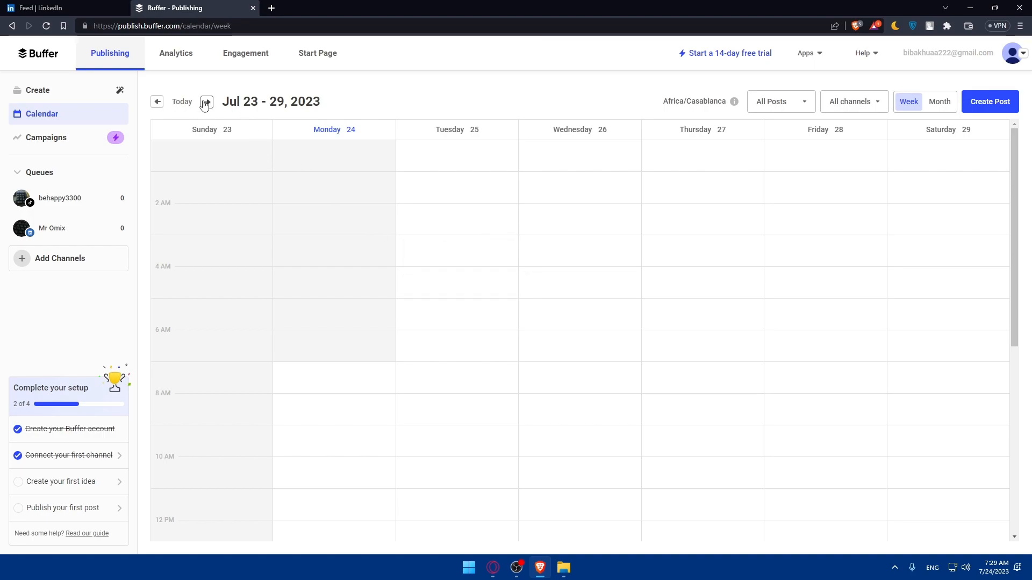
pyautogui.click(207, 101)
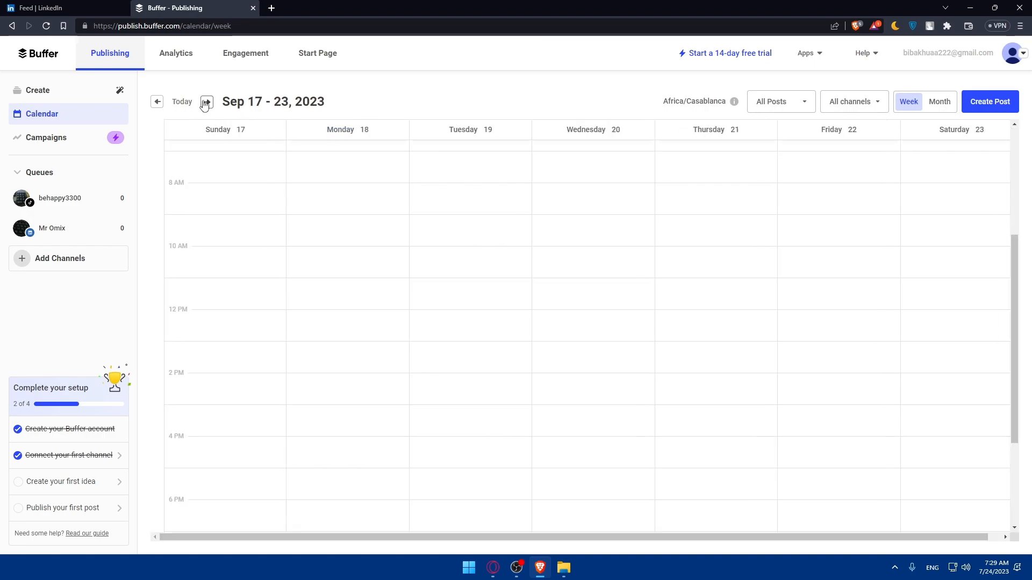
pyautogui.click(206, 101)
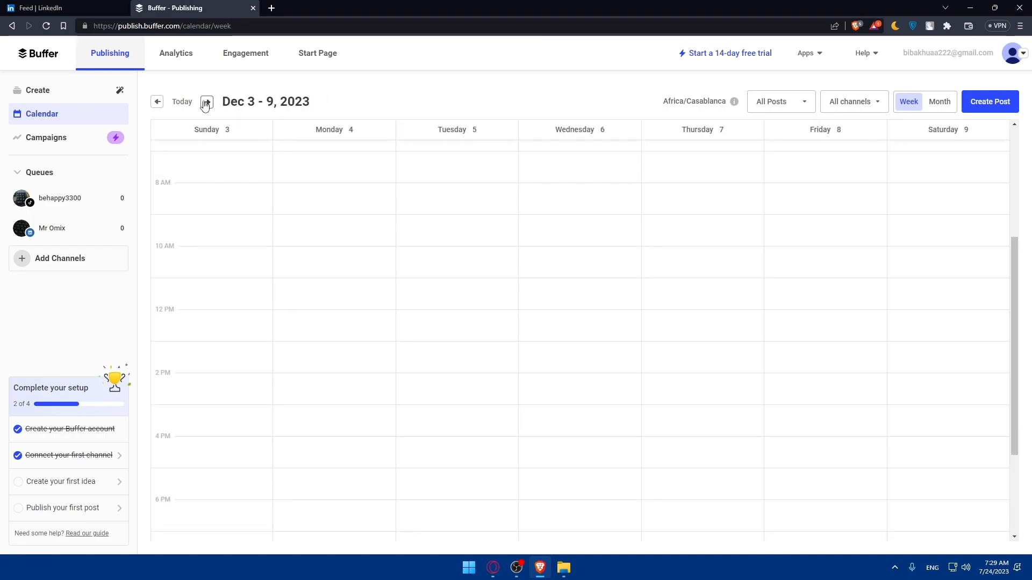
pyautogui.click(207, 101)
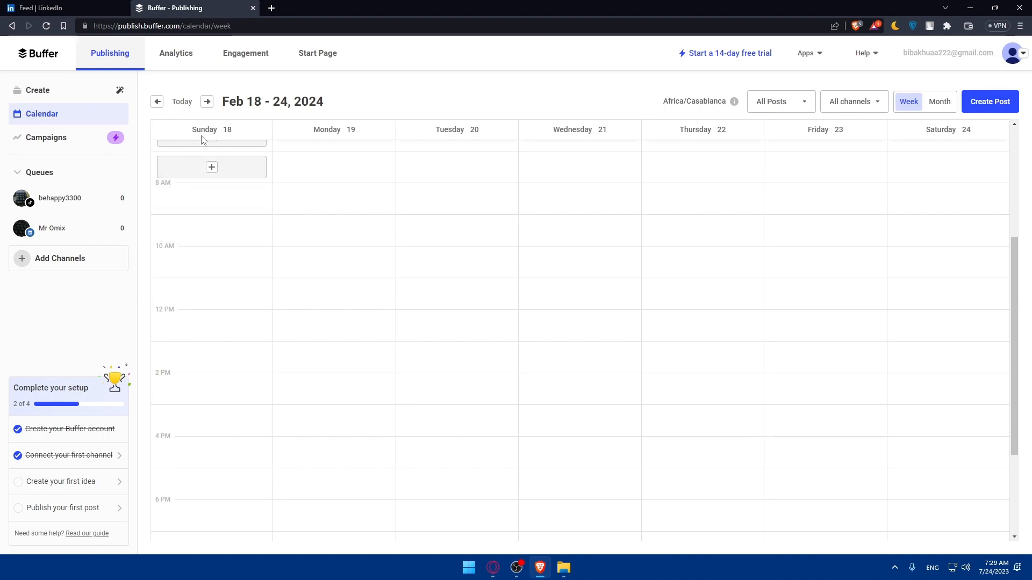
pyautogui.click(157, 102)
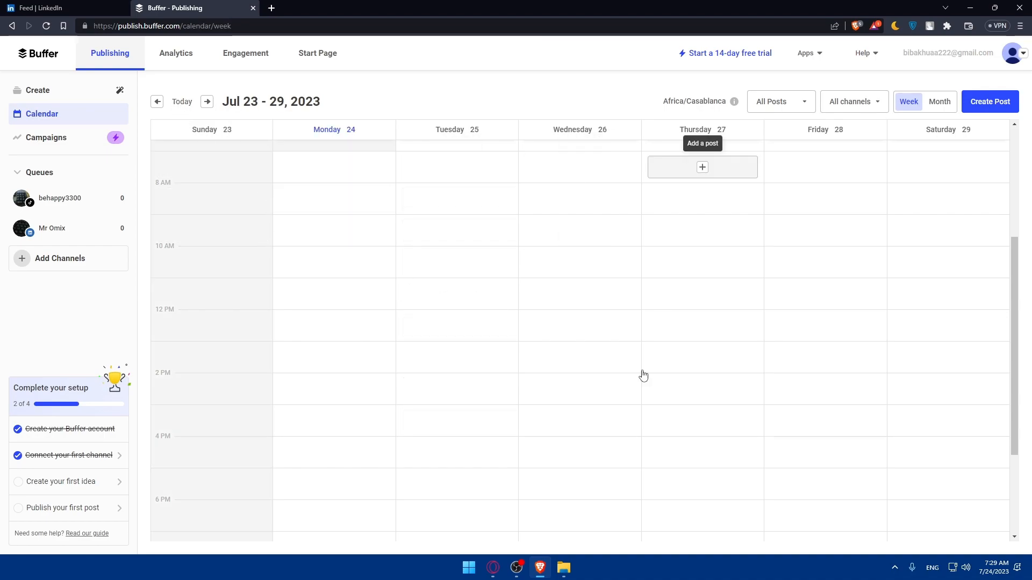
pyautogui.click(702, 166)
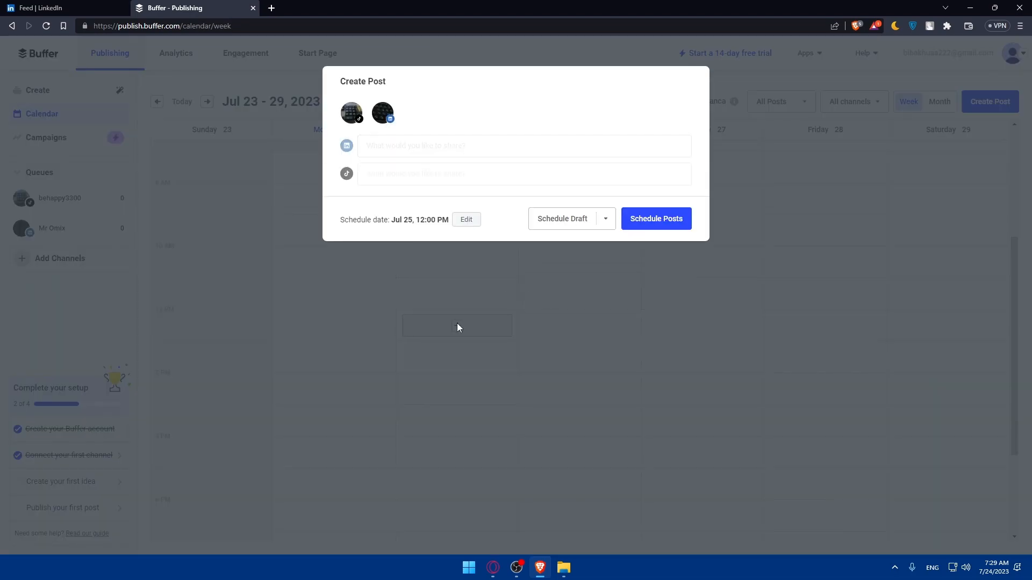
# Step: Expand the post editor, check the media import sources, and customize the post for each network
pyautogui.click(524, 145)
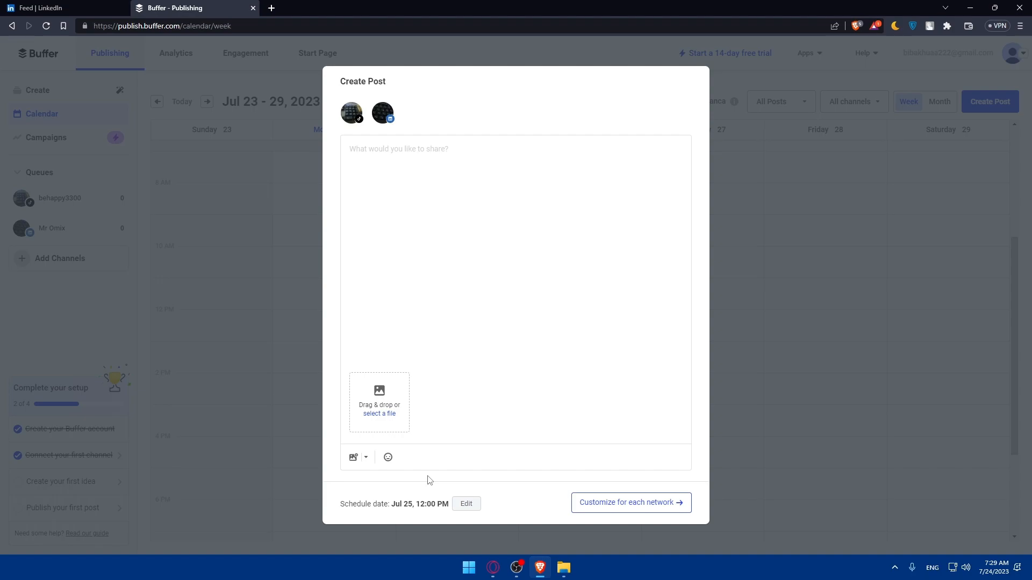
pyautogui.moveTo(526, 505)
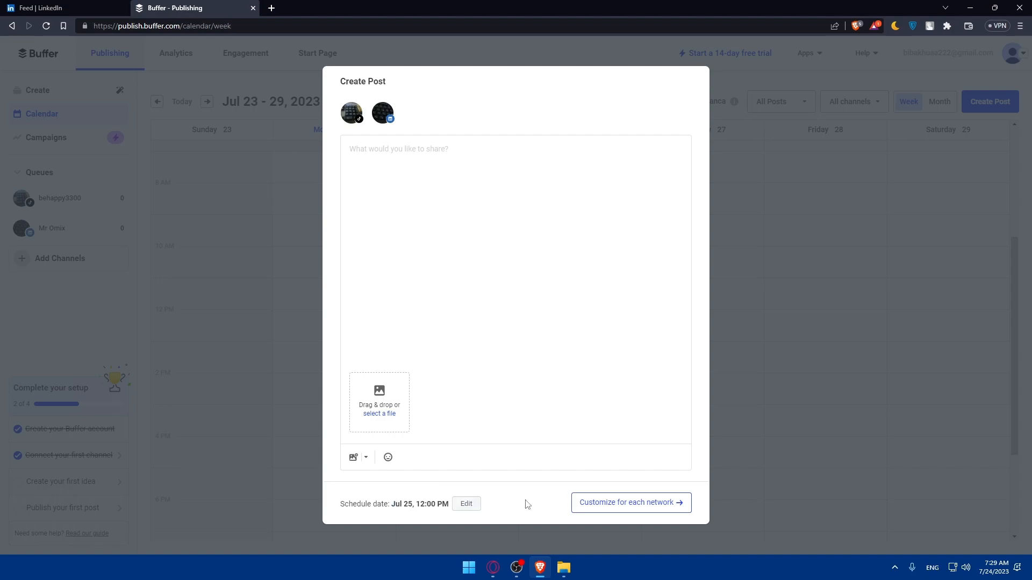
pyautogui.moveTo(426, 425)
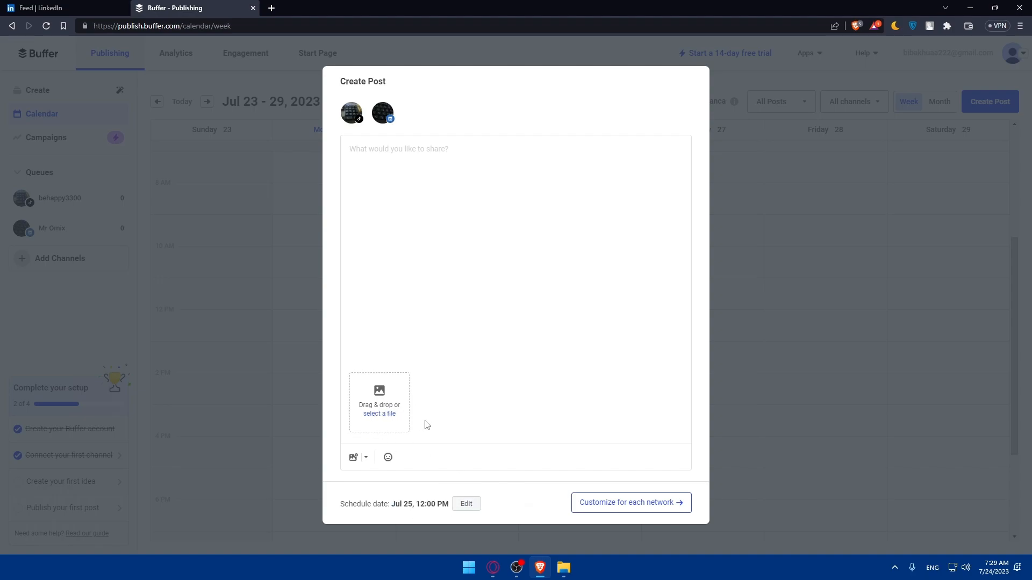
pyautogui.moveTo(453, 416)
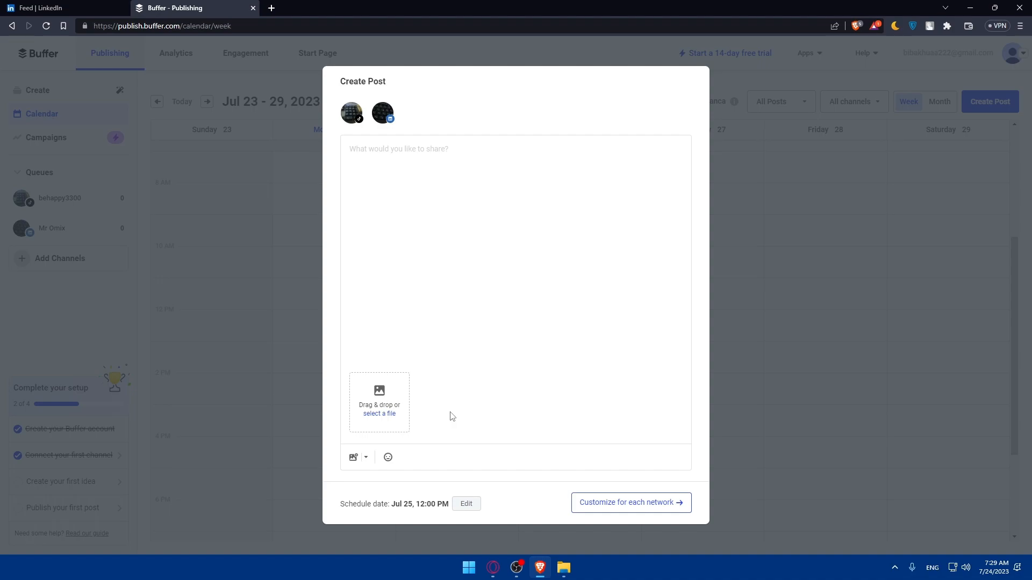
pyautogui.moveTo(411, 432)
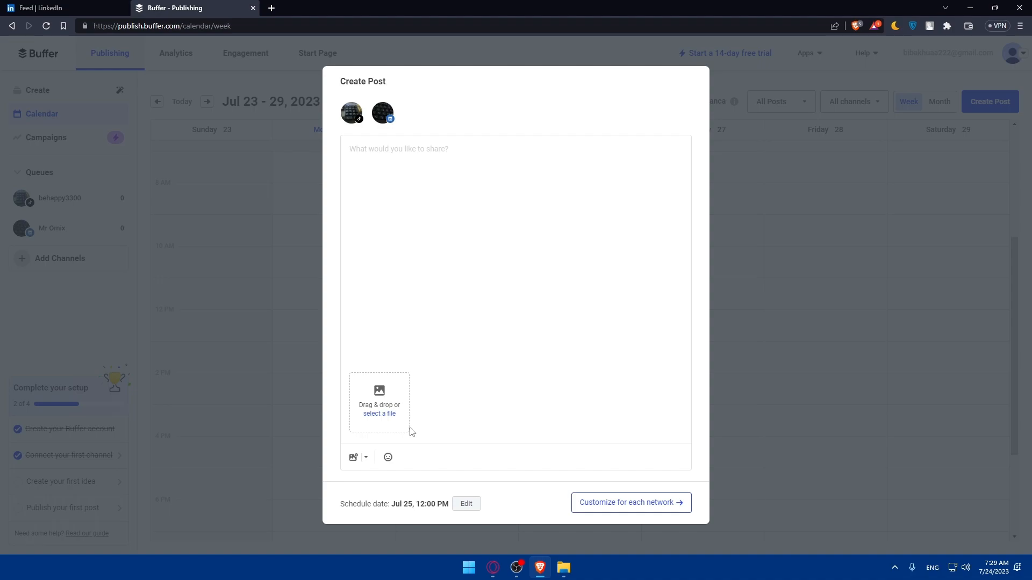
pyautogui.click(354, 458)
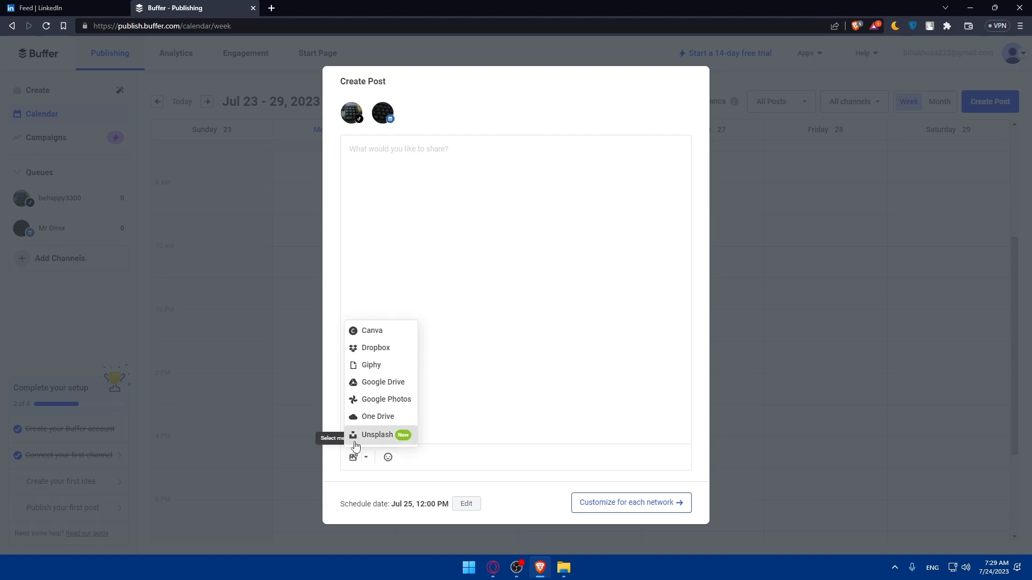
pyautogui.moveTo(392, 408)
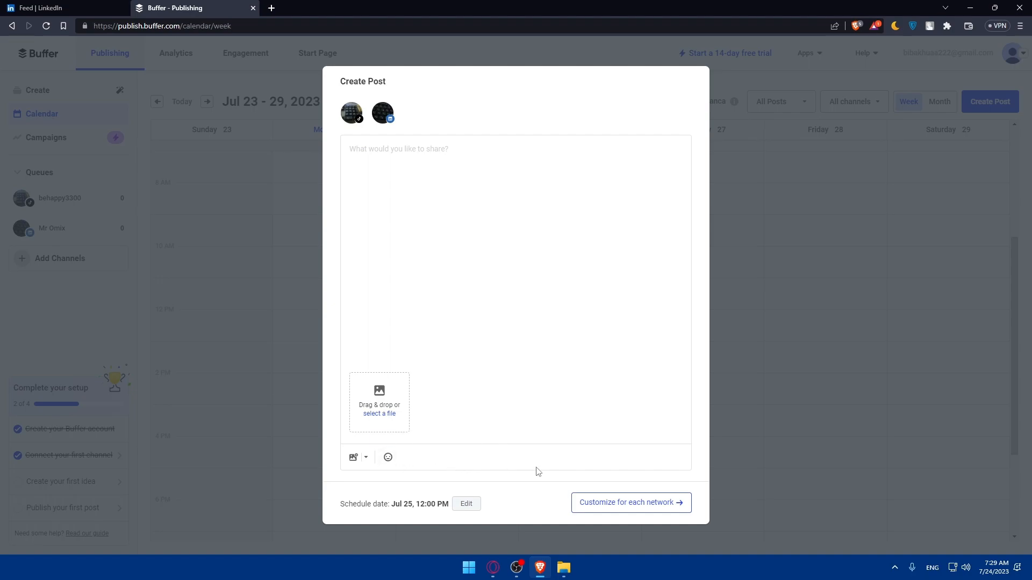
pyautogui.click(630, 502)
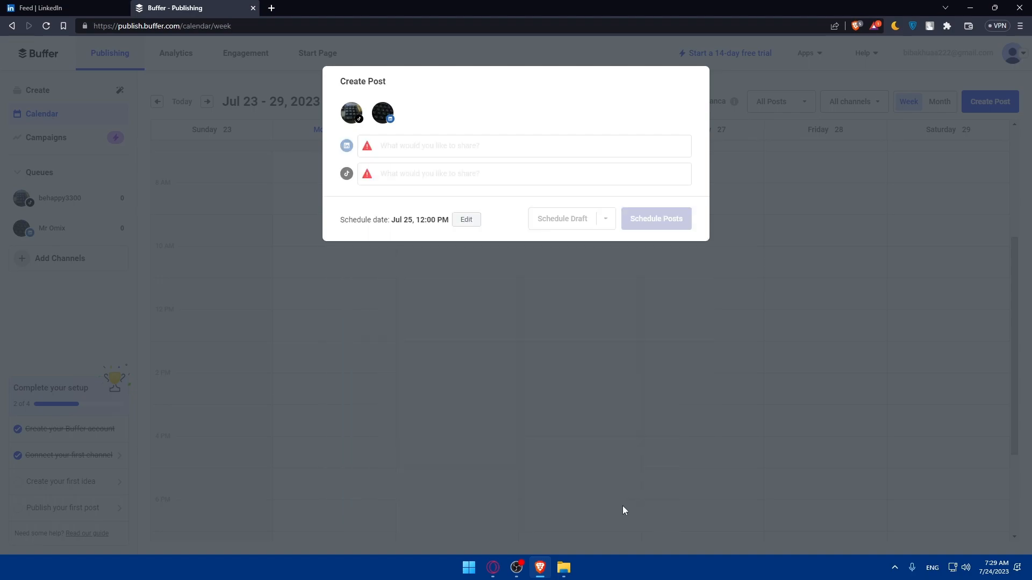
pyautogui.moveTo(416, 308)
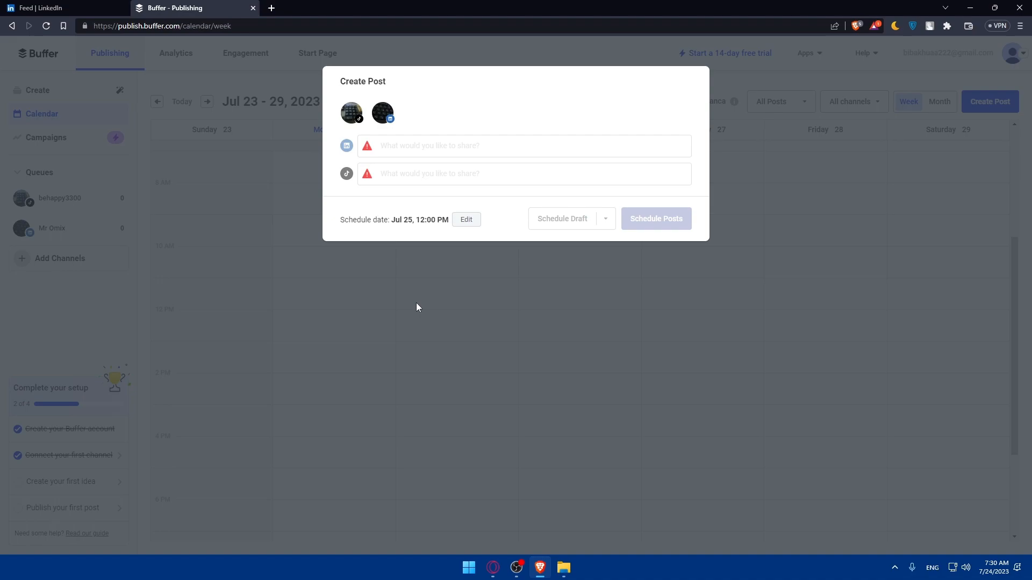
pyautogui.moveTo(46, 329)
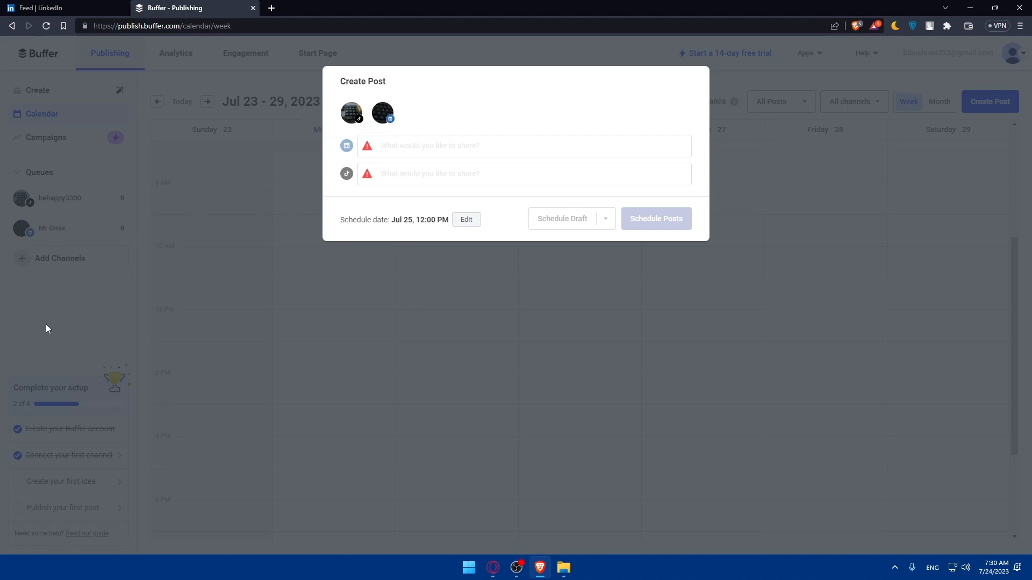
pyautogui.moveTo(391, 166)
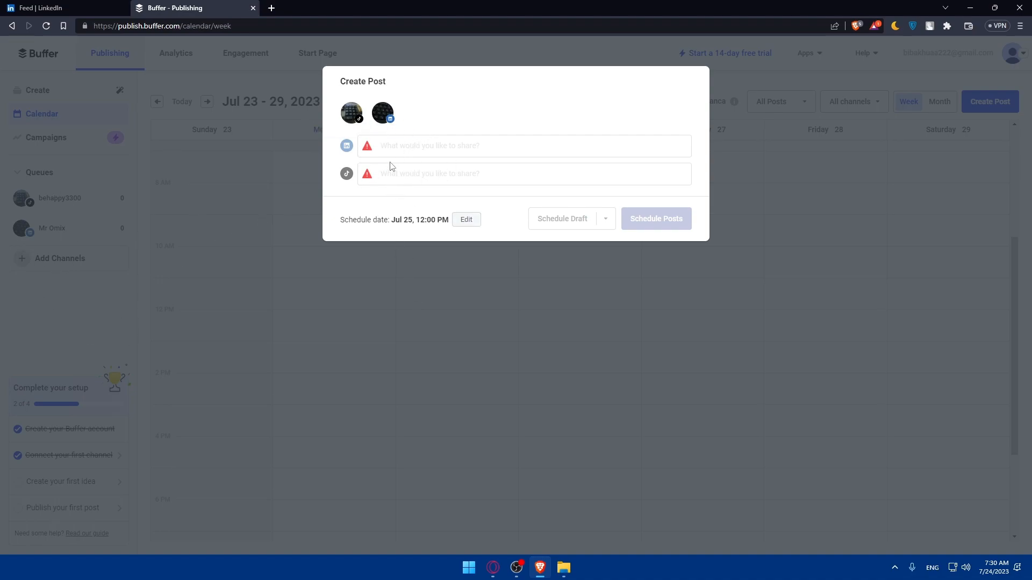
pyautogui.moveTo(419, 196)
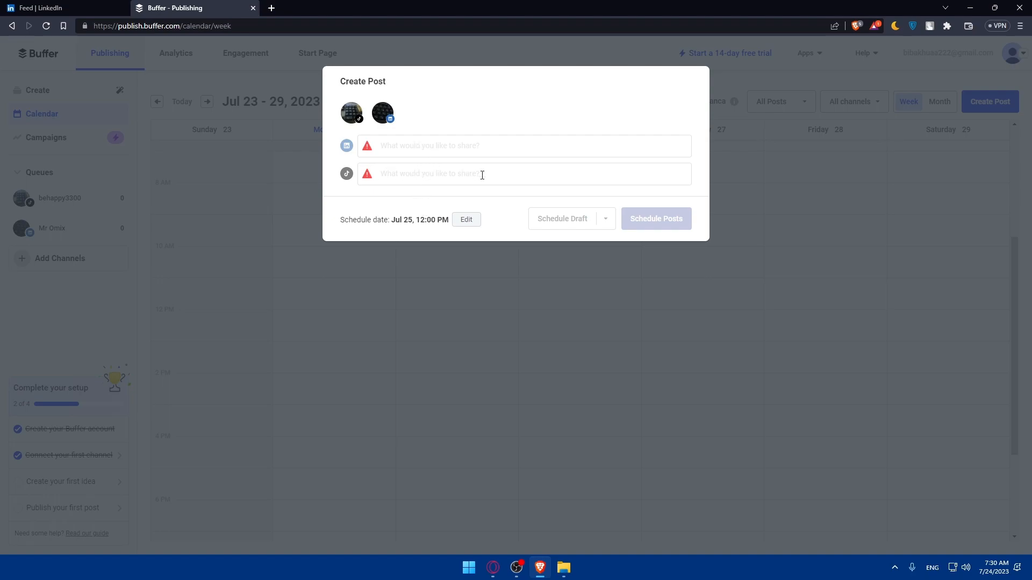
pyautogui.moveTo(586, 218)
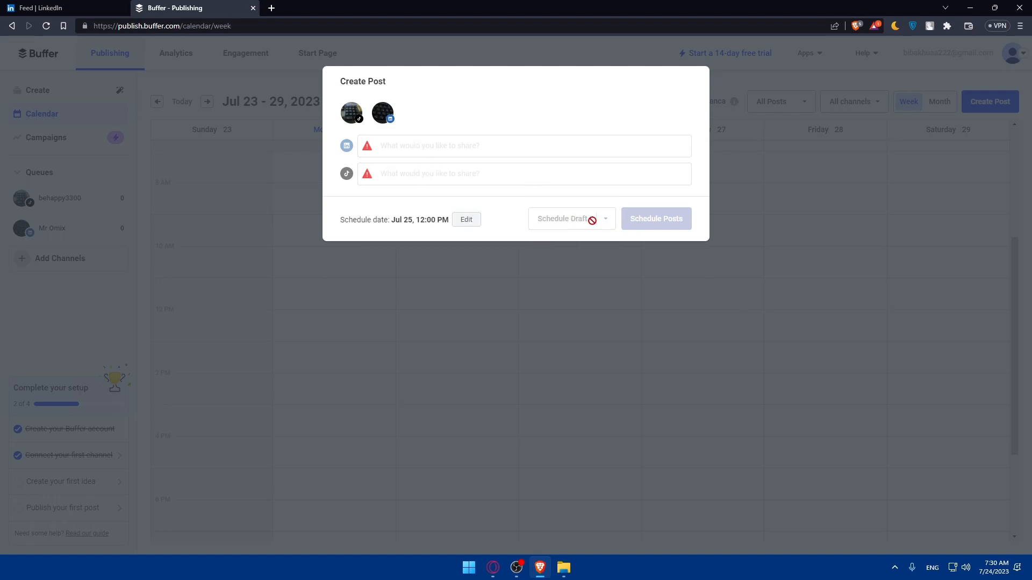
pyautogui.moveTo(673, 235)
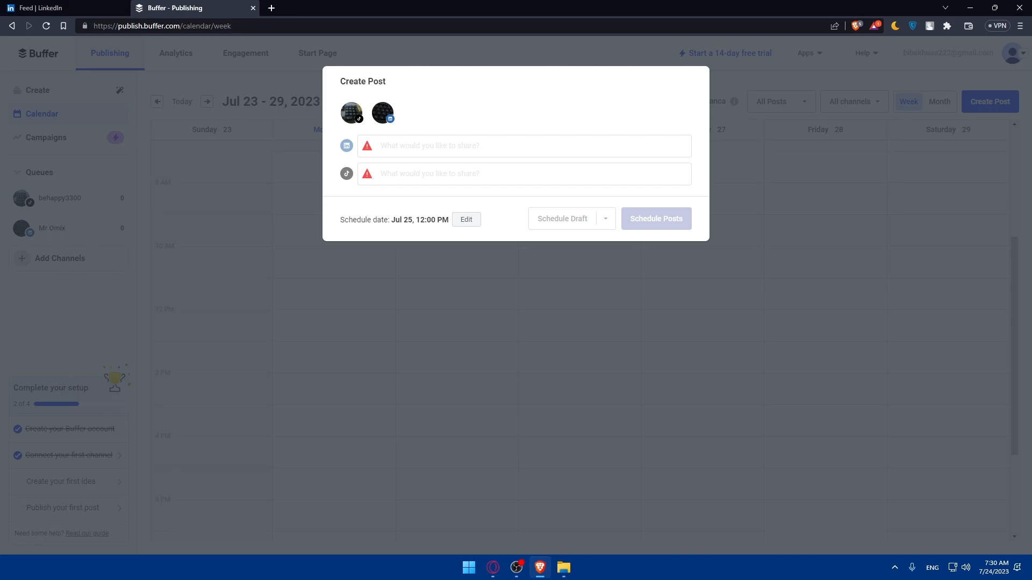
pyautogui.moveTo(361, 196)
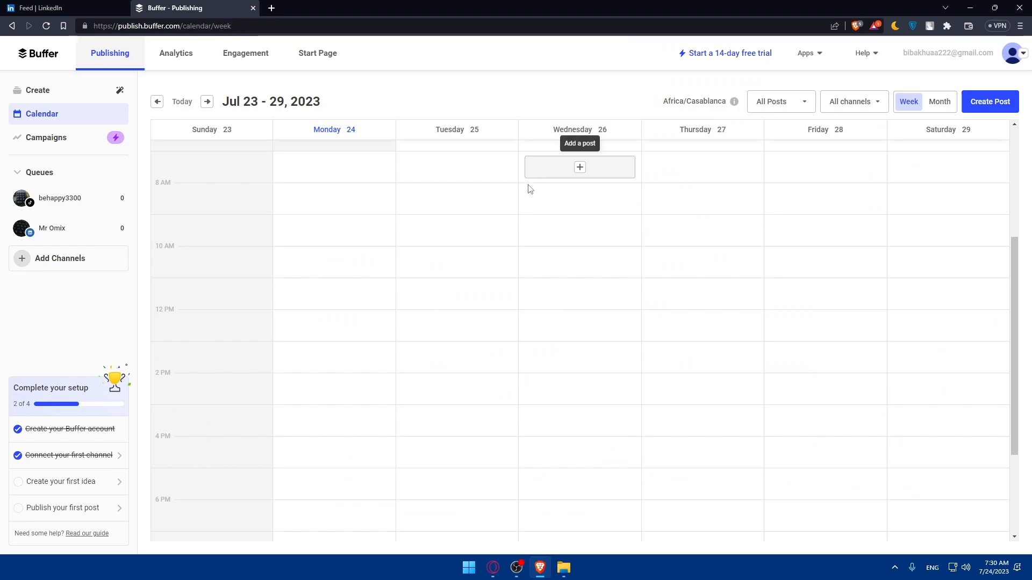
pyautogui.moveTo(530, 210)
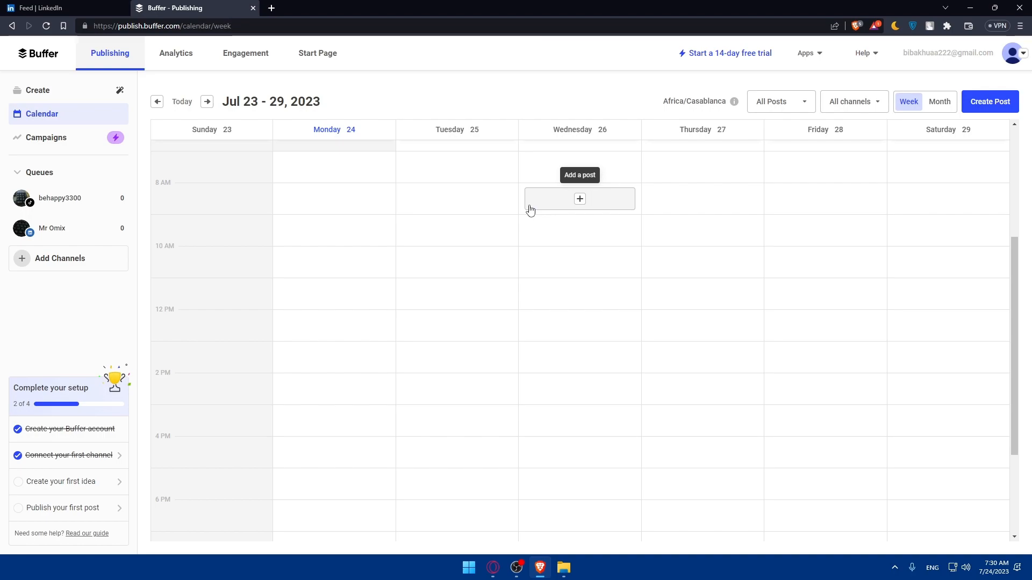
pyautogui.moveTo(521, 213)
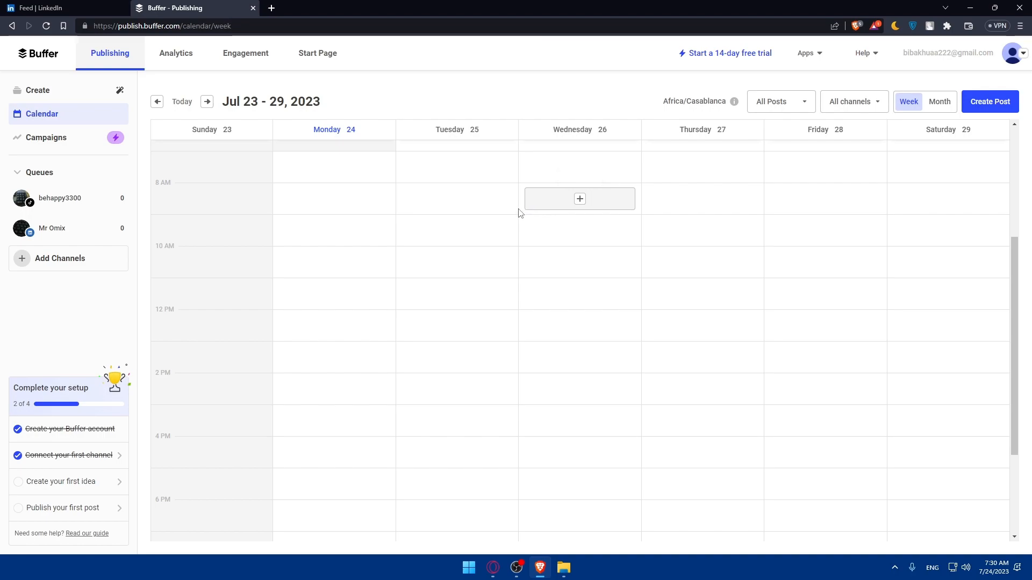
pyautogui.moveTo(507, 216)
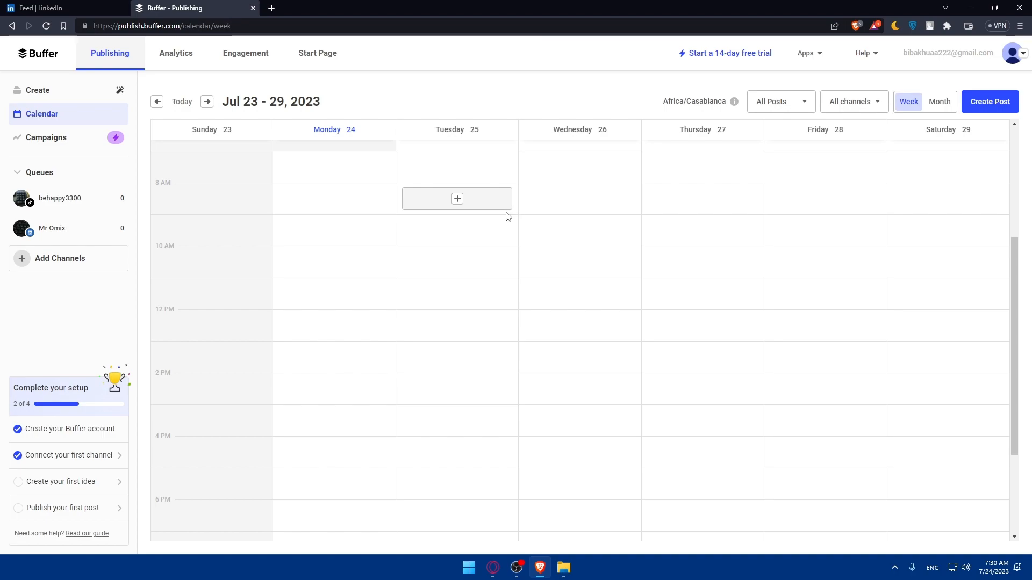